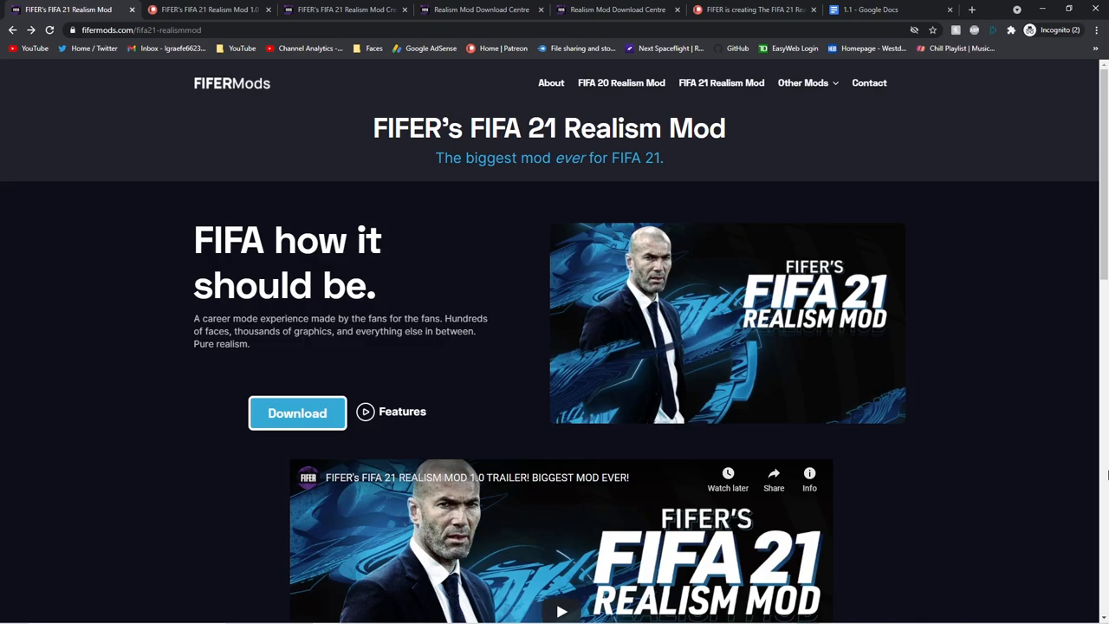
Follow the Download link on the FIFA 21 Realism Mod page
scroll(down, 3)
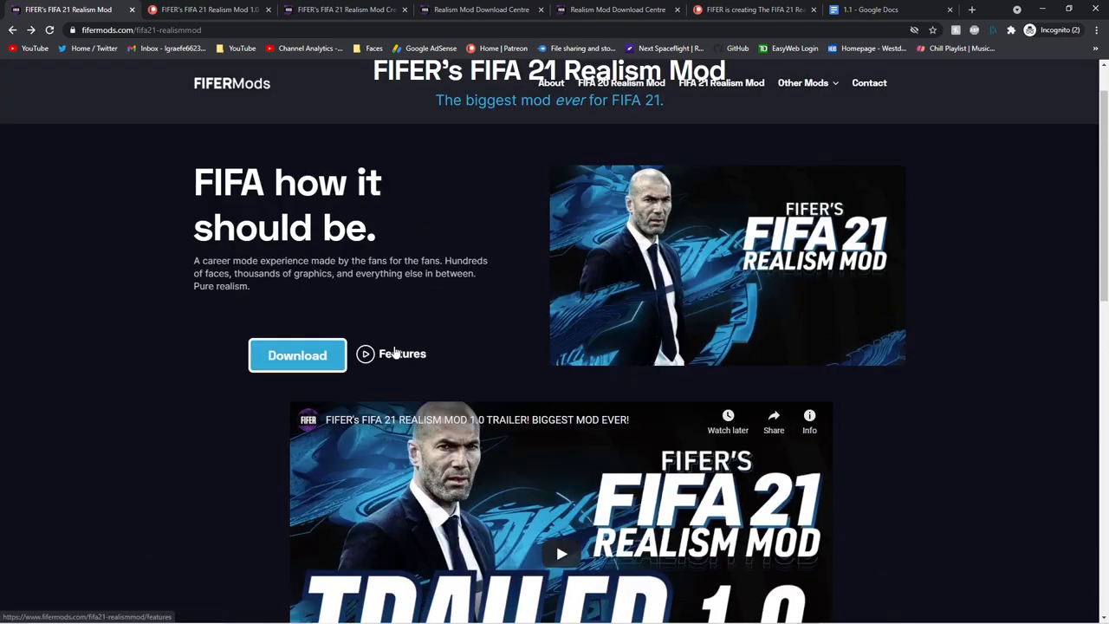
click(299, 355)
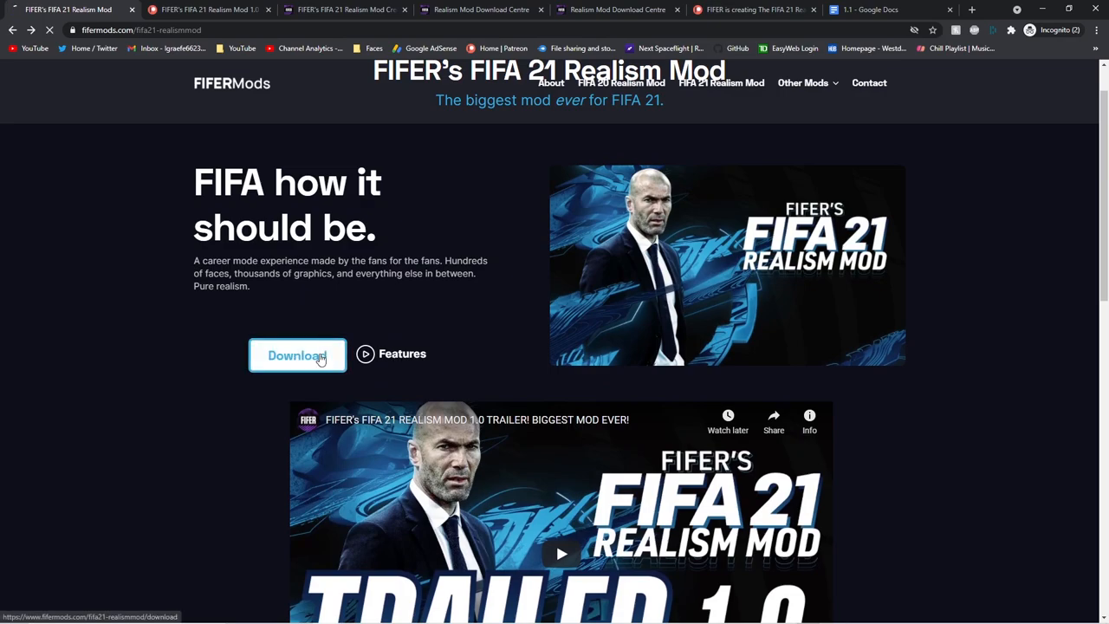
Read through the Realism Mod 1.1 Patreon post, its tiers and comments, reaching the features list link
click(296, 355)
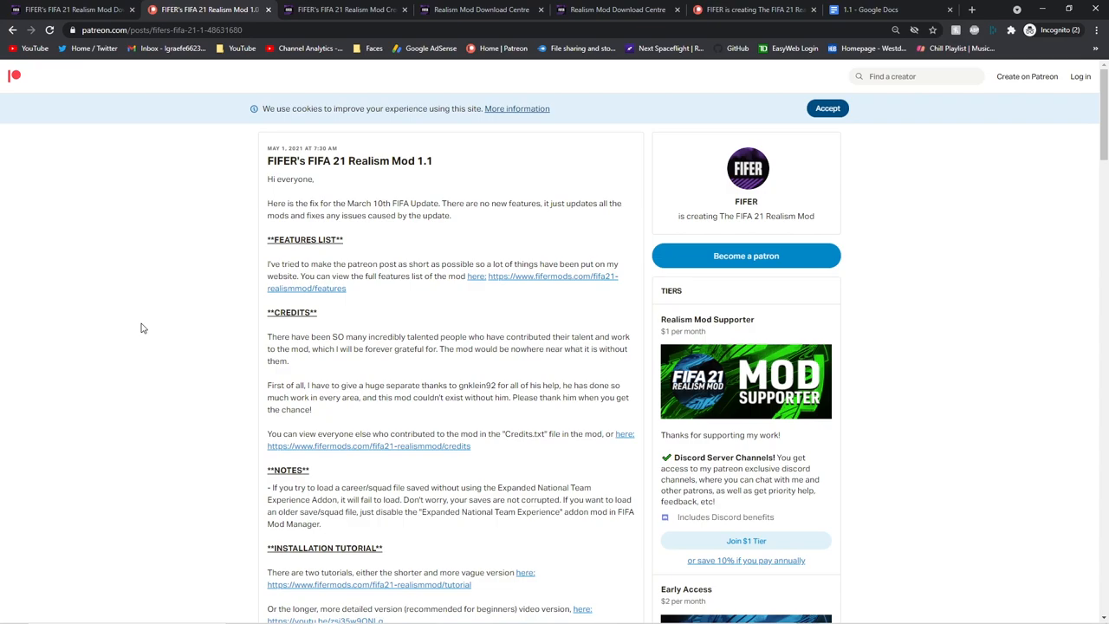
click(1058, 606)
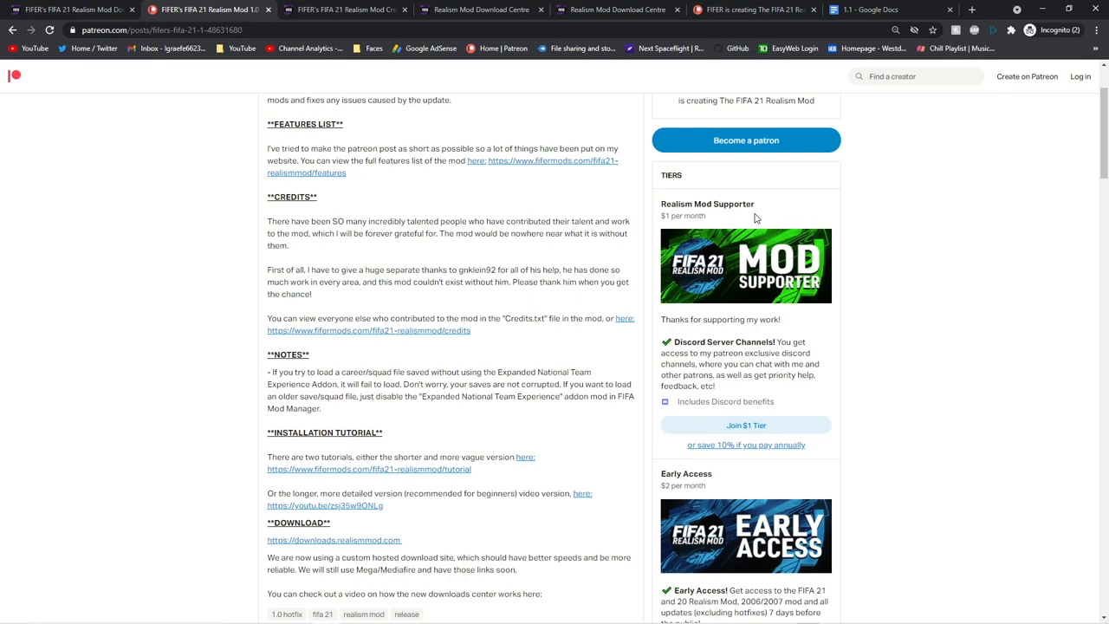
scroll(down, 3)
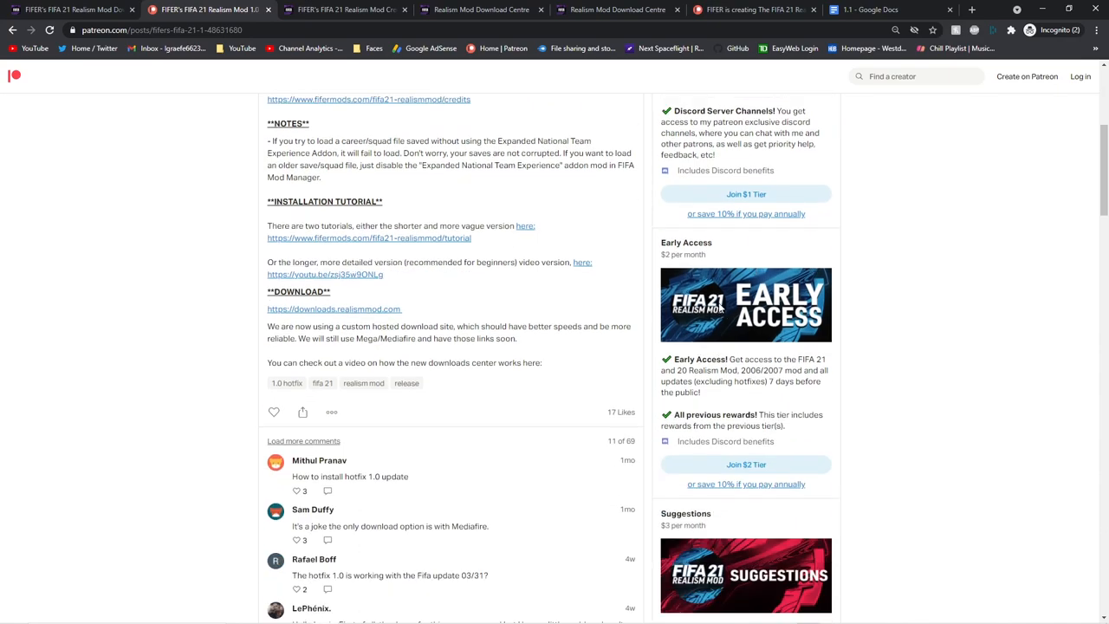
scroll(down, 3)
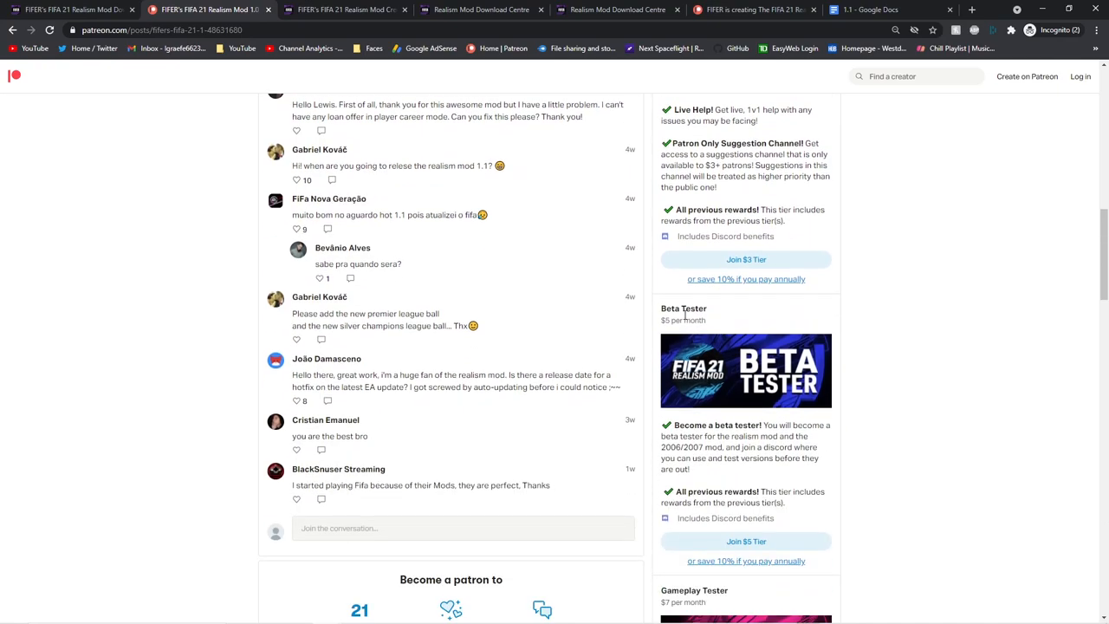
scroll(down, 3)
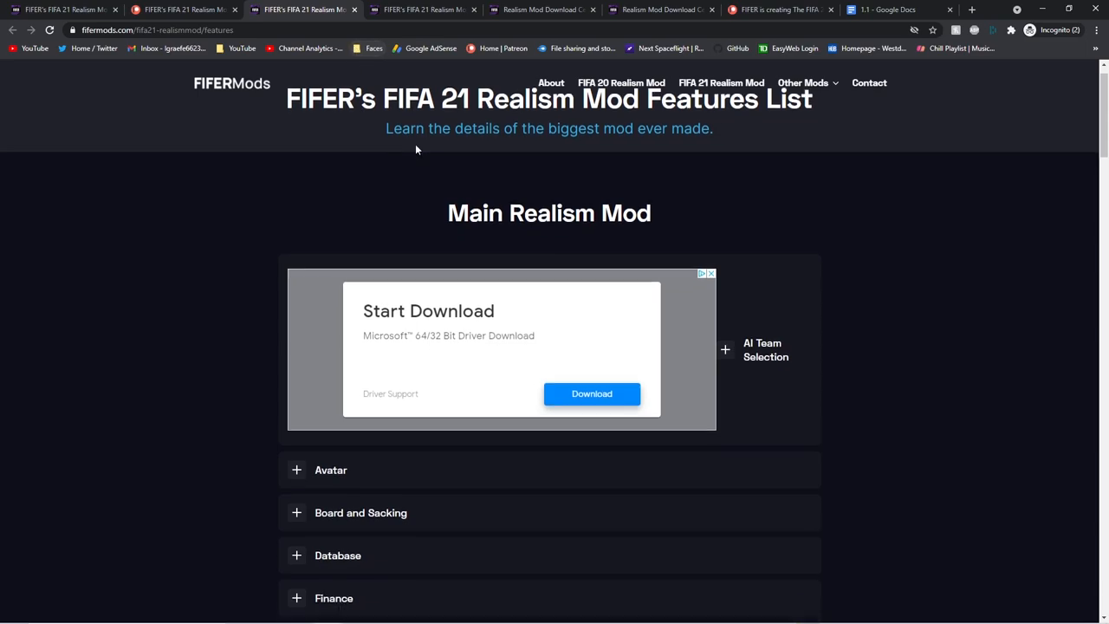
Expand the Simulation accordion in the features list and read its details
scroll(down, 3)
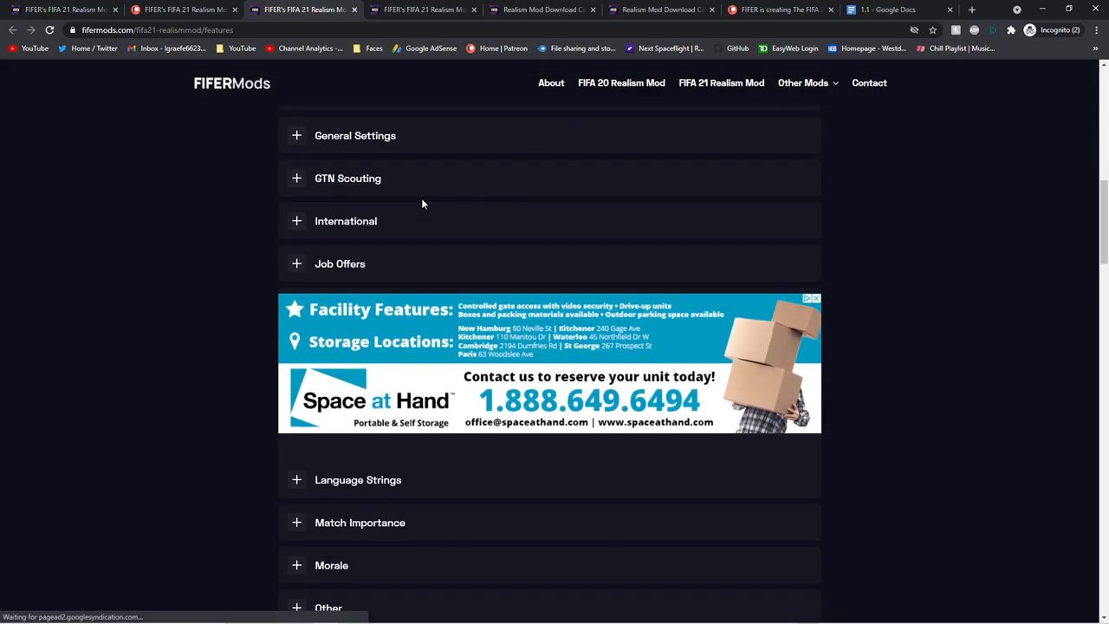
scroll(down, 3)
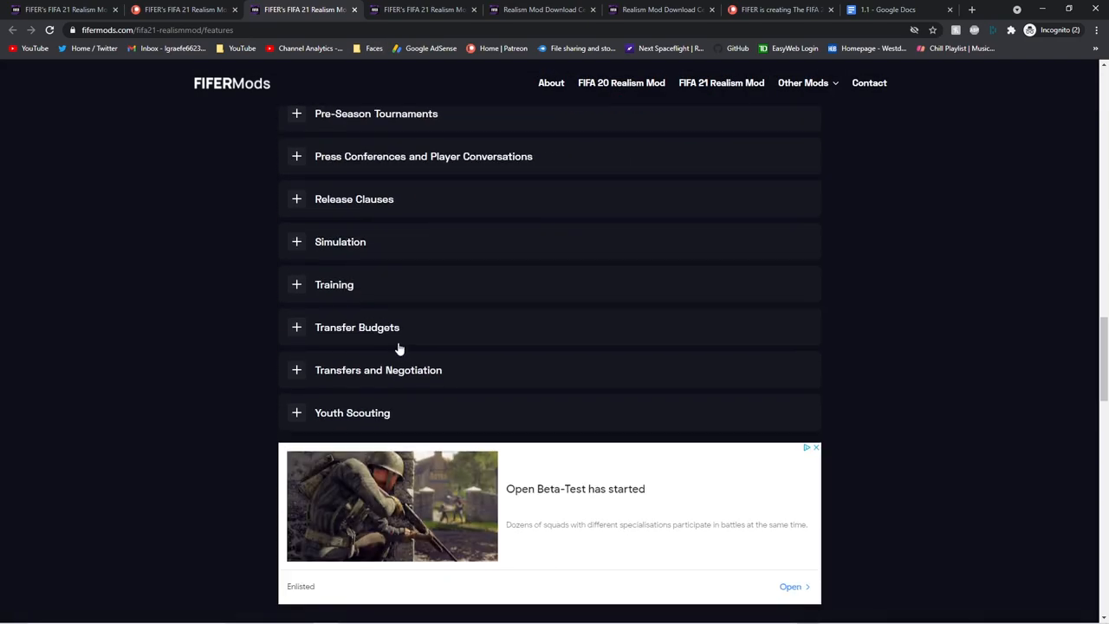
click(340, 241)
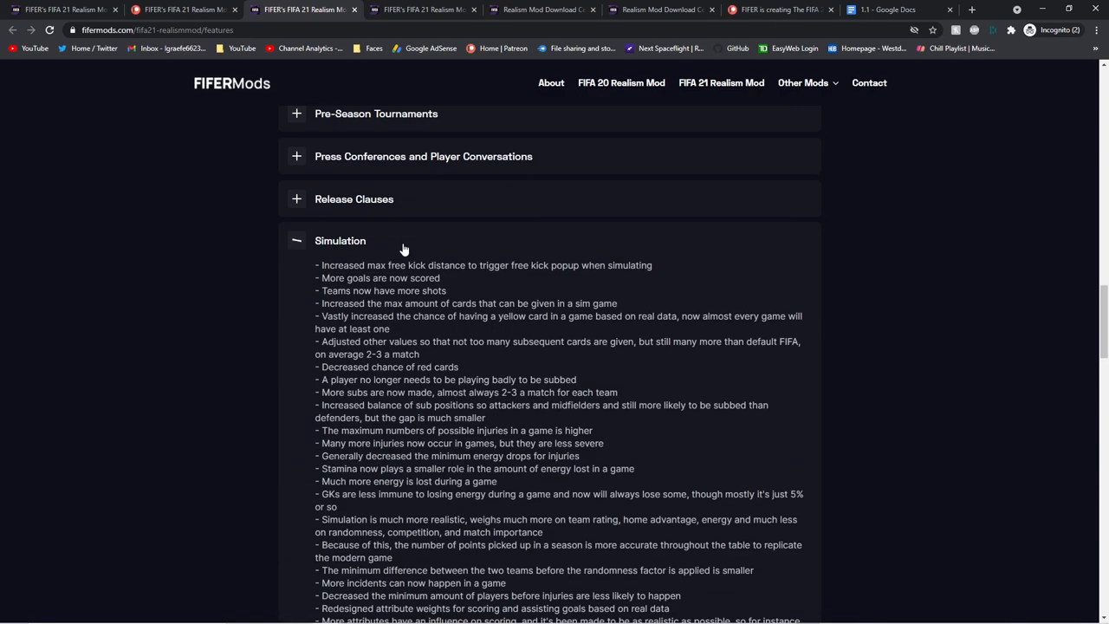
scroll(down, 3)
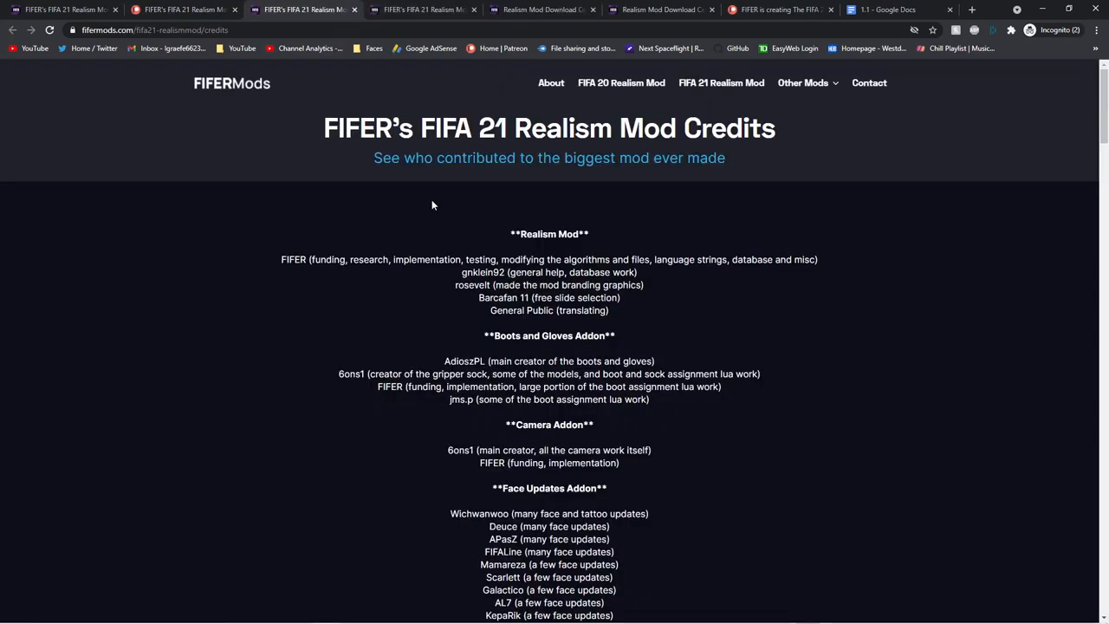
Scroll through the credits page's list of addon contributors
scroll(down, 3)
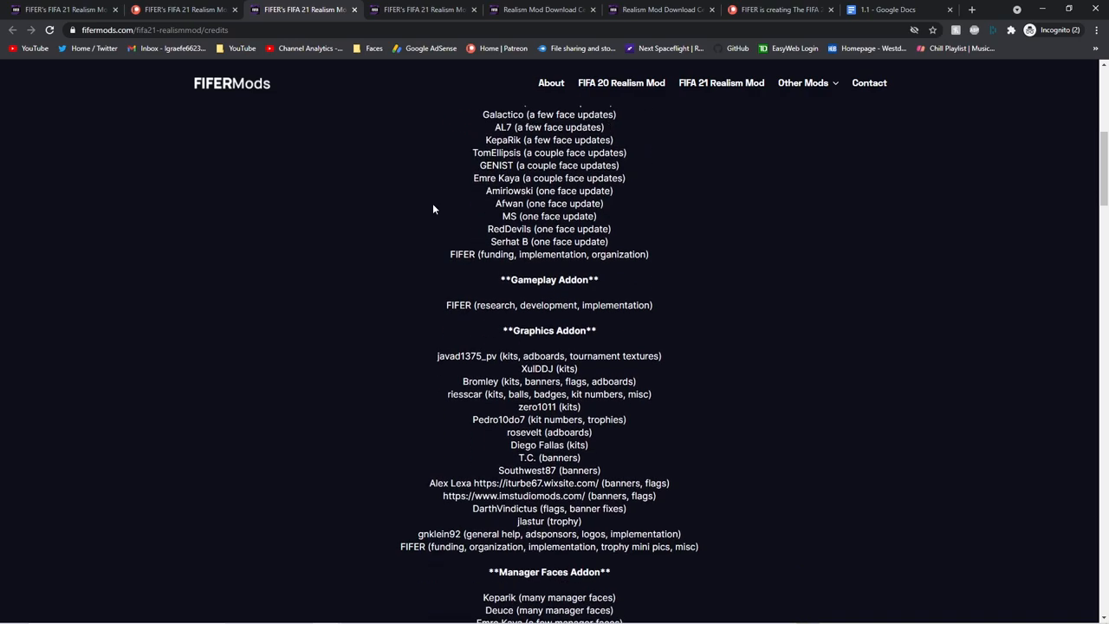
scroll(down, 3)
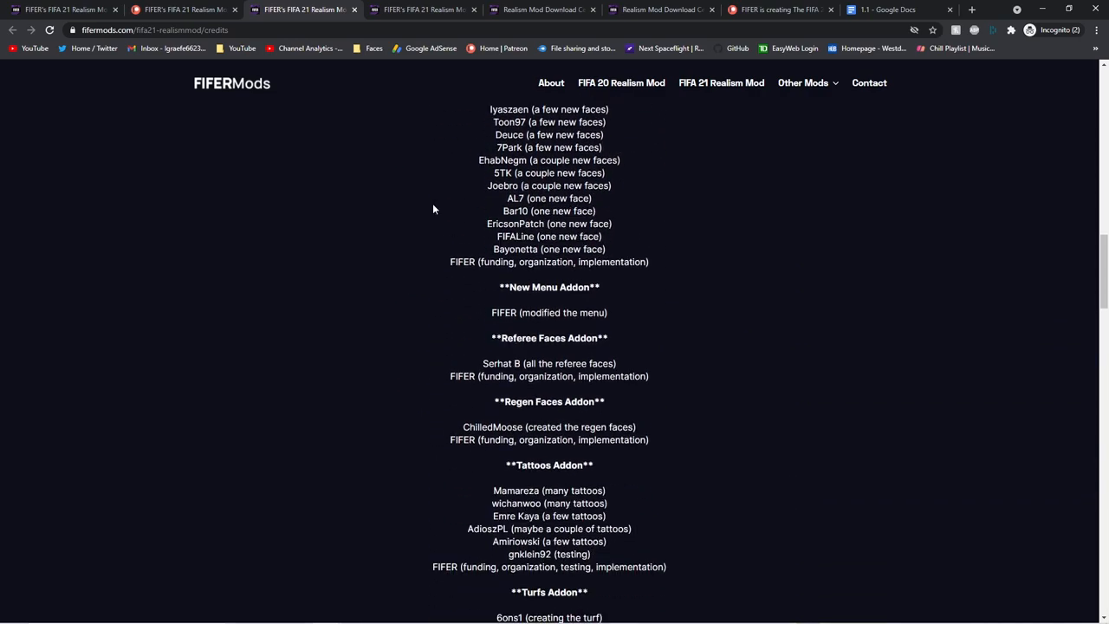
scroll(down, 3)
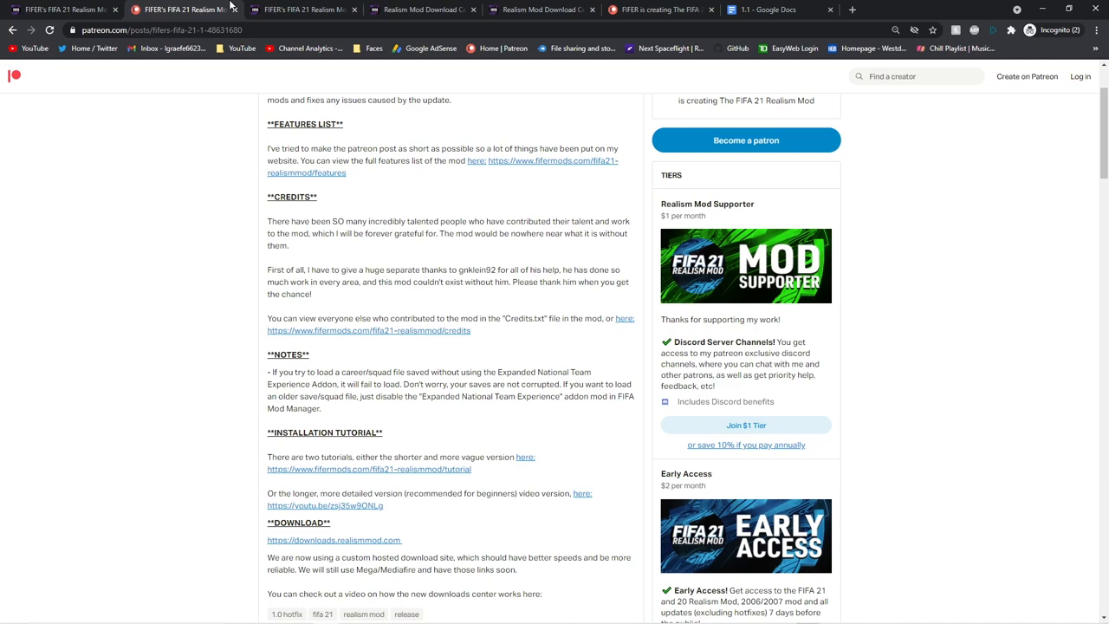
Scroll the Patreon post down past its notes and download links to the comments
scroll(down, 3)
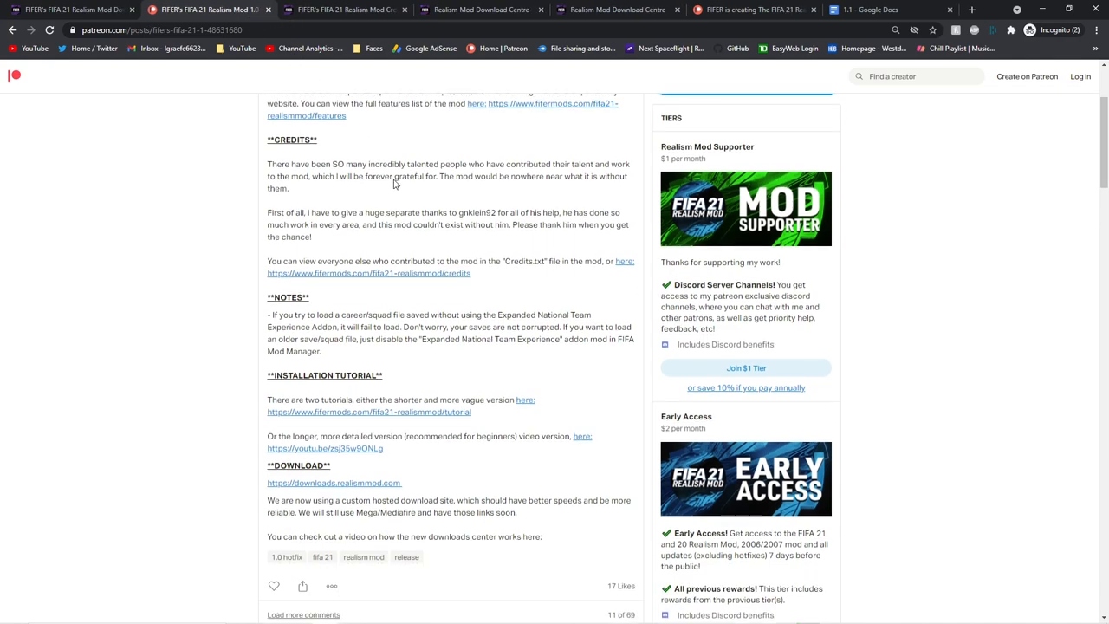
scroll(down, 3)
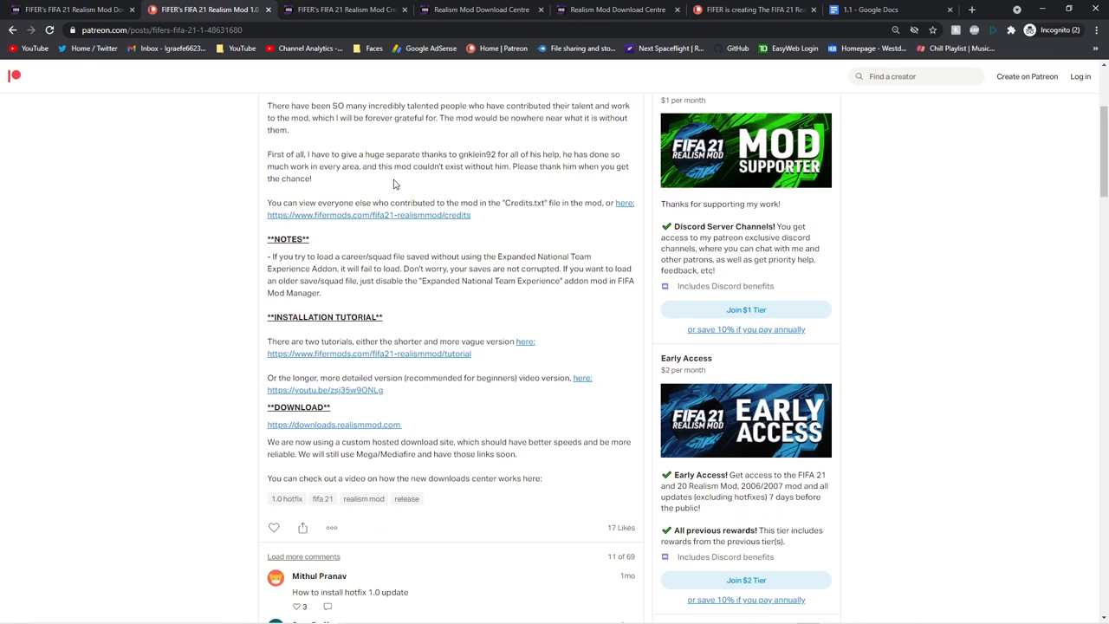
mouse_move(419, 423)
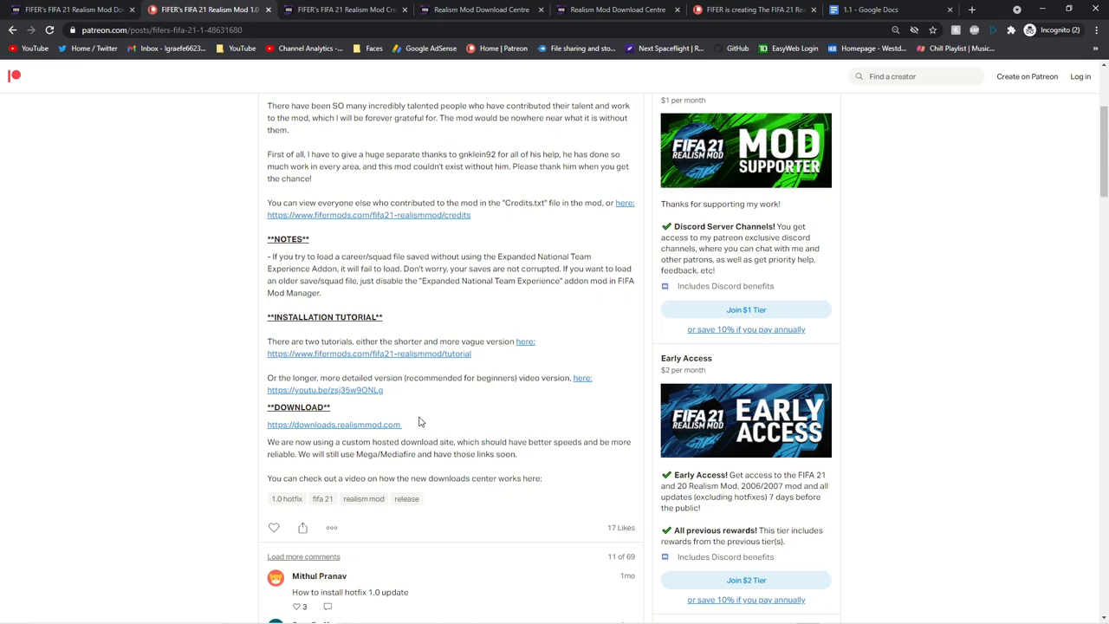
mouse_move(389, 425)
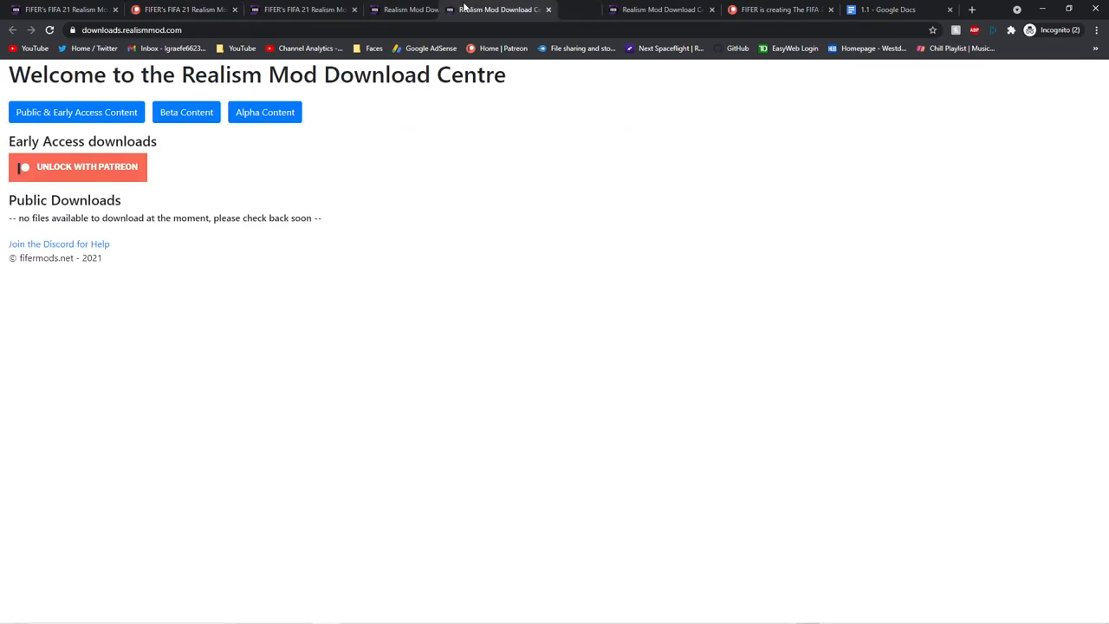
Start unlocking the Download Centre's early access downloads with Patreon, reaching the authorization request
click(303, 11)
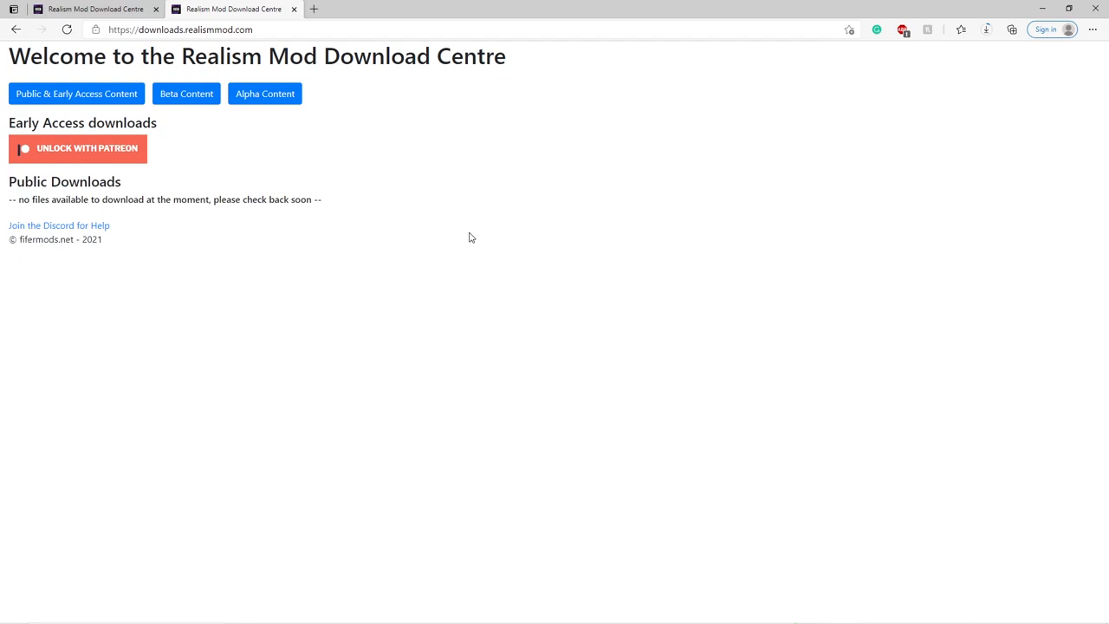
mouse_move(141, 111)
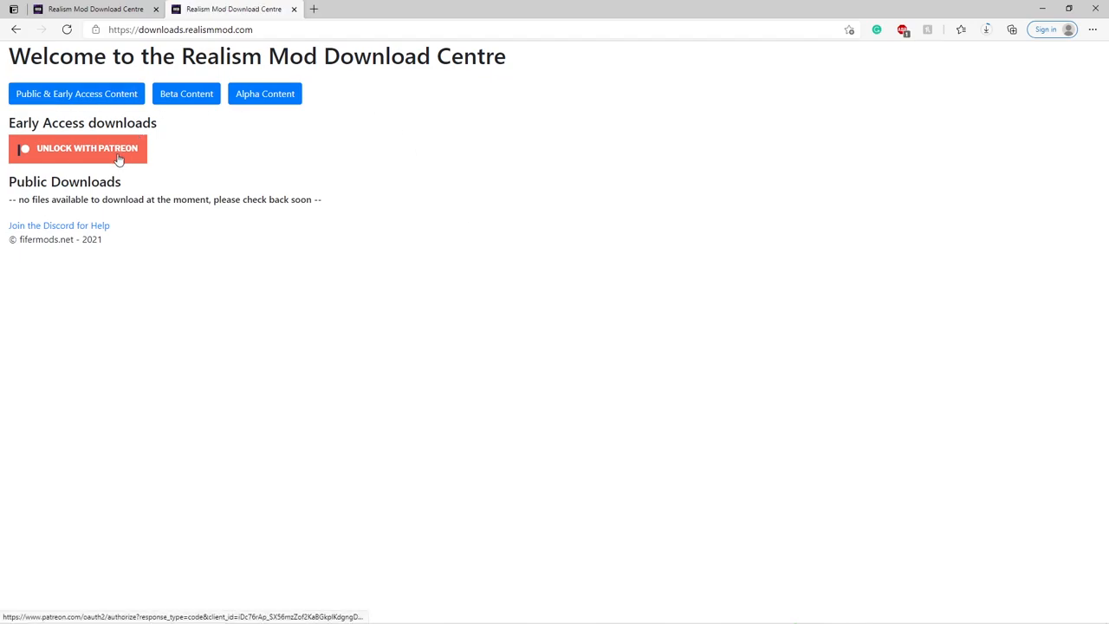
mouse_move(83, 222)
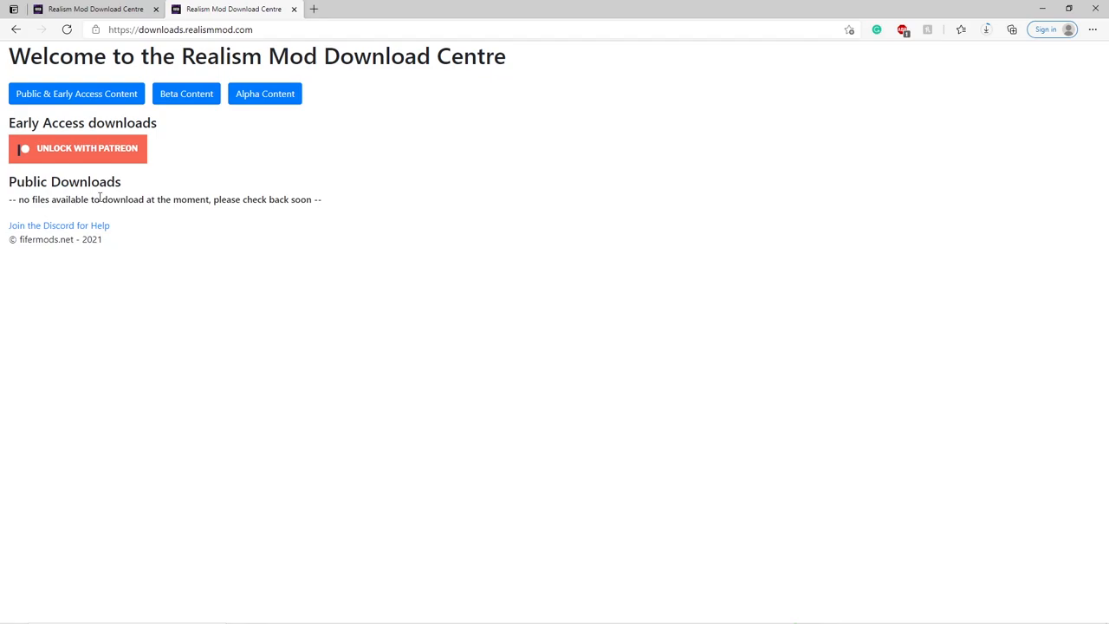
mouse_move(59, 215)
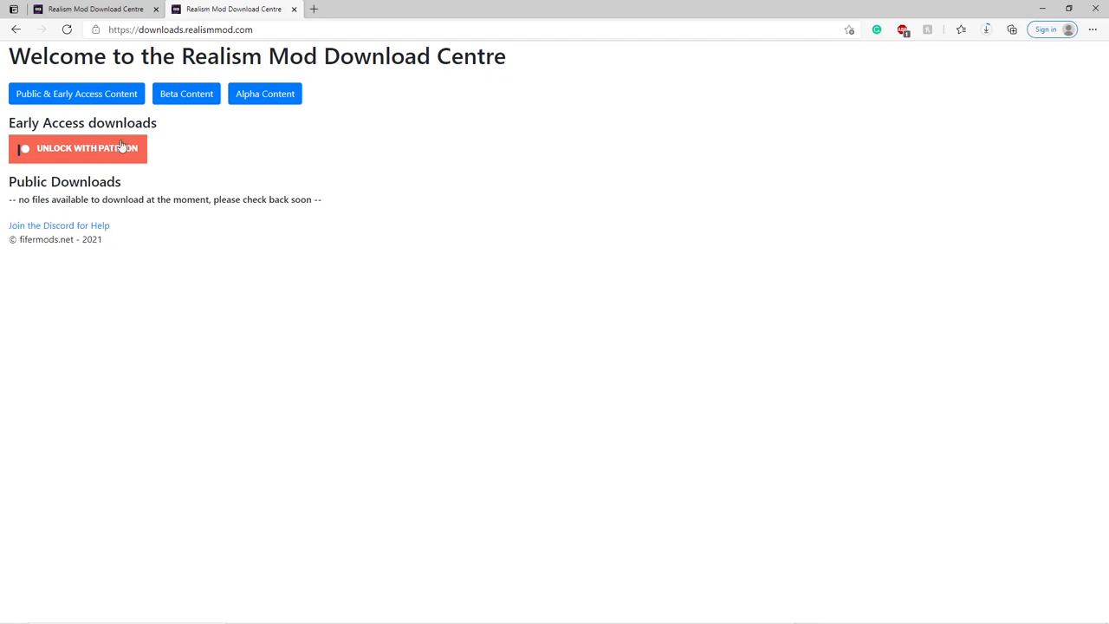
click(78, 147)
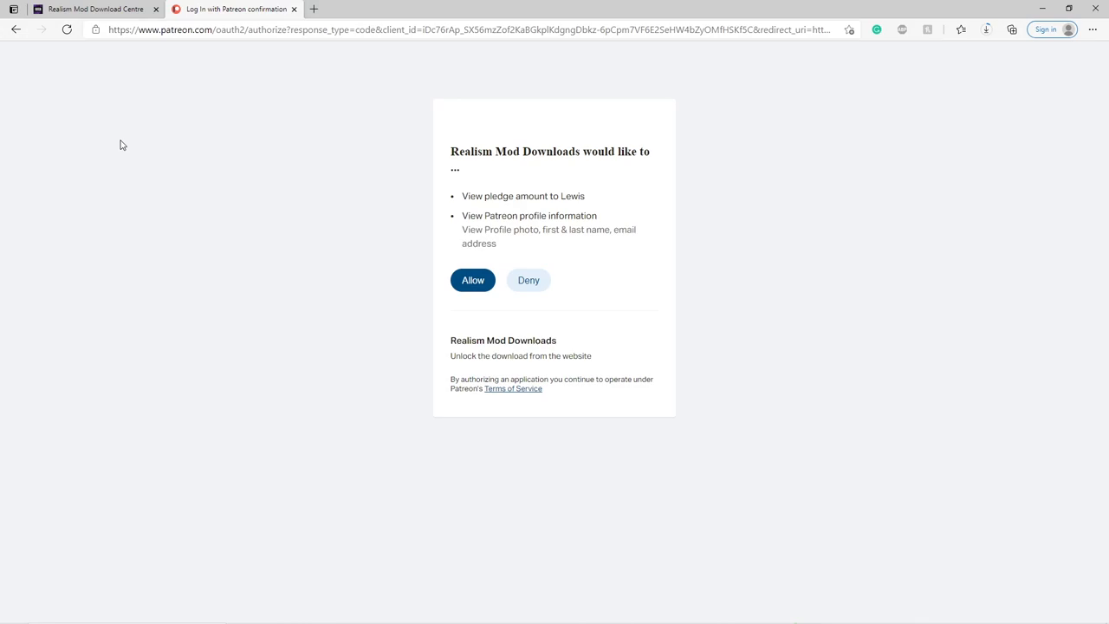
mouse_move(501, 207)
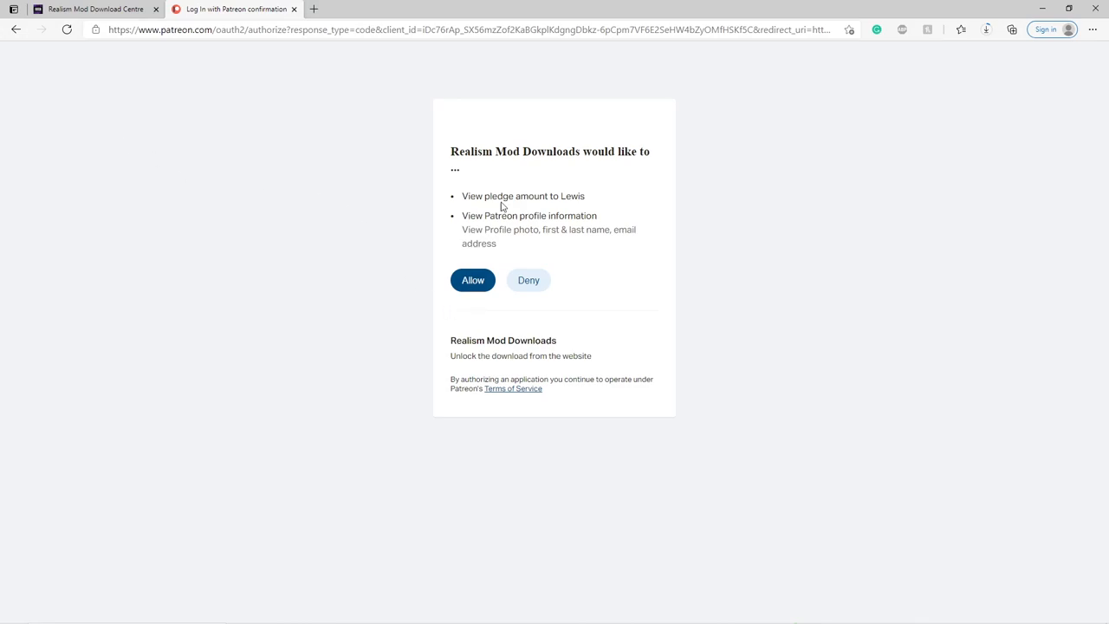
Allow Realism Mod Downloads access to the Patreon profile and pledges
click(472, 281)
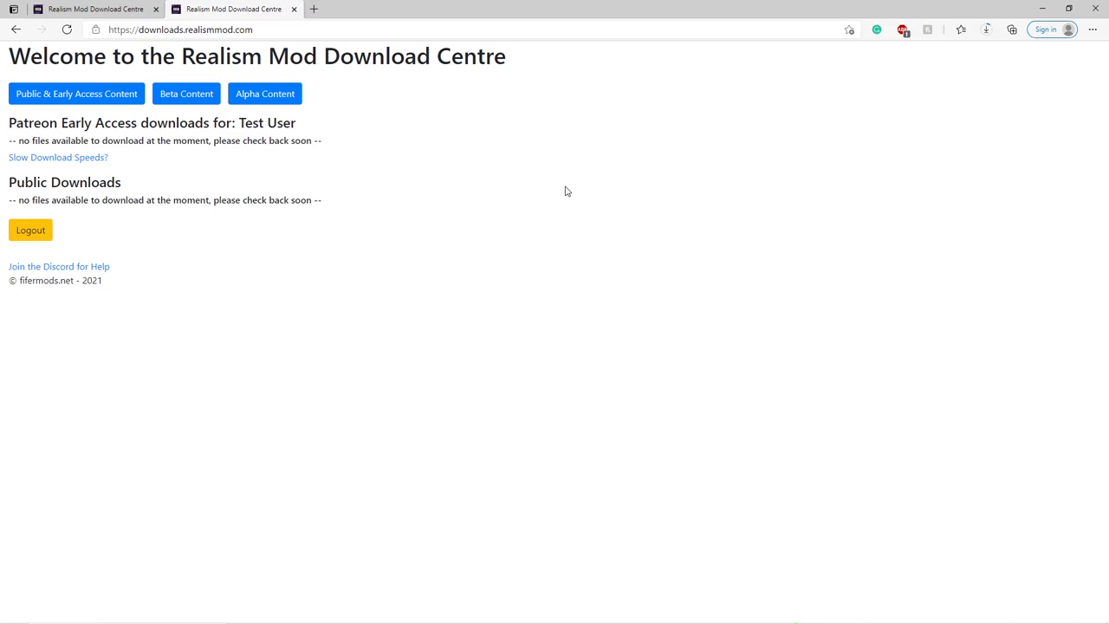
click(76, 93)
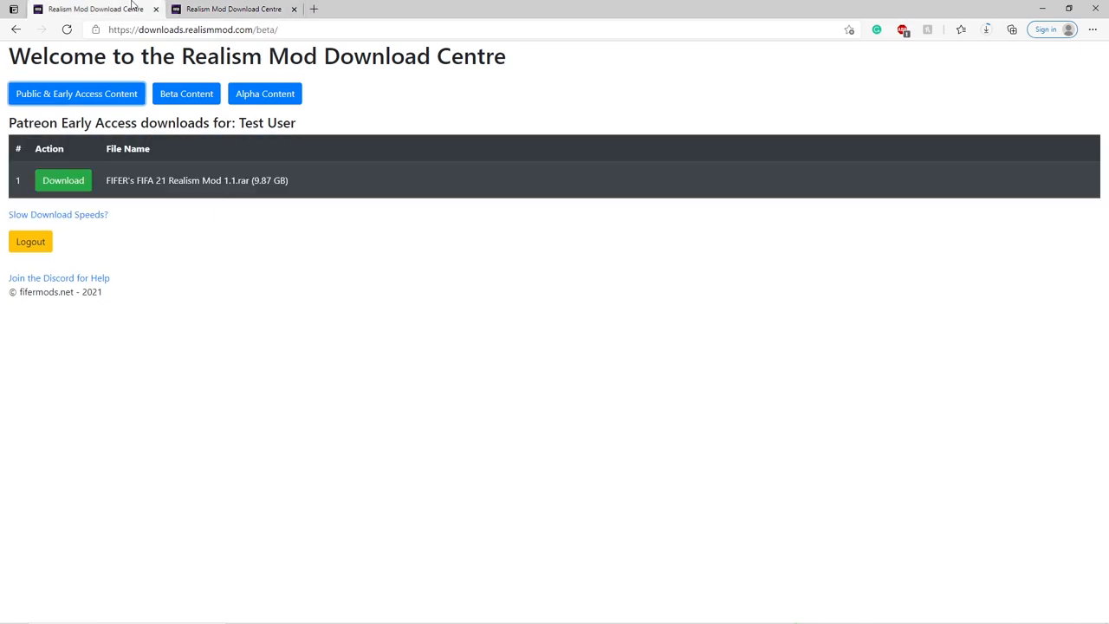
mouse_move(156, 137)
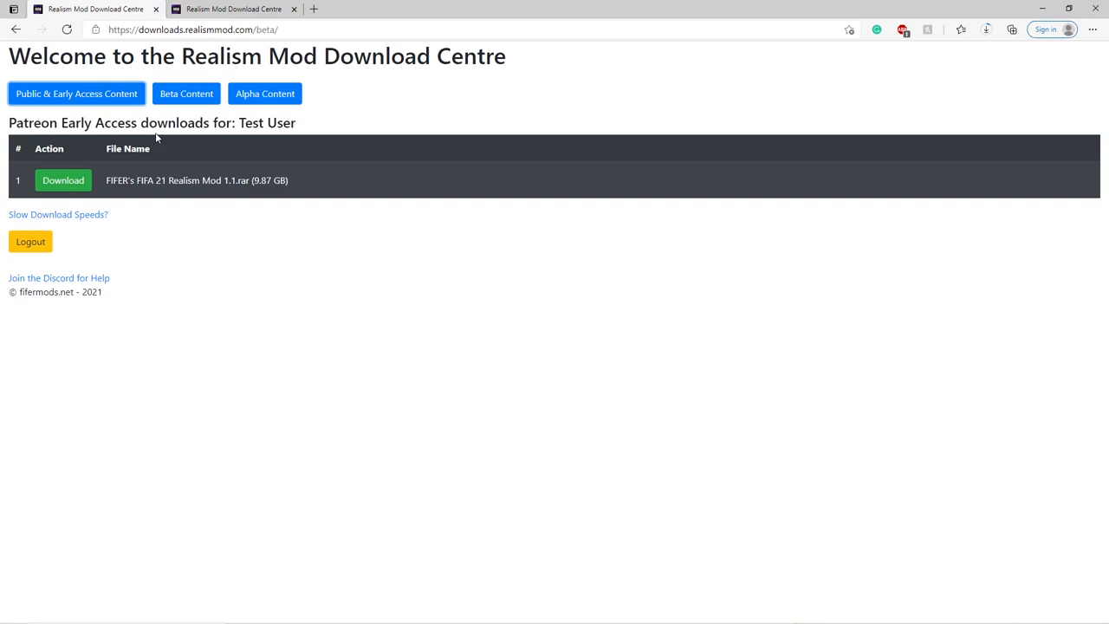
mouse_move(132, 191)
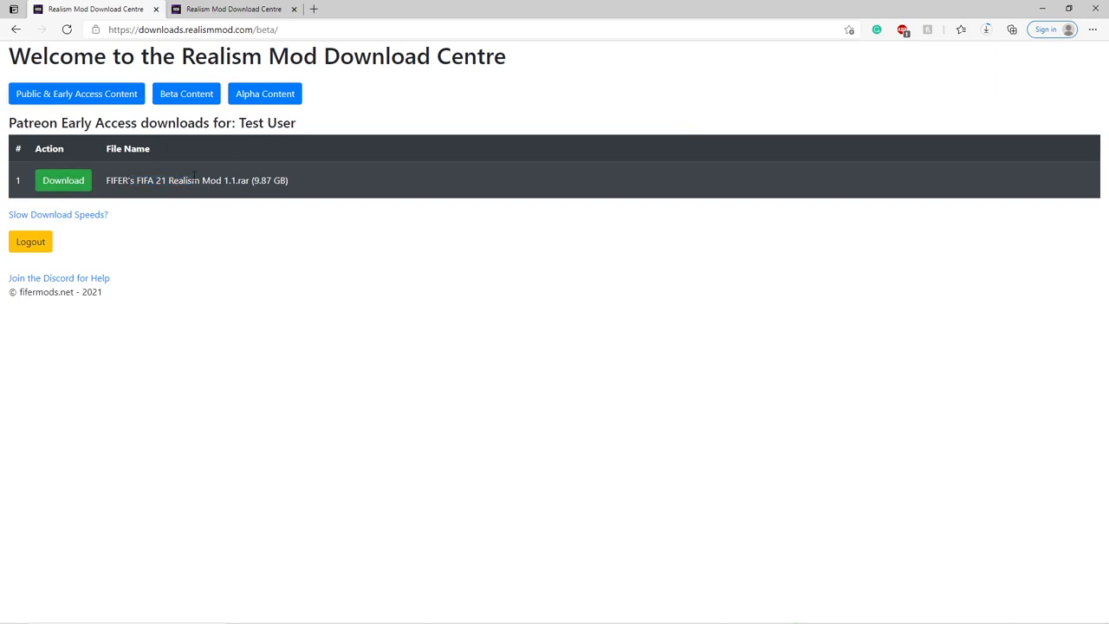
mouse_move(199, 215)
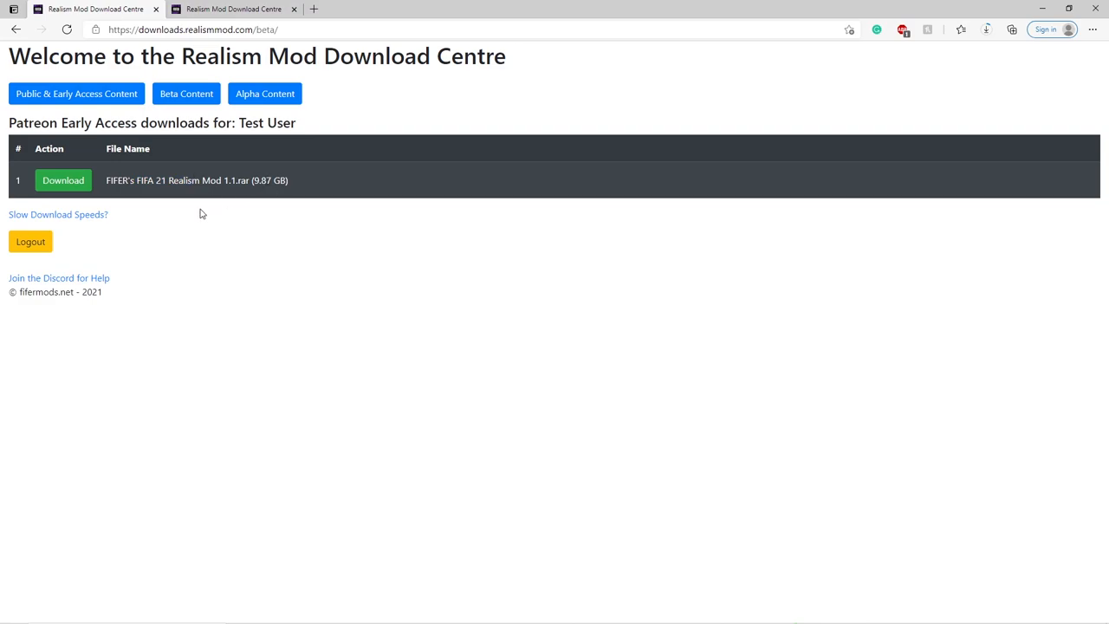
Download FIFER's FIFA 21 Realism Mod 1.1.rar and dismiss Chrome's downloads flyout
click(63, 180)
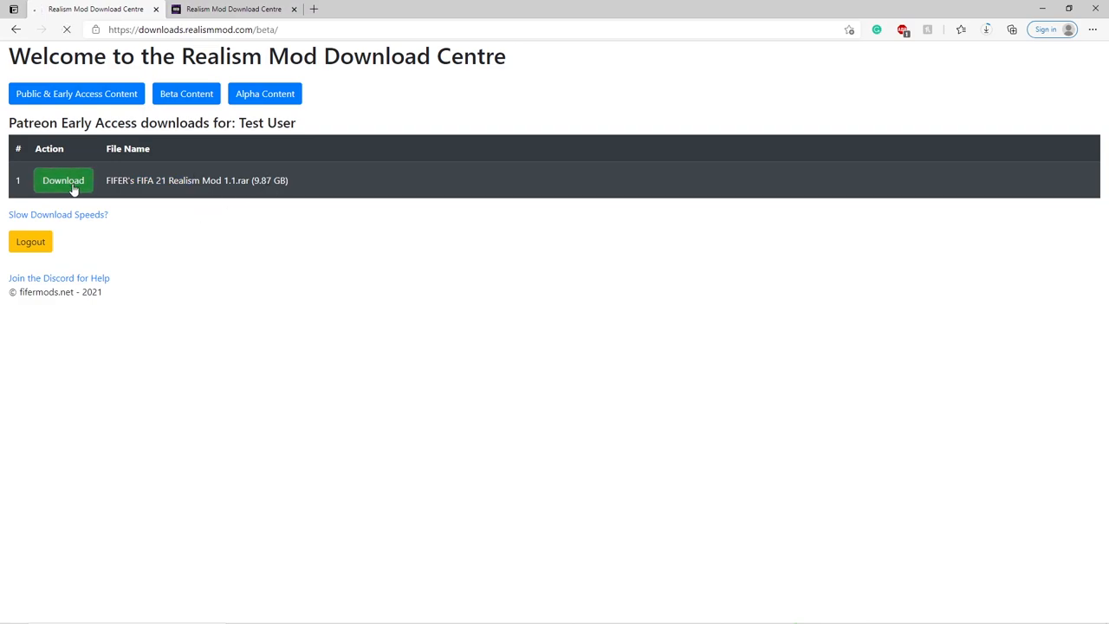
click(63, 180)
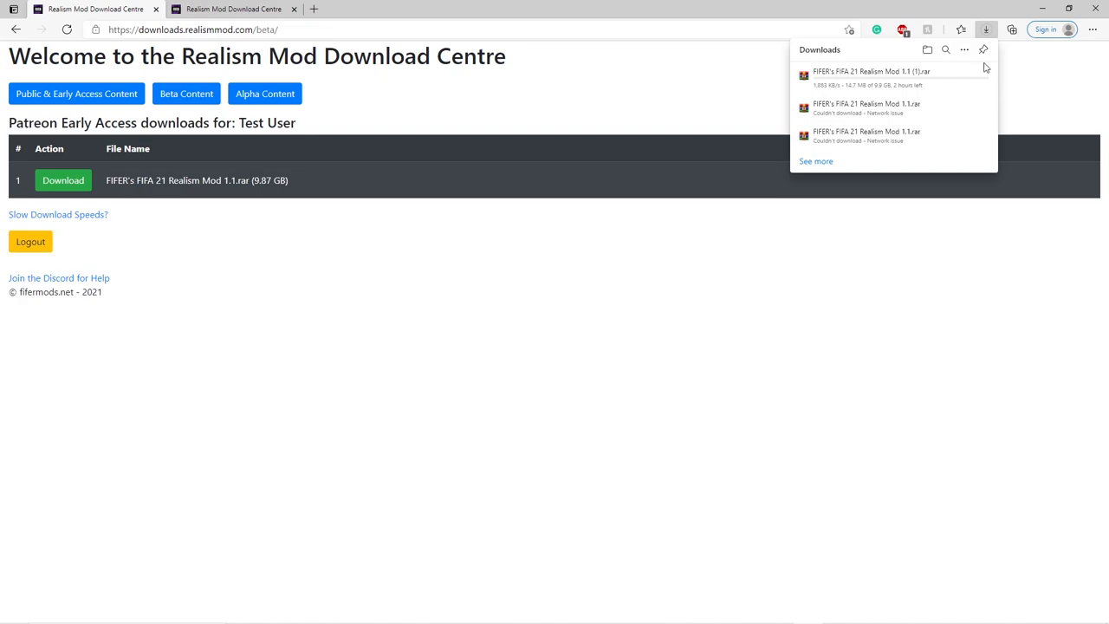
click(667, 292)
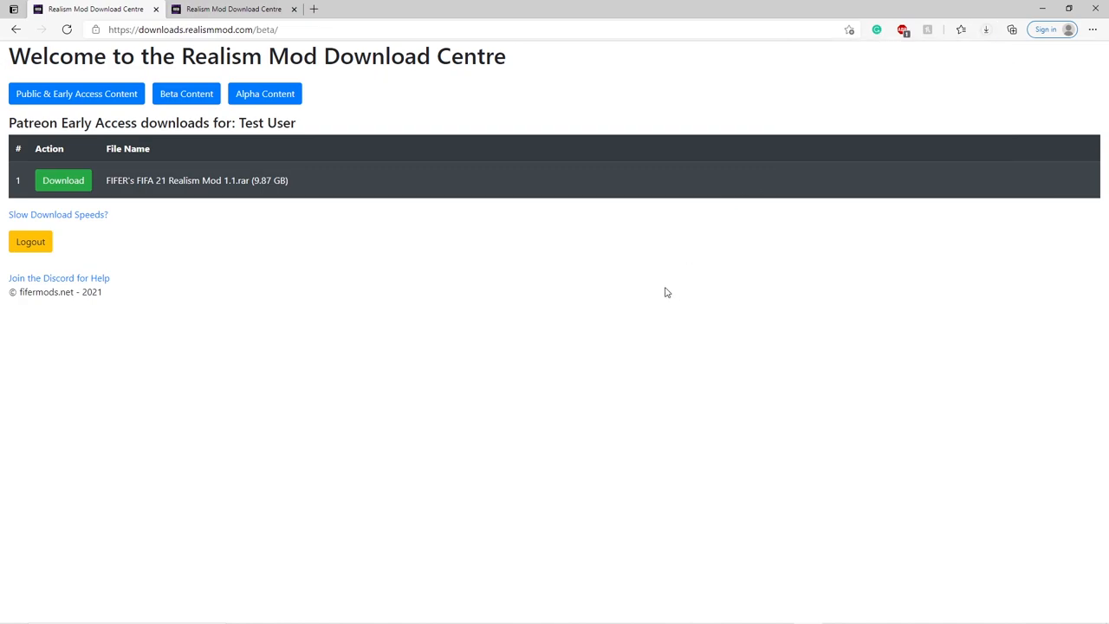
click(59, 215)
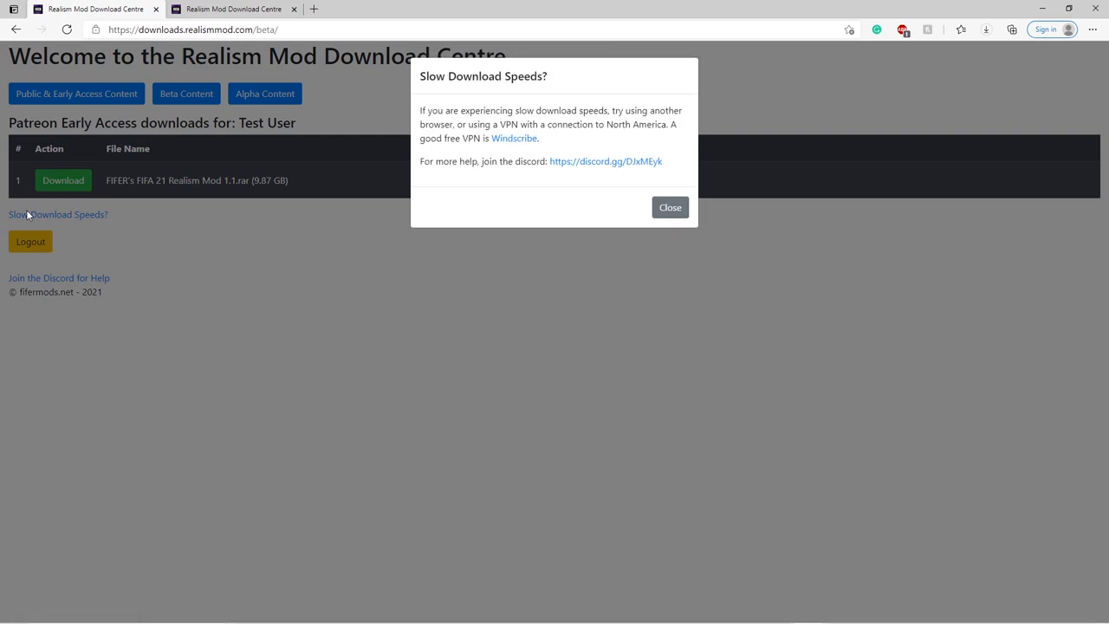
mouse_move(513, 138)
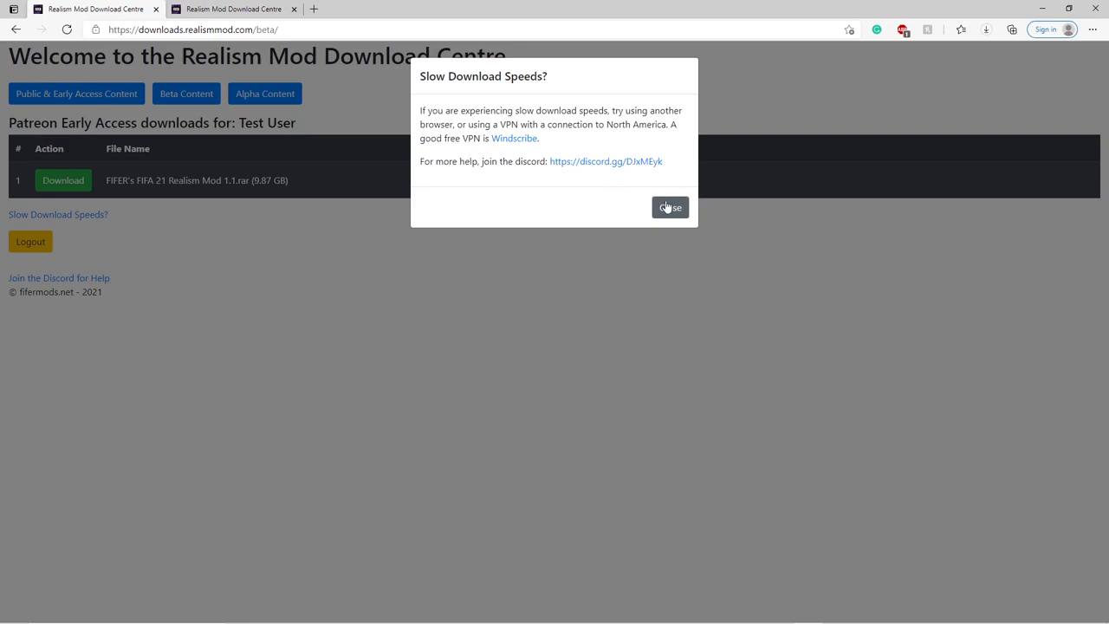
click(669, 208)
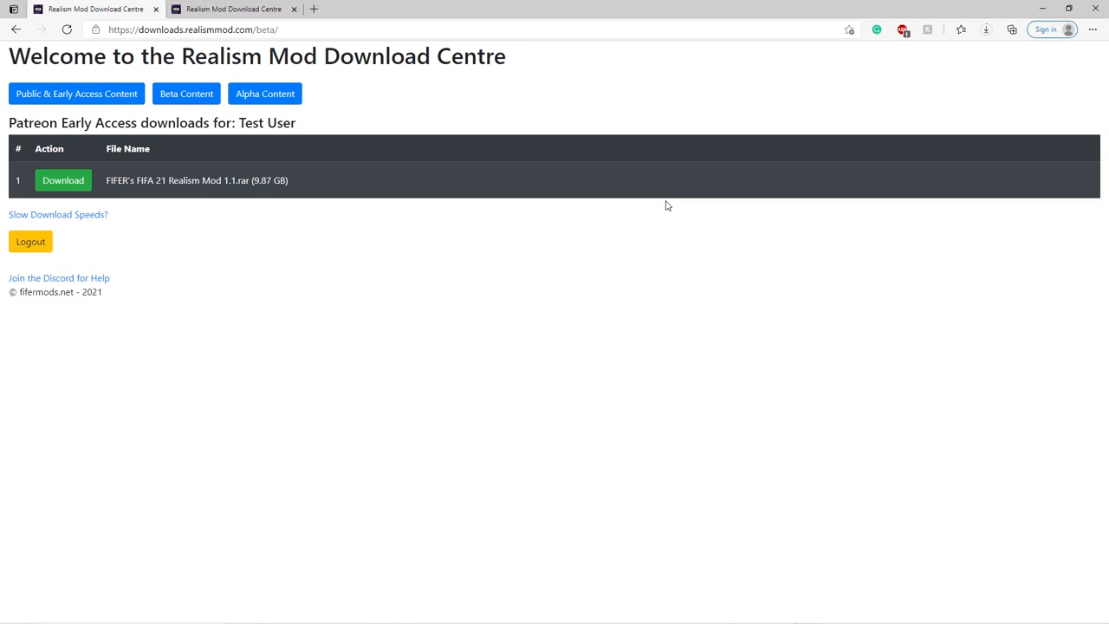
Navigate File Explorer to the Full Releases folder holding the Realism Mod 1.1 archive
click(59, 277)
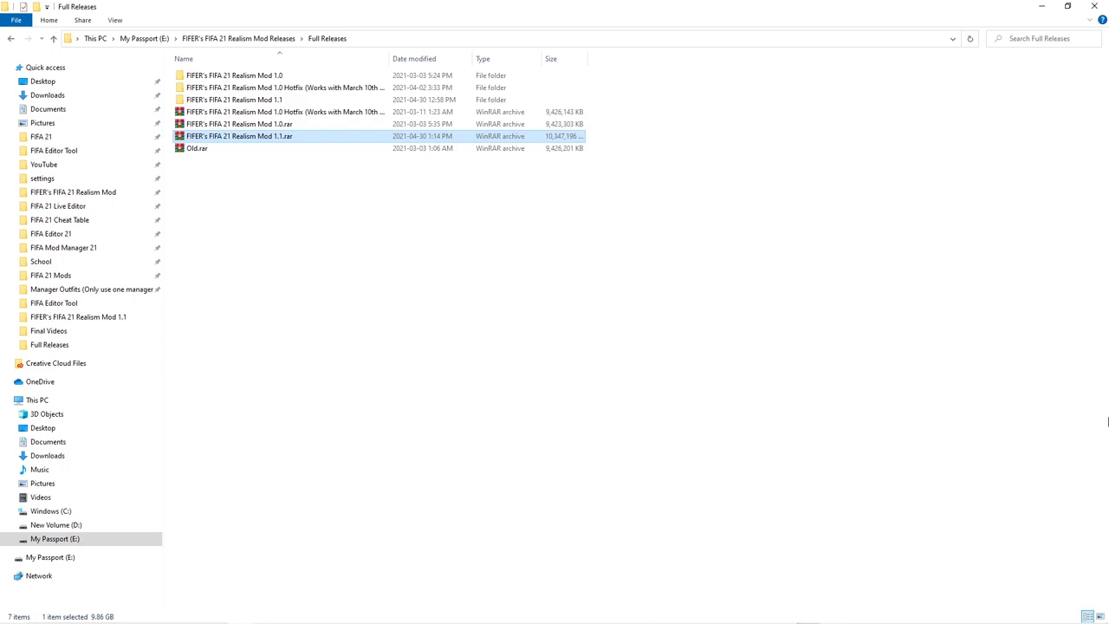
key(alt+tab)
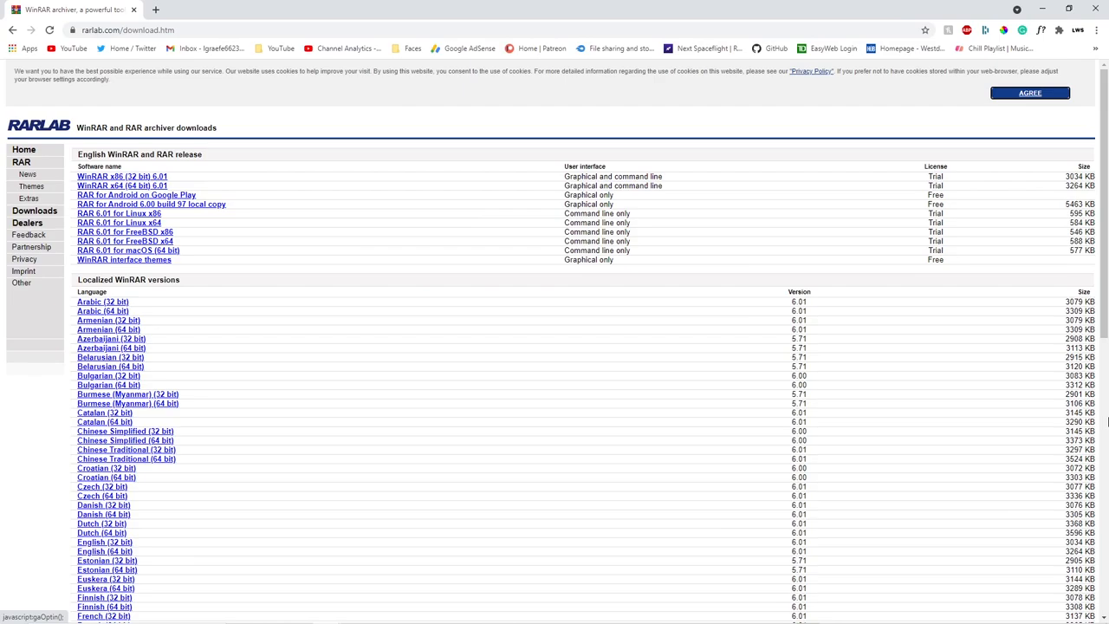
mouse_move(405, 326)
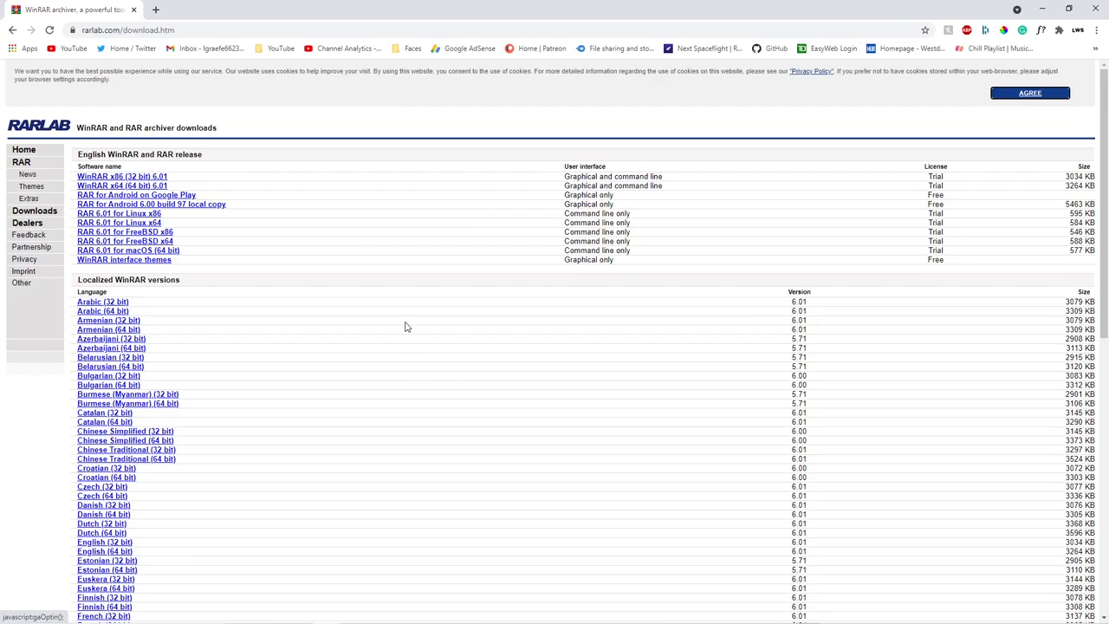
scroll(down, 3)
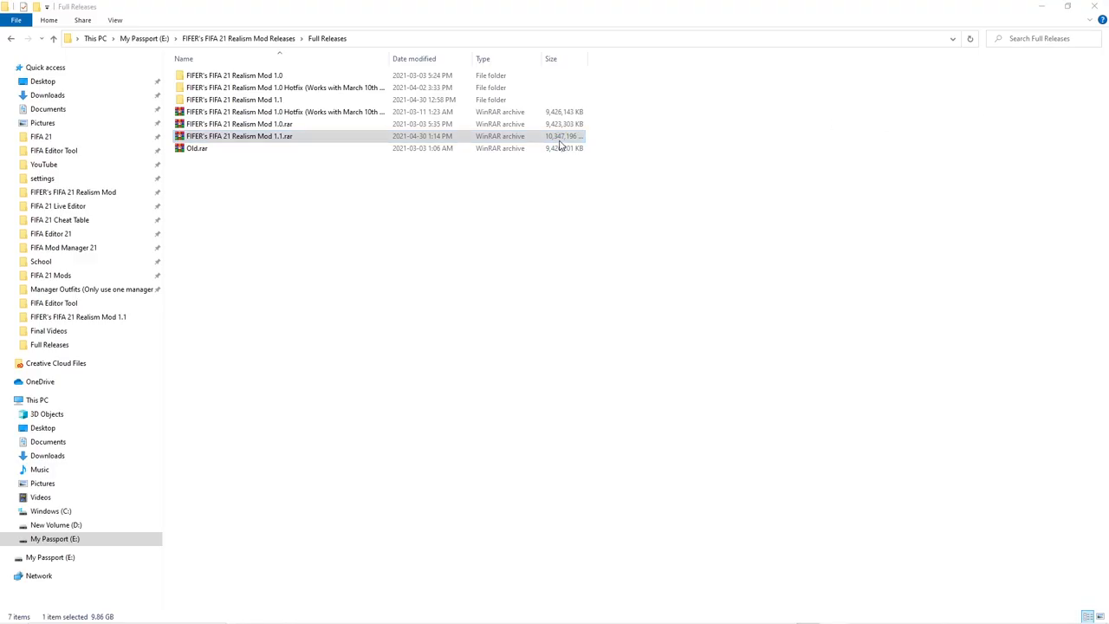
Extract the FIFER's FIFA 21 Realism Mod 1.1 folder from the .rar into Full Releases with WinRAR
double_click(240, 136)
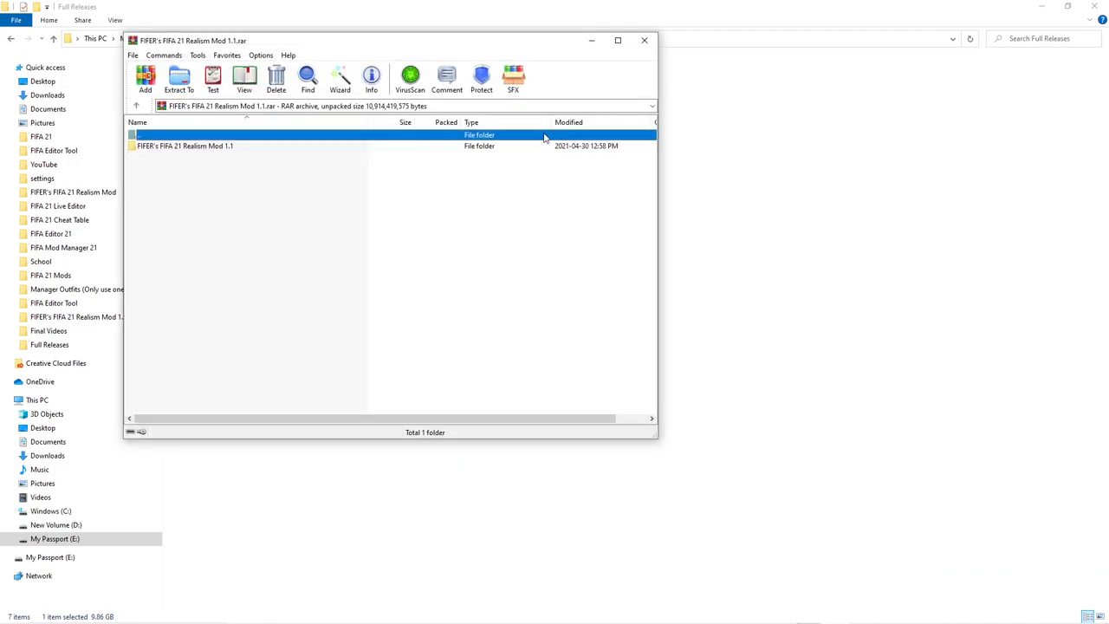
click(185, 146)
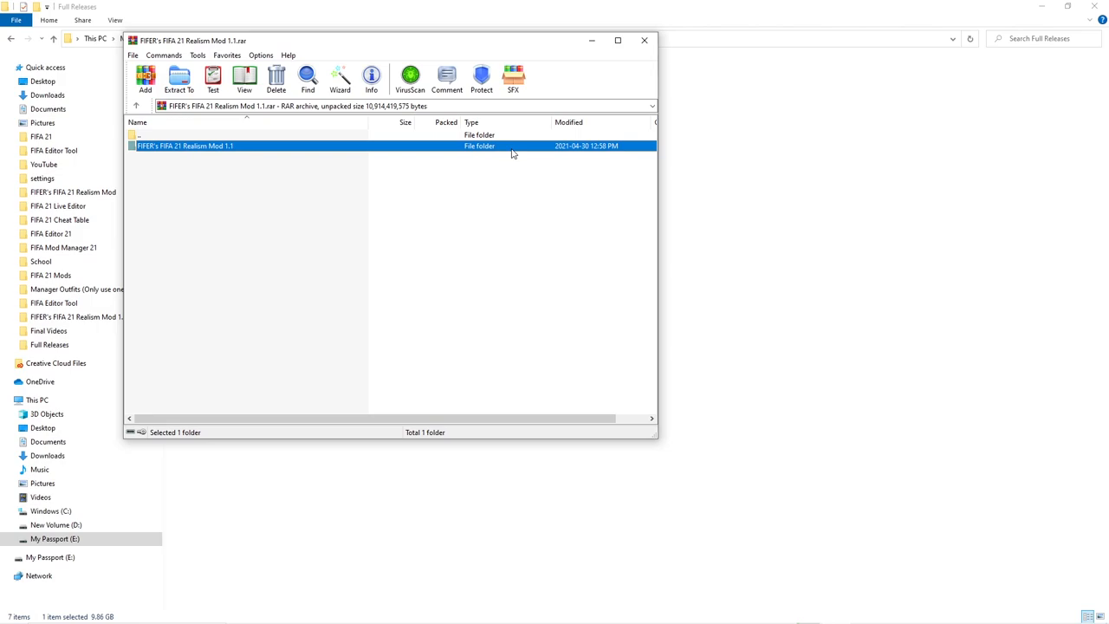
mouse_move(179, 78)
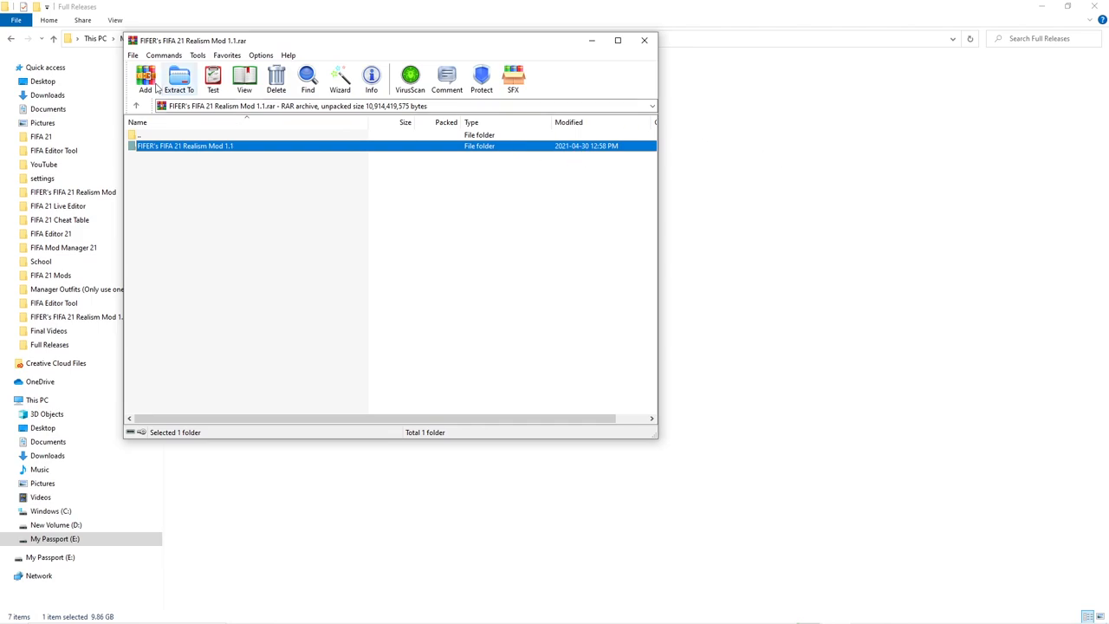
click(178, 78)
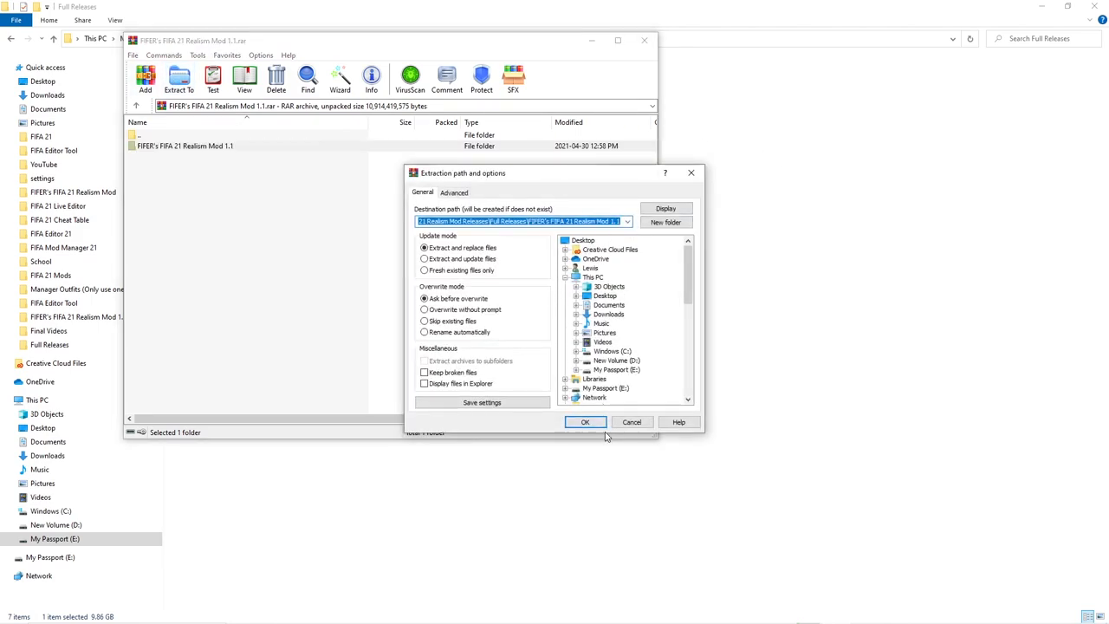
click(586, 423)
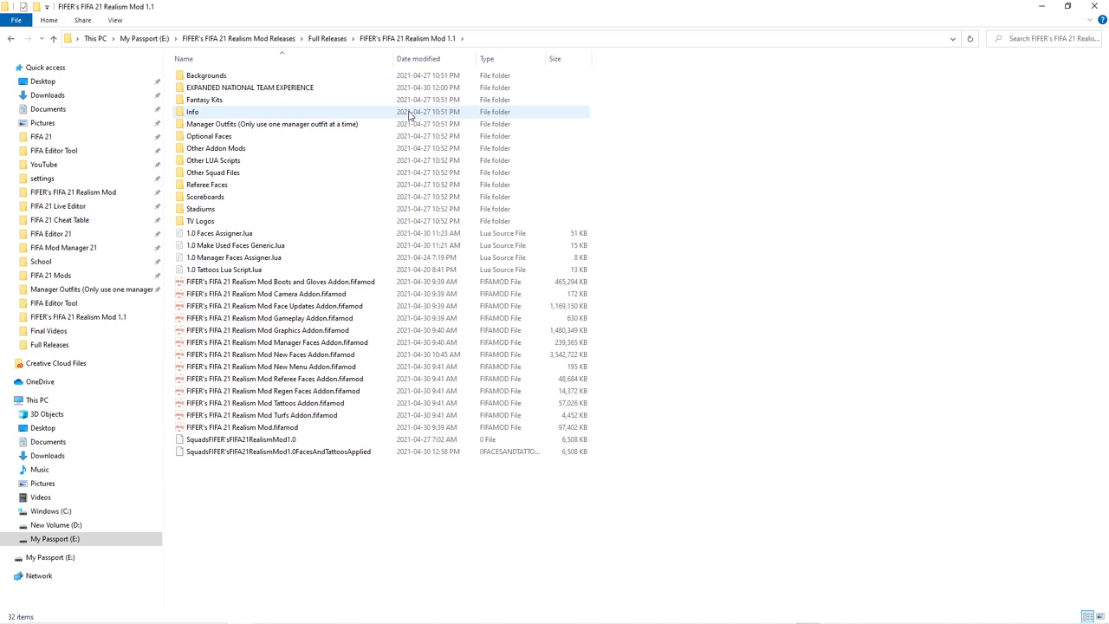
click(271, 319)
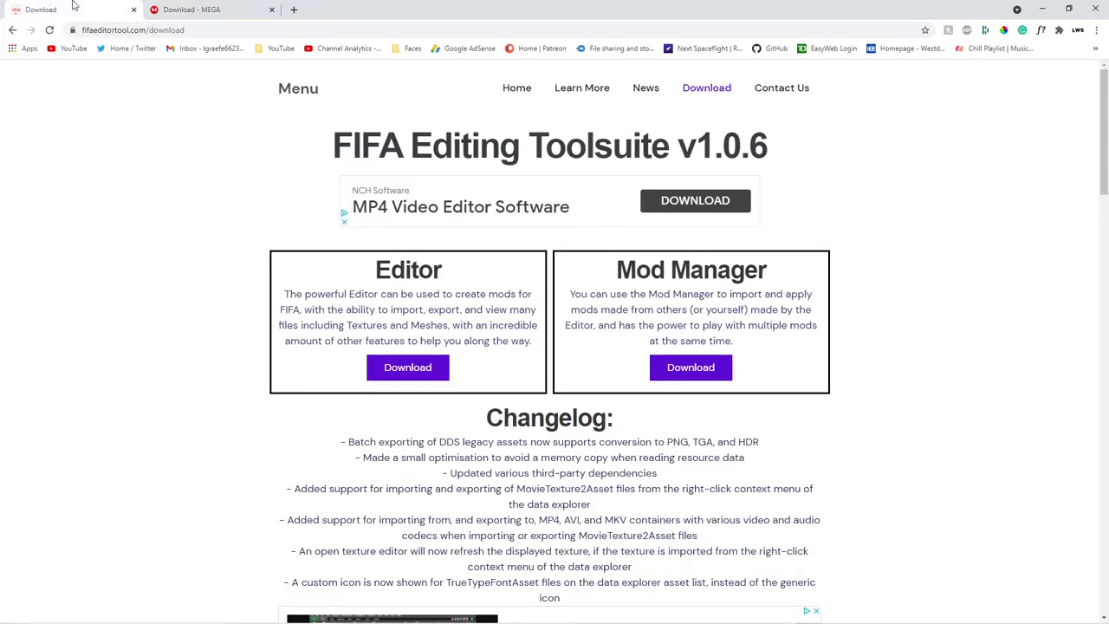
mouse_move(436, 324)
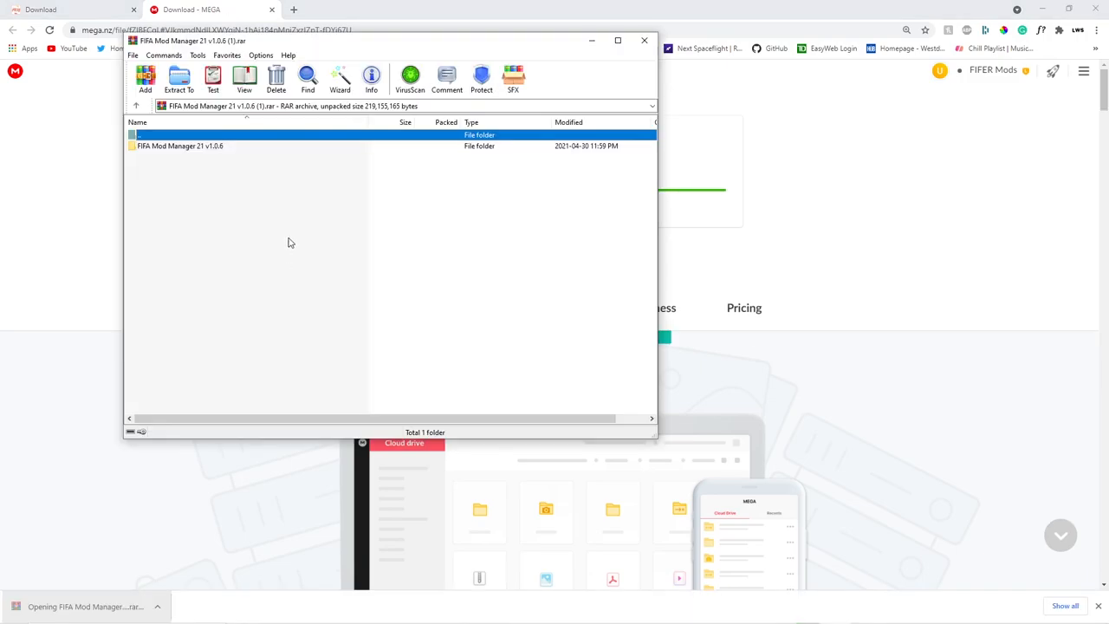
Extract the FIFA Mod Manager 21 v1.0.6 archive into its own folder under Documents
click(199, 145)
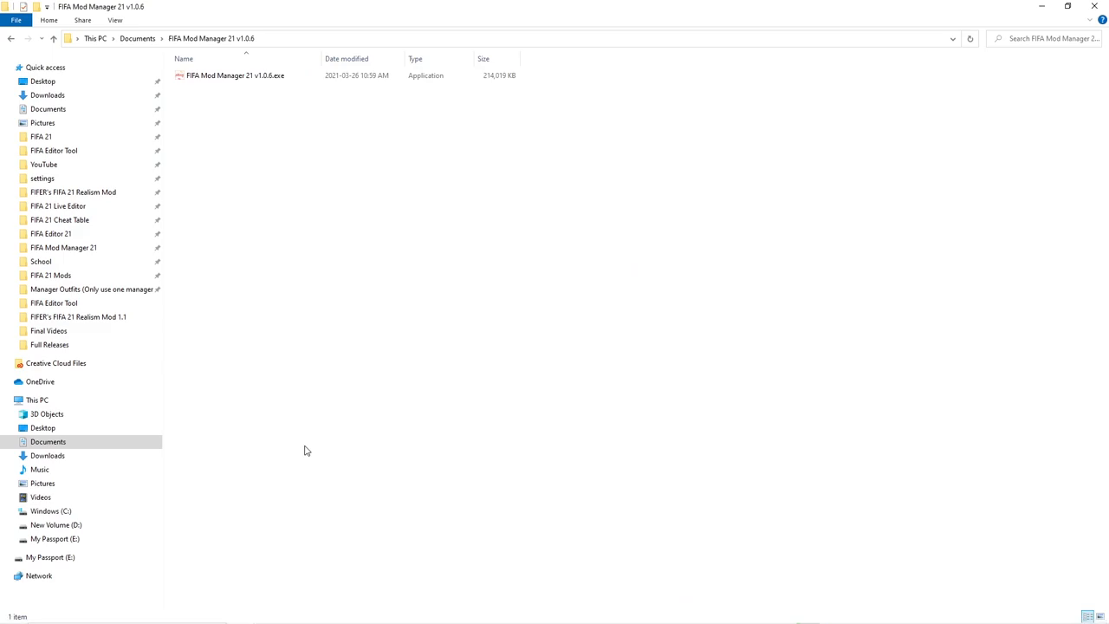
Start FIFA Mod Manager 21 v1.0.6.exe, bringing up an empty applied mods list
click(236, 77)
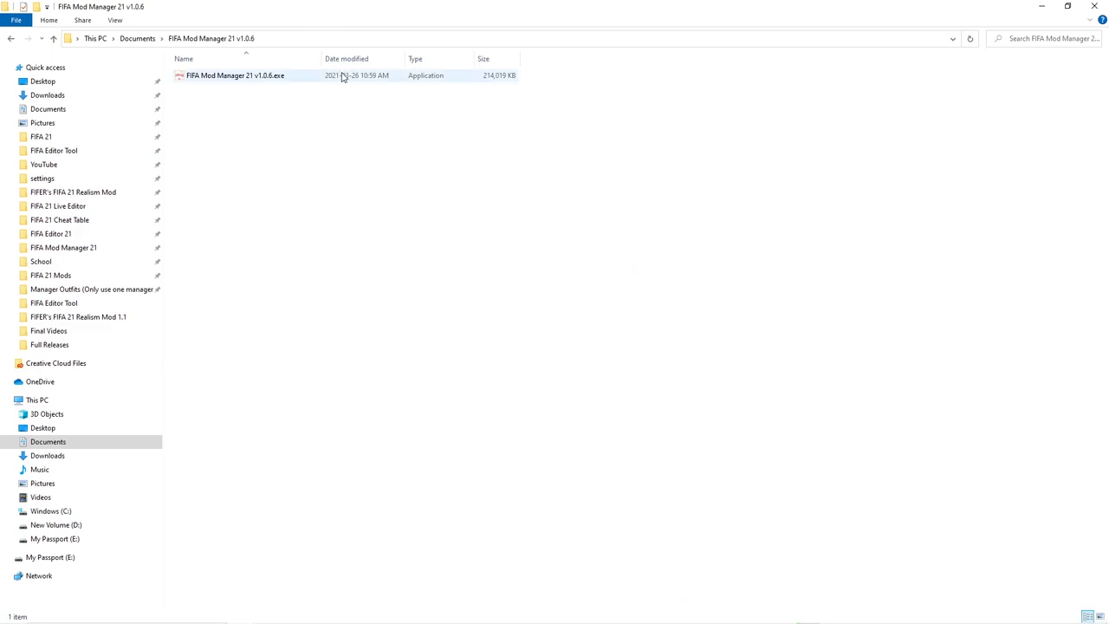
click(236, 76)
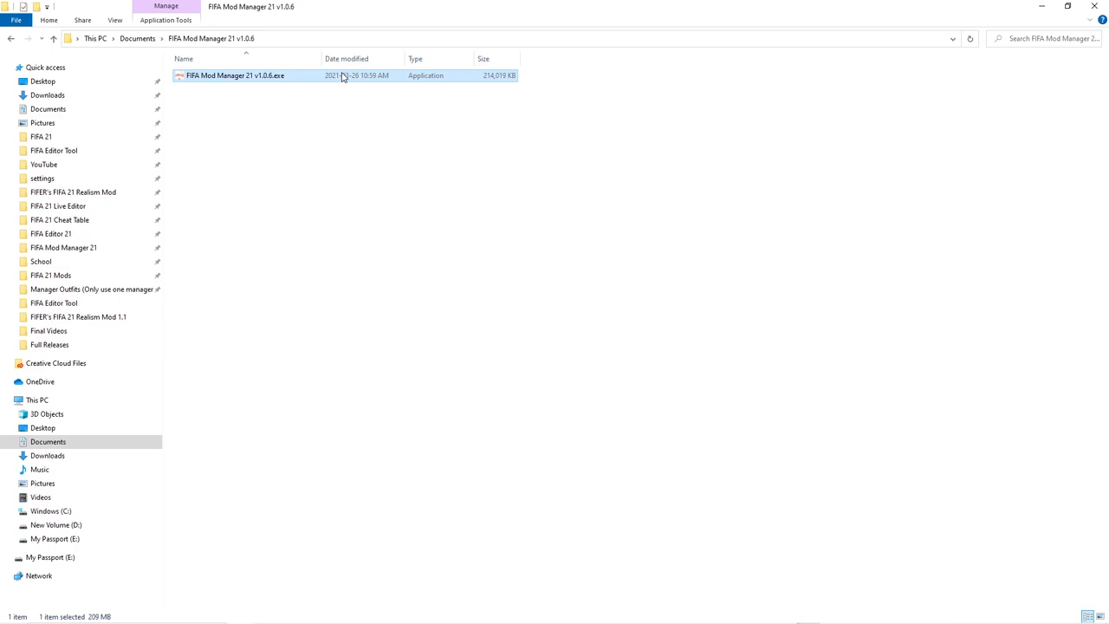
right_click(236, 77)
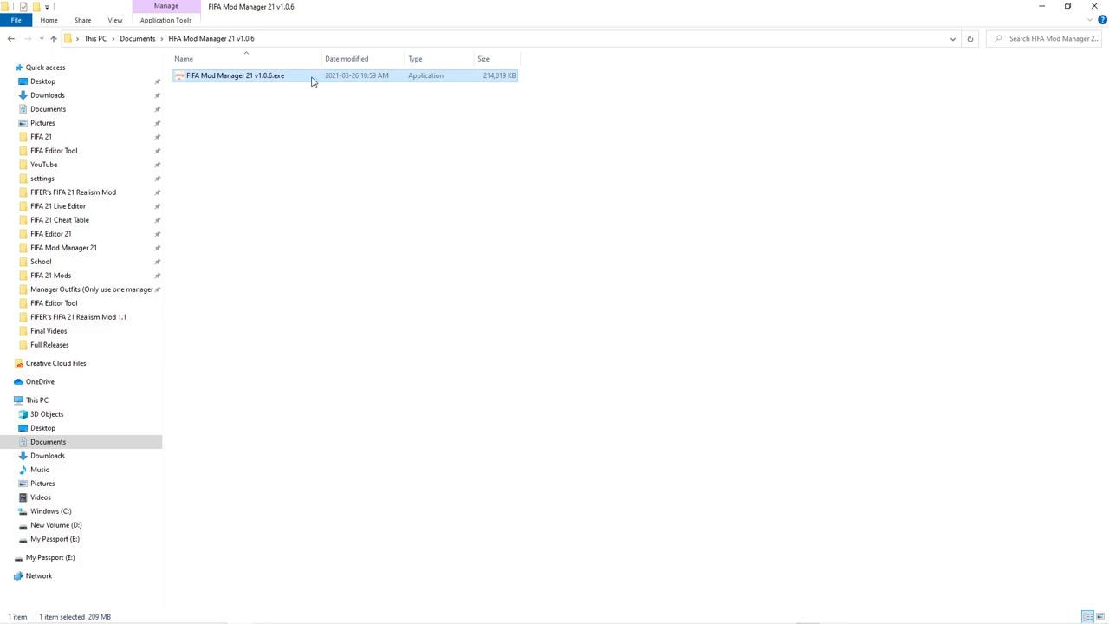
double_click(236, 76)
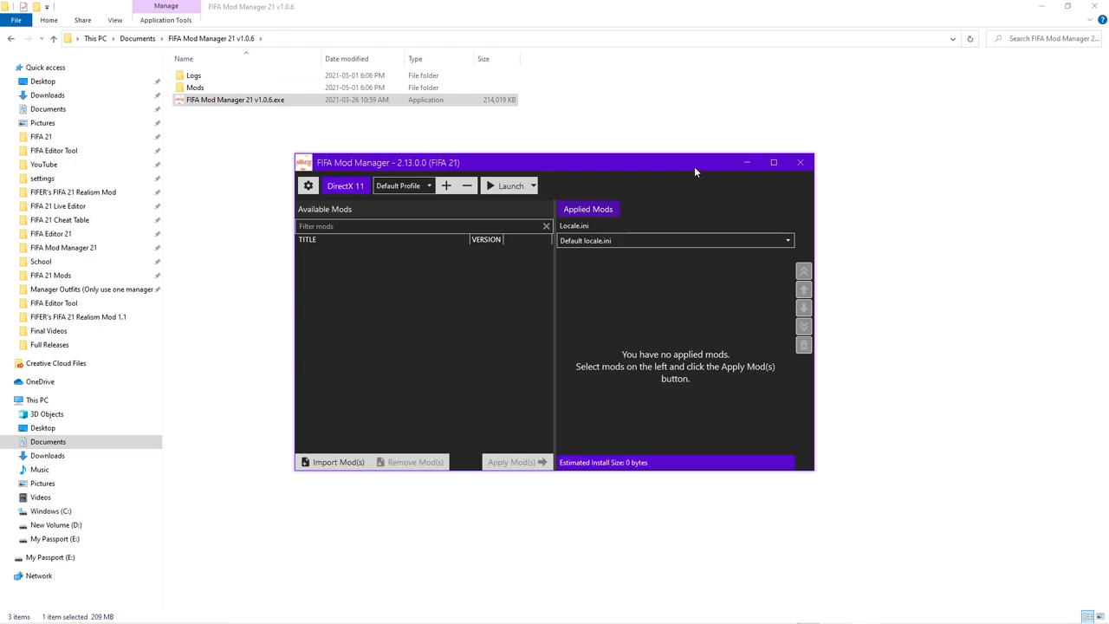
mouse_move(539, 343)
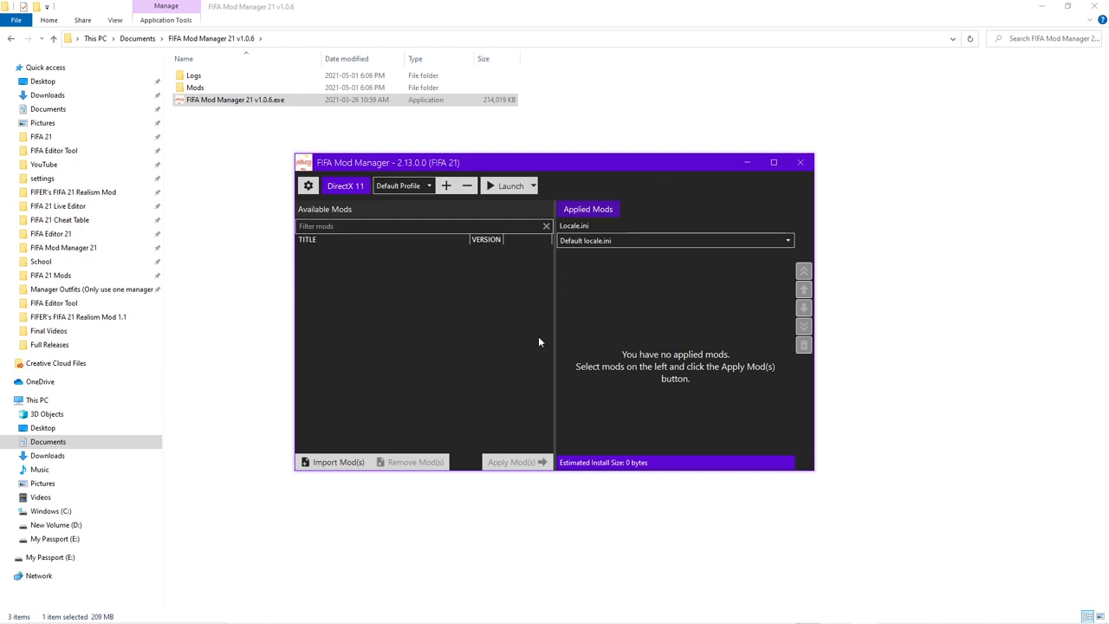
Browse Import Mod(s) into Realism Mod 1.1's Expanded National Team Experience subfolder and select its .fbmod files
click(338, 461)
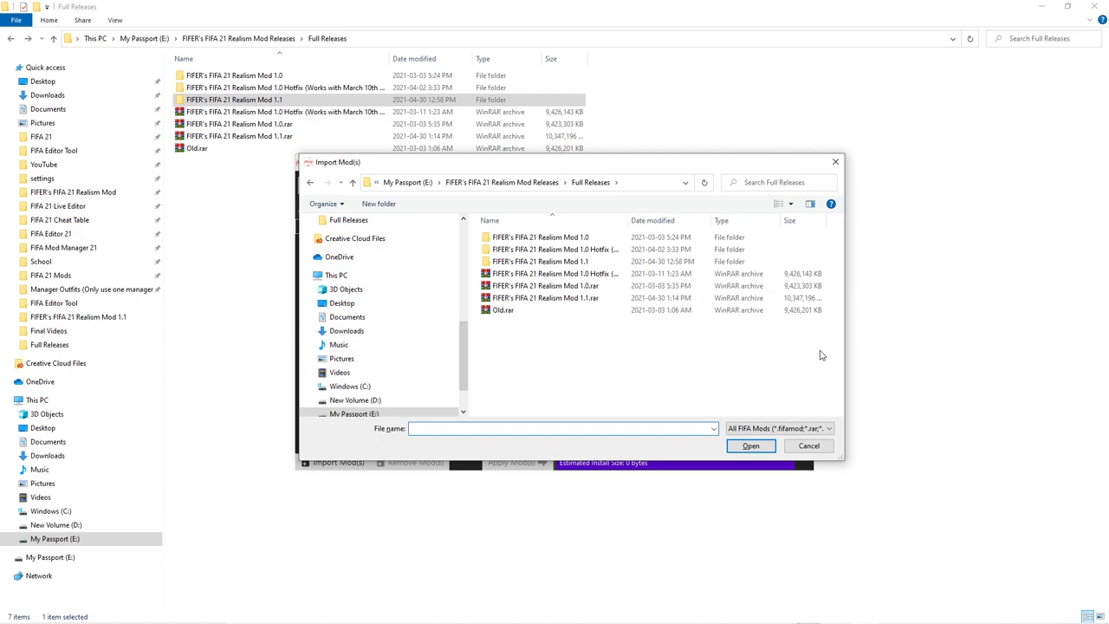
click(546, 298)
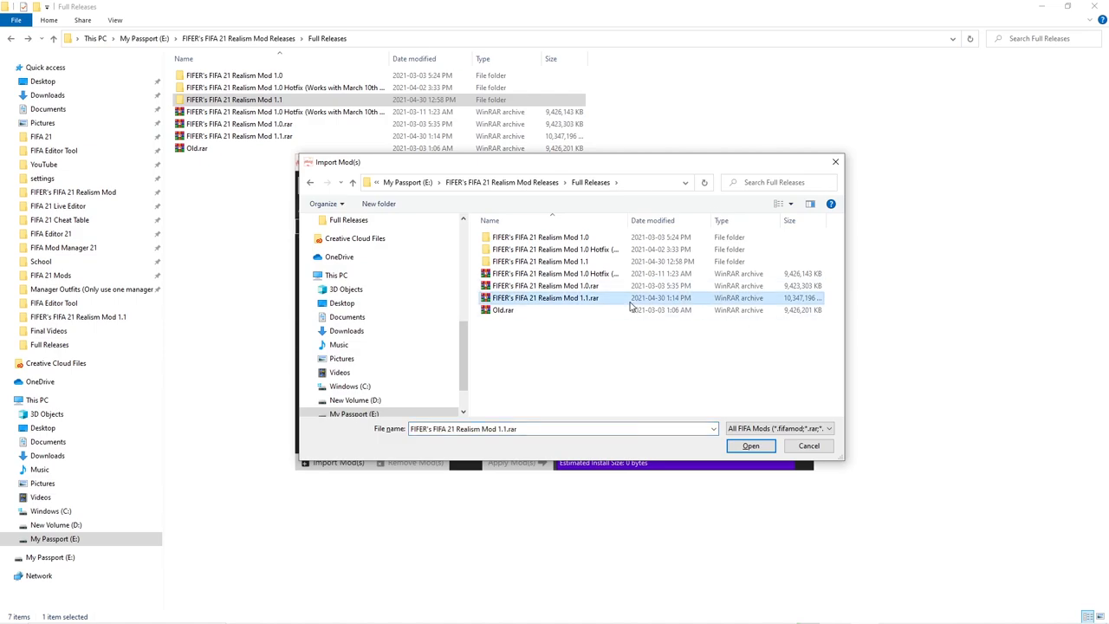
double_click(541, 260)
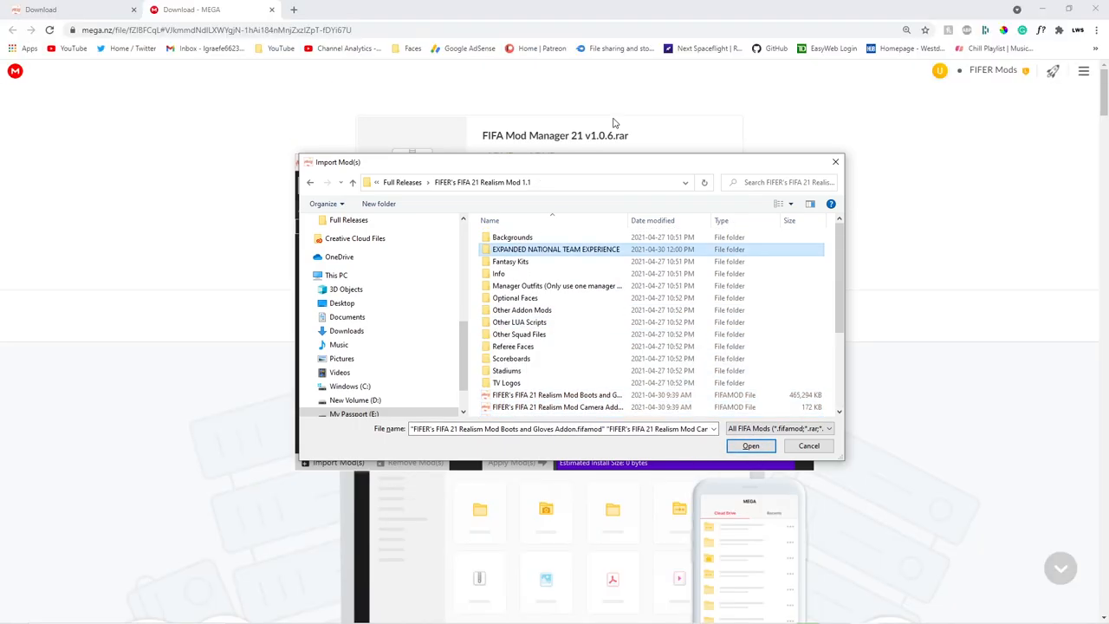
double_click(556, 249)
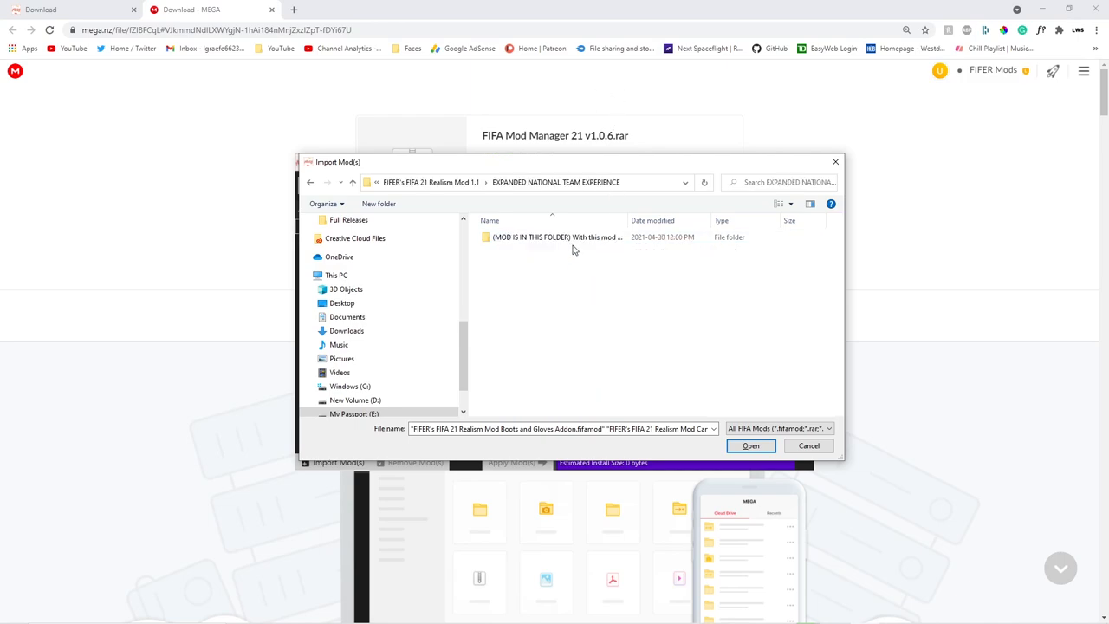
double_click(555, 236)
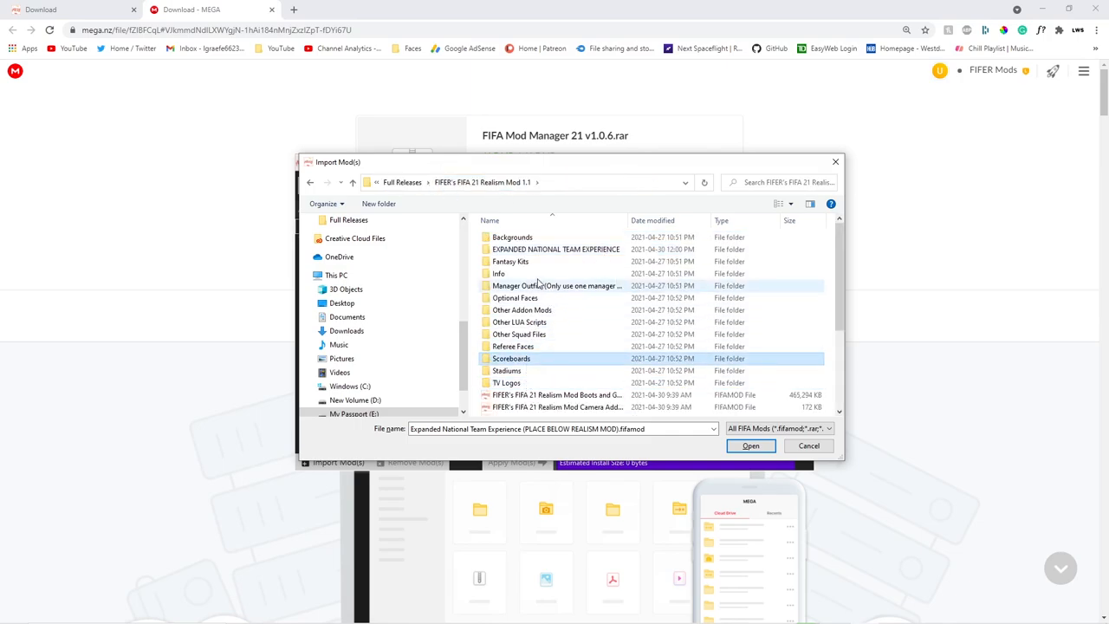
scroll(down, 3)
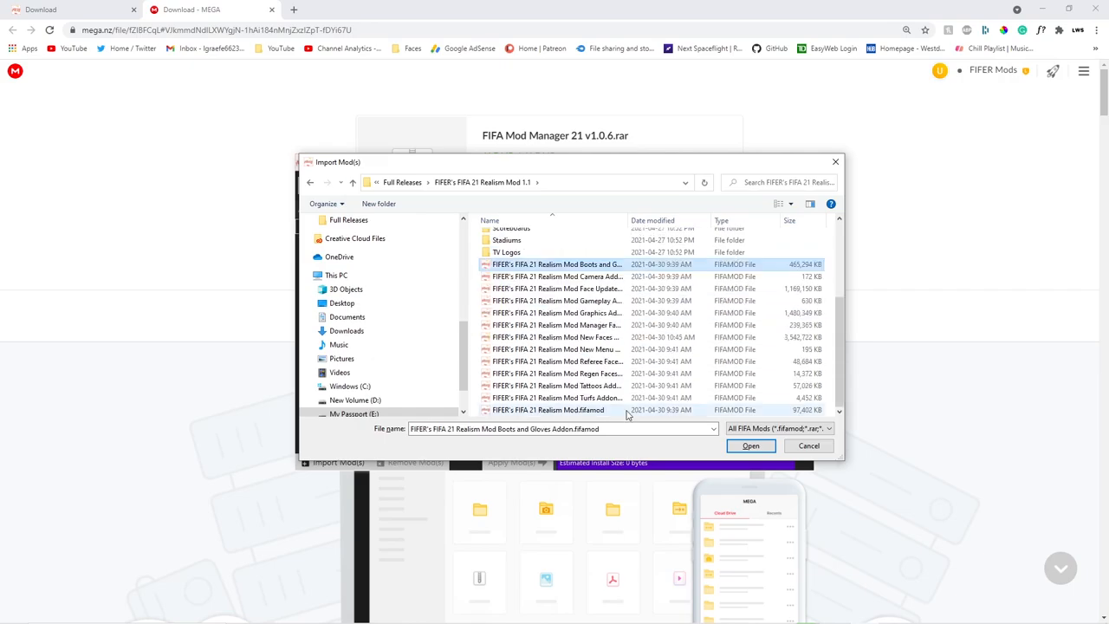
click(808, 445)
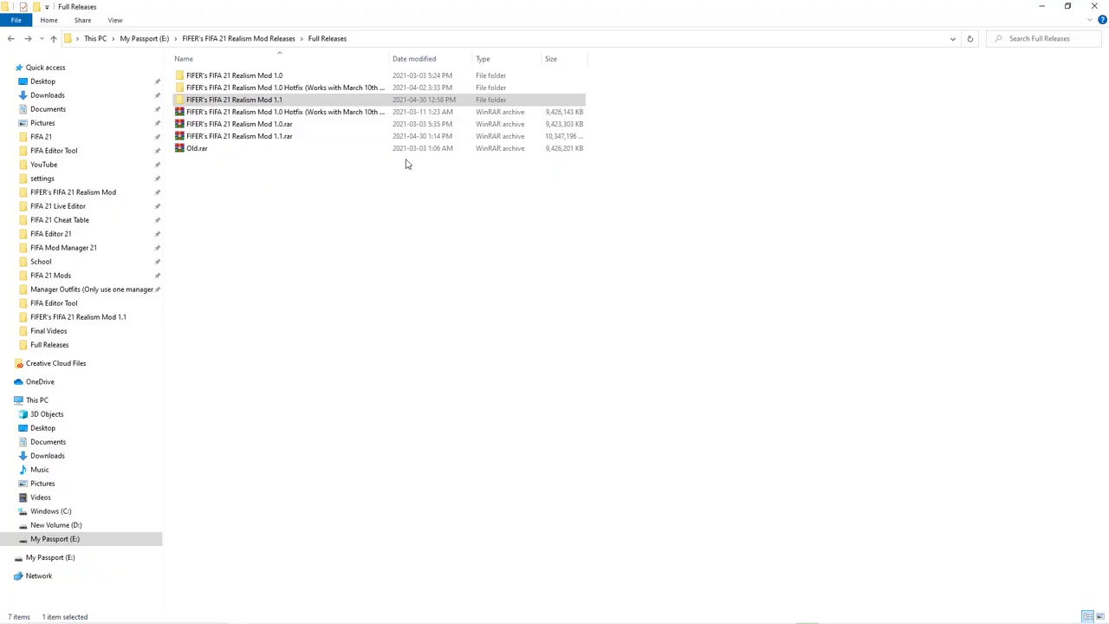
Open the Realism Mod 1.1 .fbmod files with FIFA Mod Manager and clear any applied mods
double_click(234, 99)
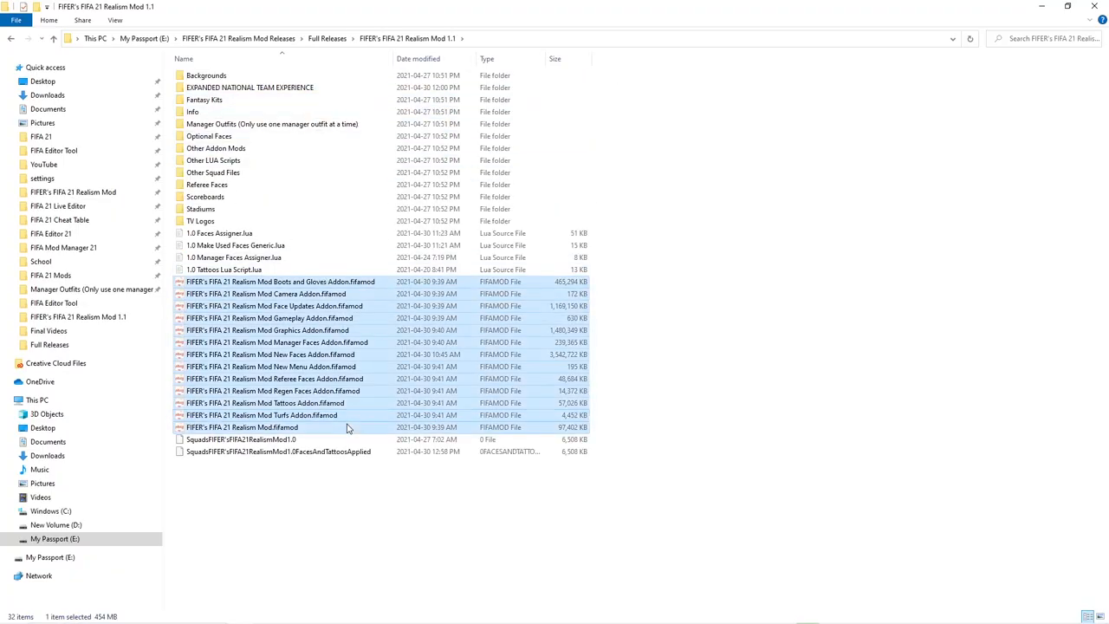
drag(347, 426, 338, 364)
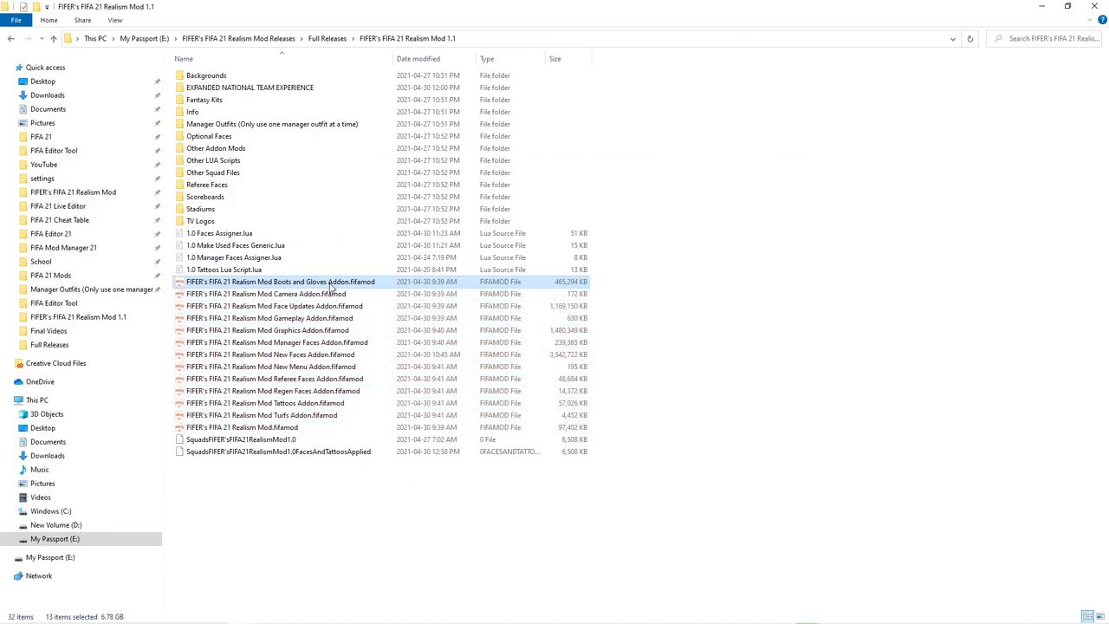
click(280, 281)
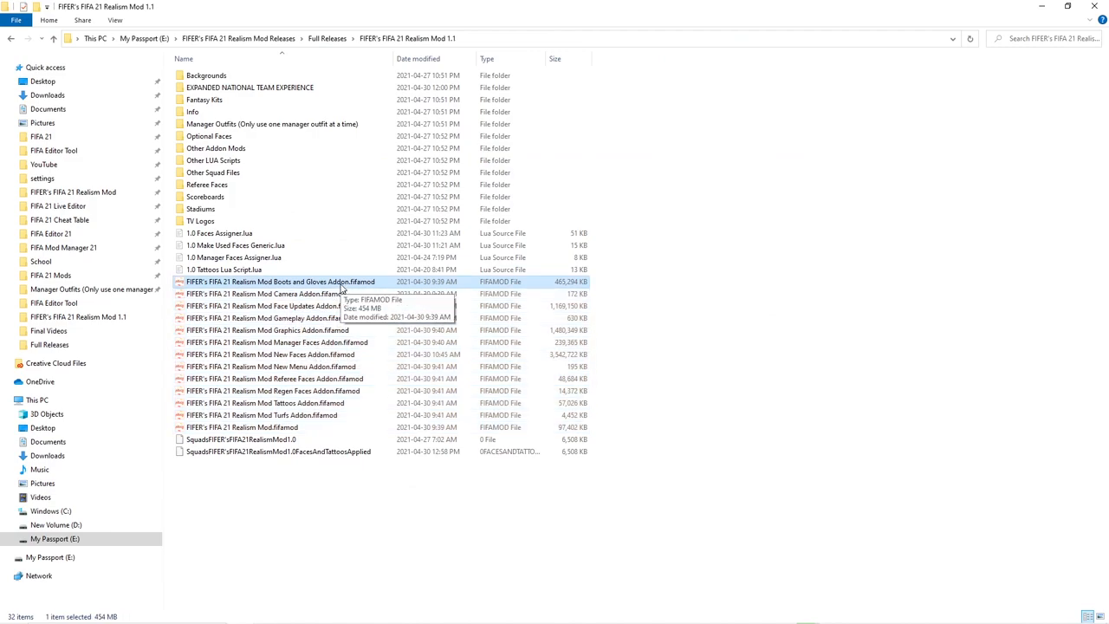
right_click(281, 281)
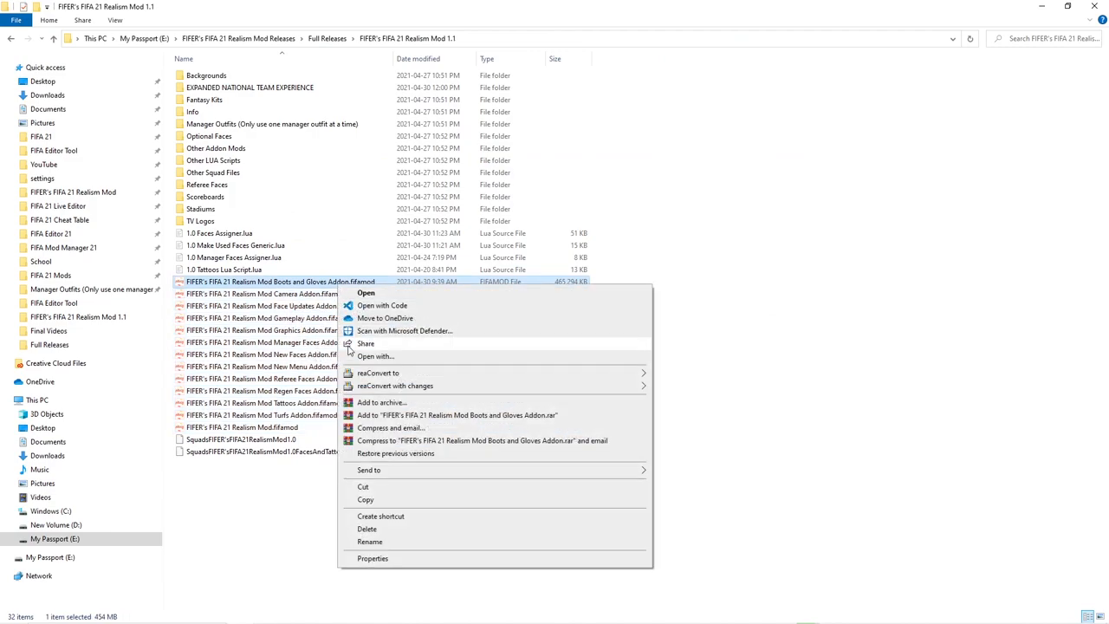
click(293, 275)
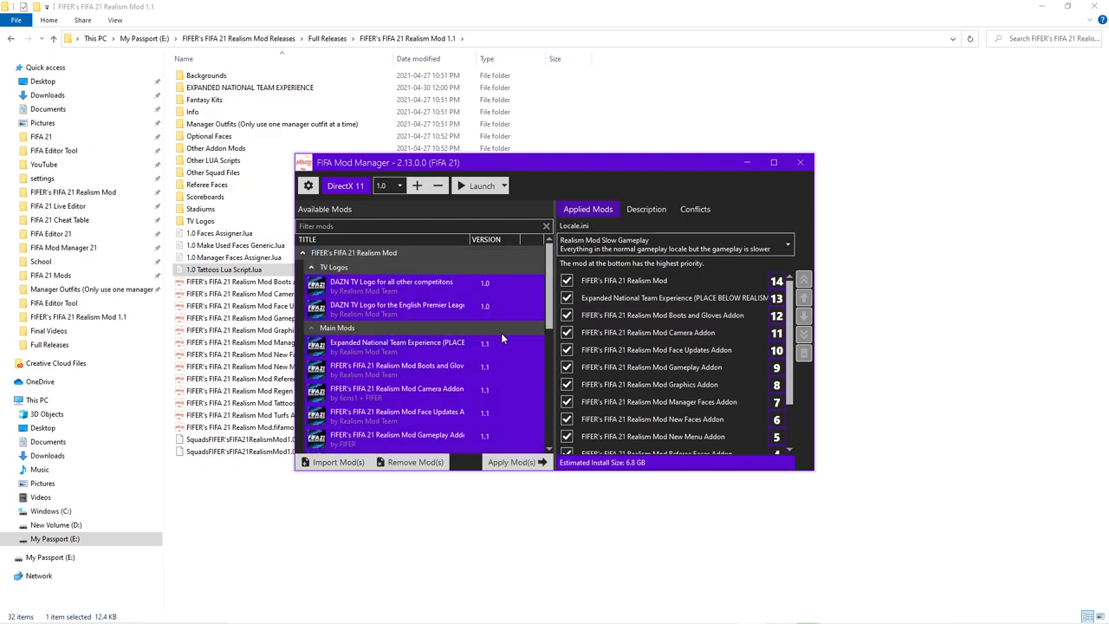
click(511, 461)
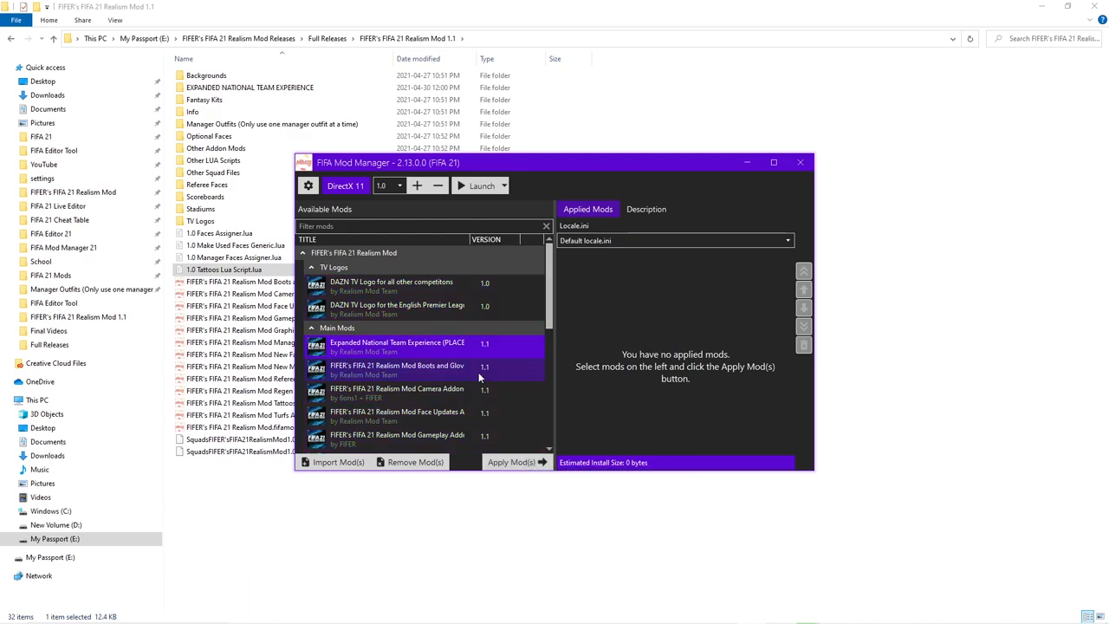
Apply the selected Realism Mod addons, giving a 14-mod applied list of about 6.8 GB
click(511, 461)
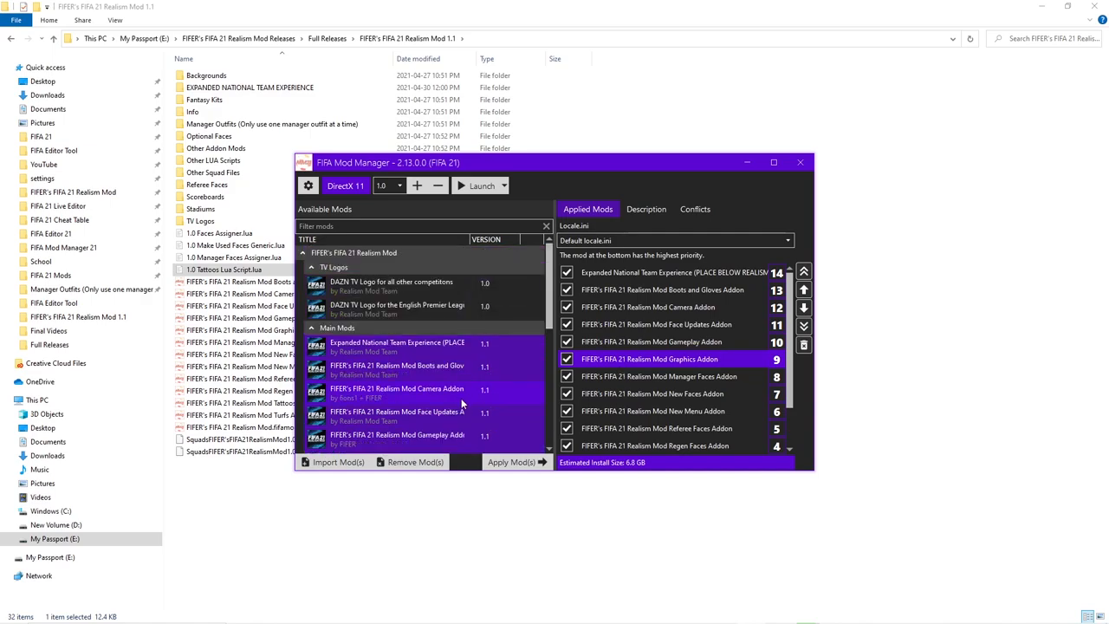
Move Expanded National Team Experience down to the last position in Applied Mods
click(567, 342)
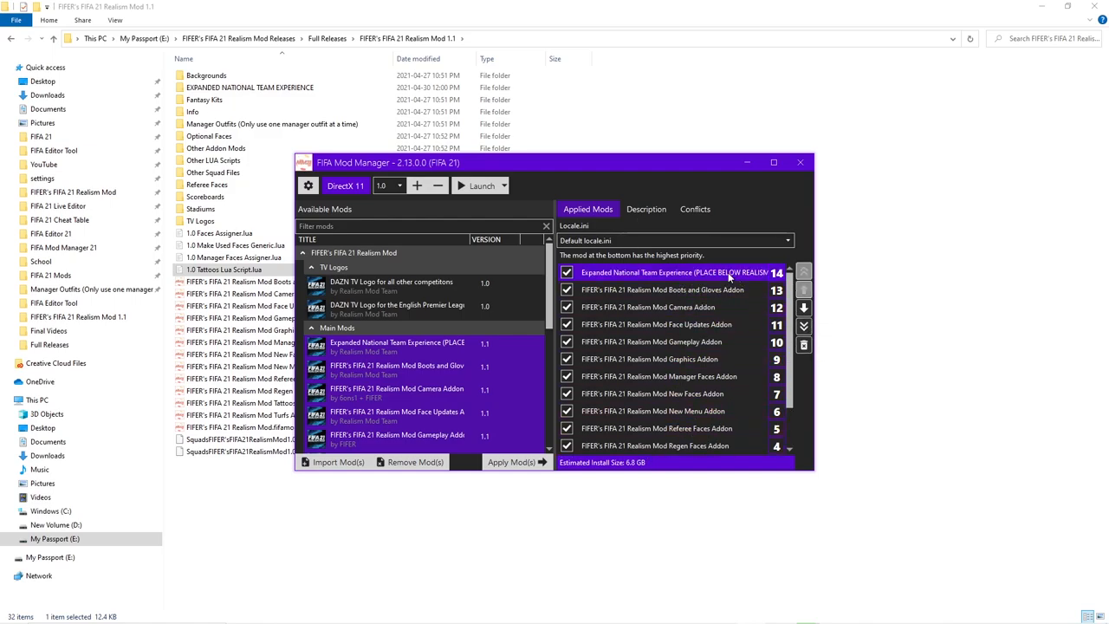
click(804, 326)
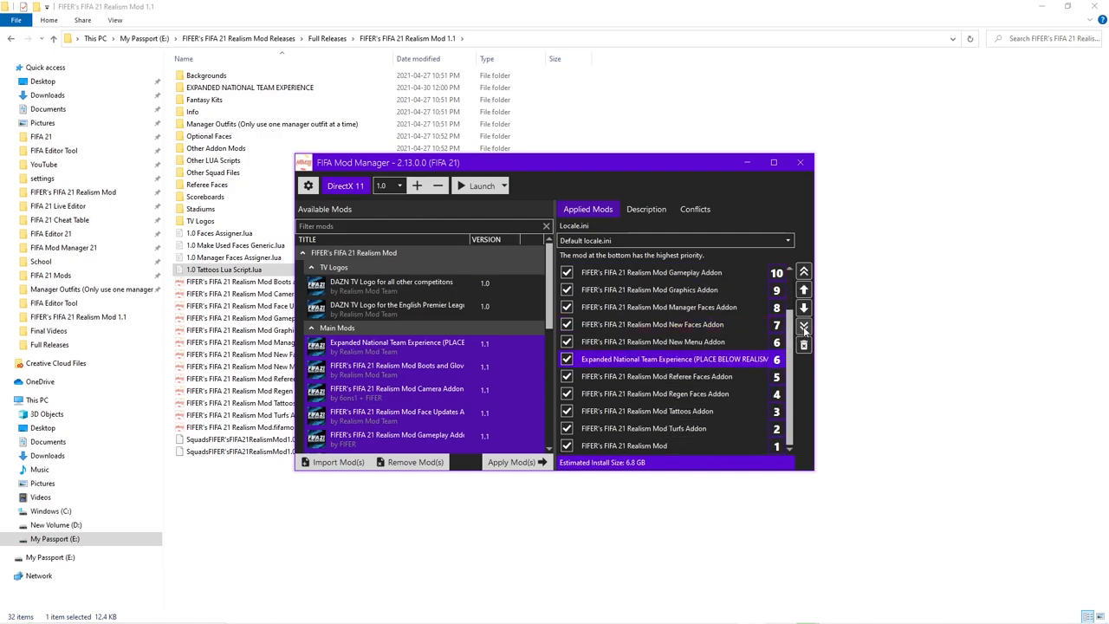
click(804, 326)
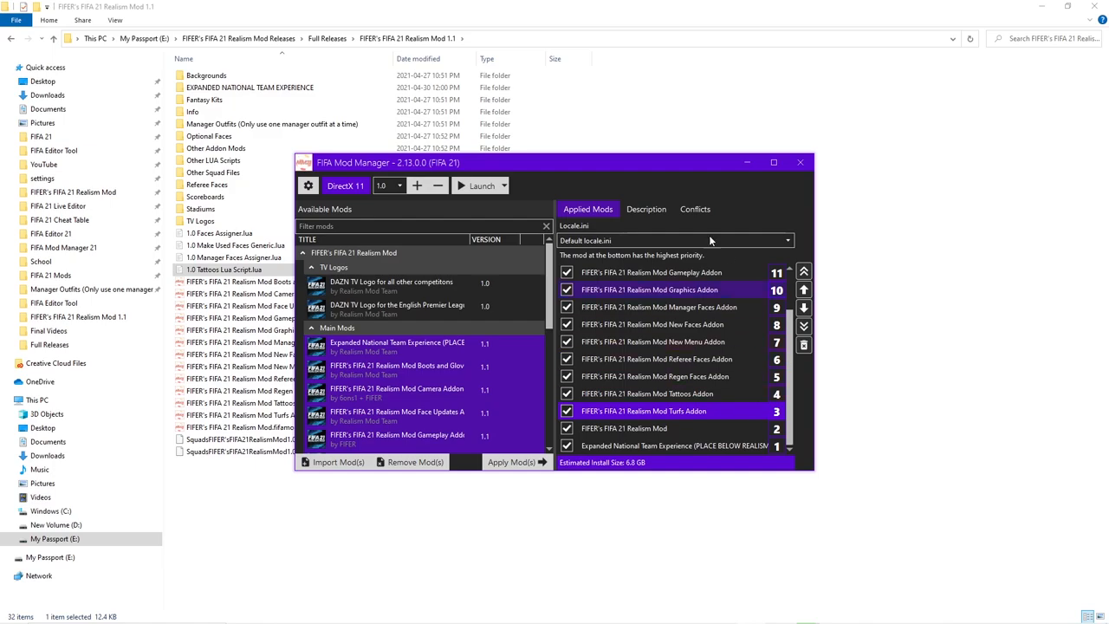
Choose Realism Mod Slow Gameplay from the locale.ini dropdown
click(676, 240)
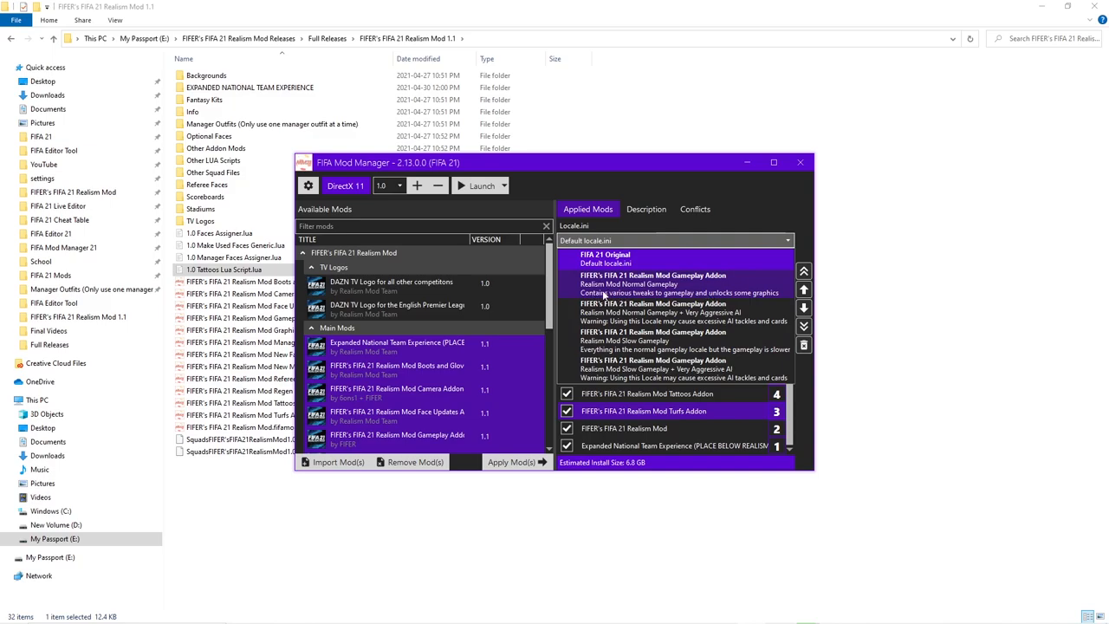
mouse_move(605, 293)
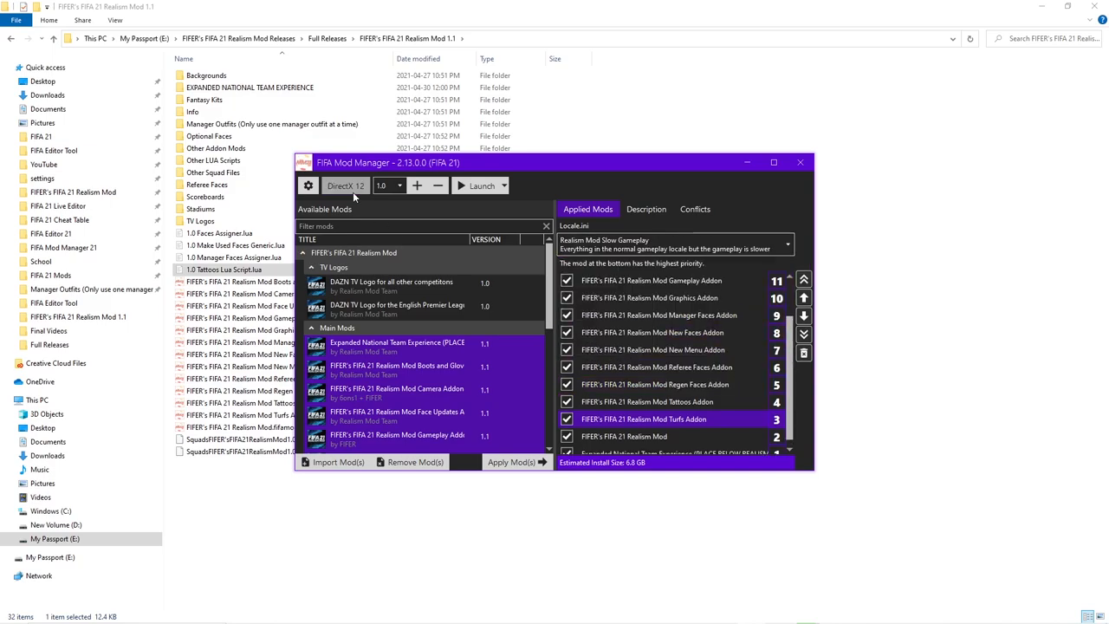
click(345, 186)
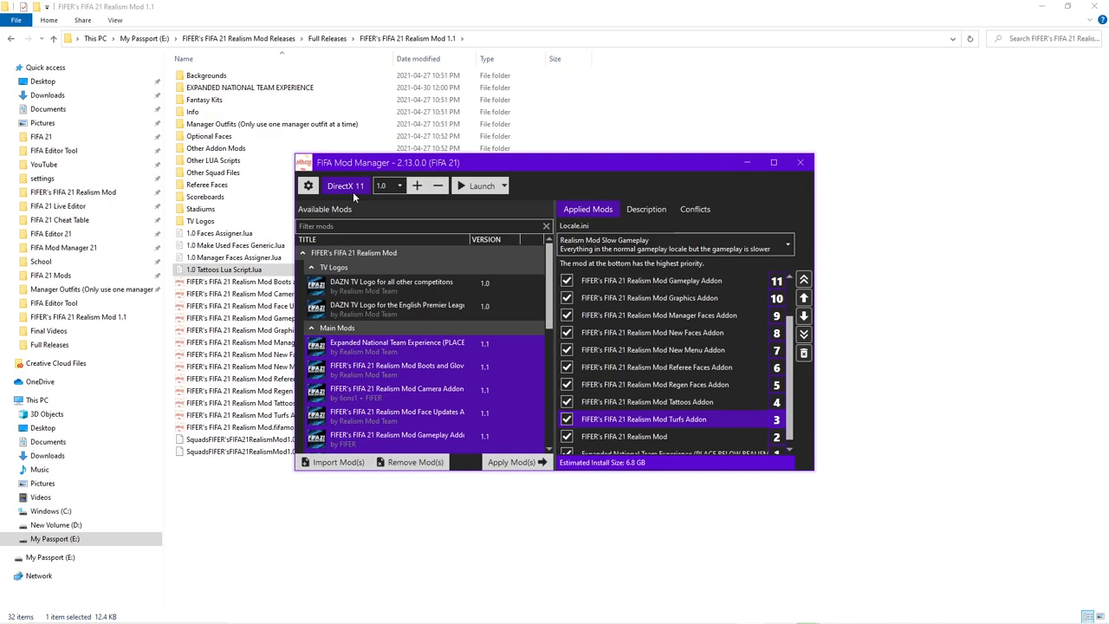
click(308, 185)
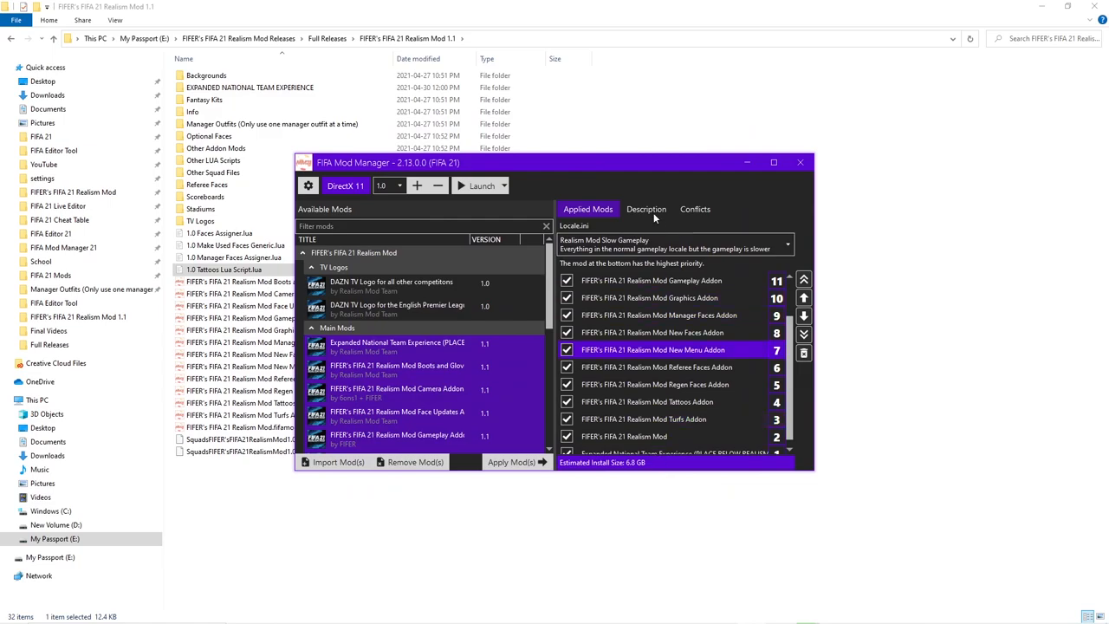
Review the national team mod's description, then reveal the Delete FIFA ModData and launch option
click(645, 208)
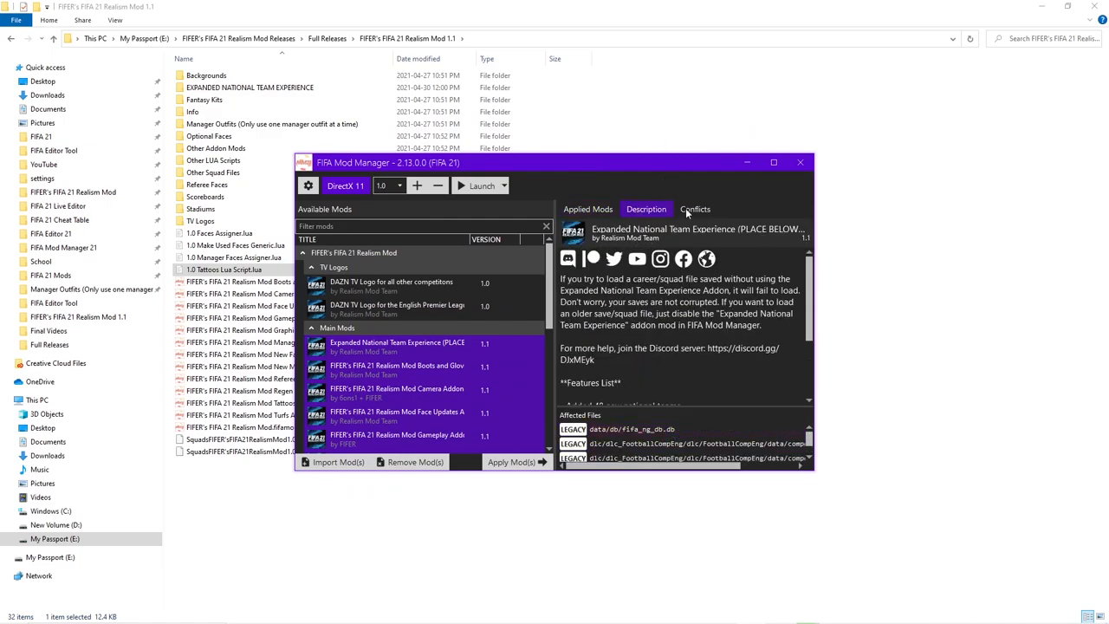
click(587, 208)
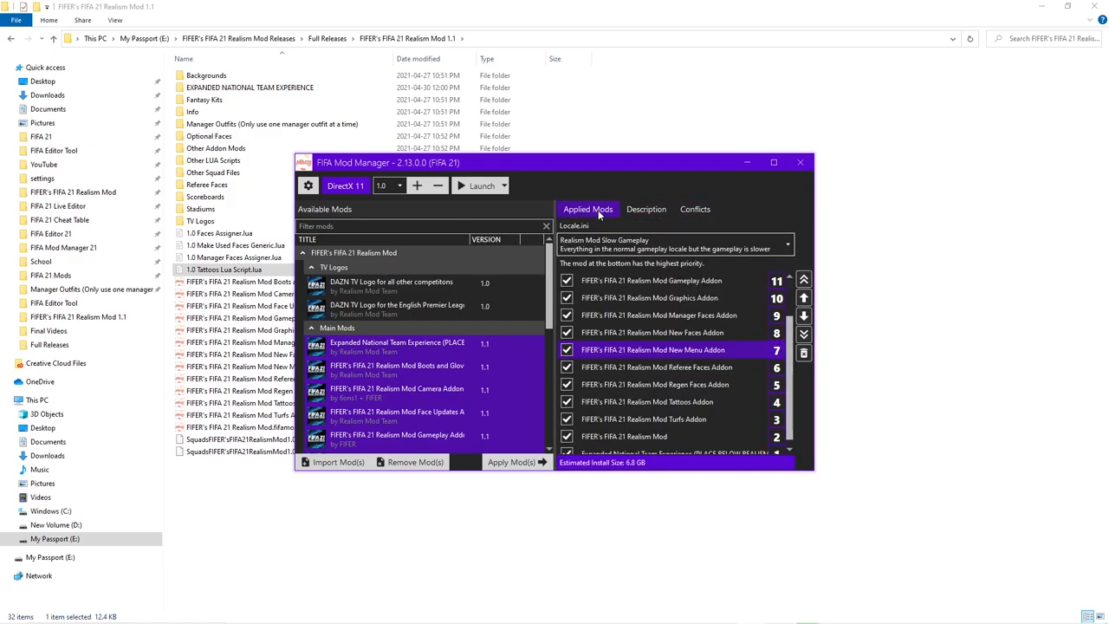
click(504, 185)
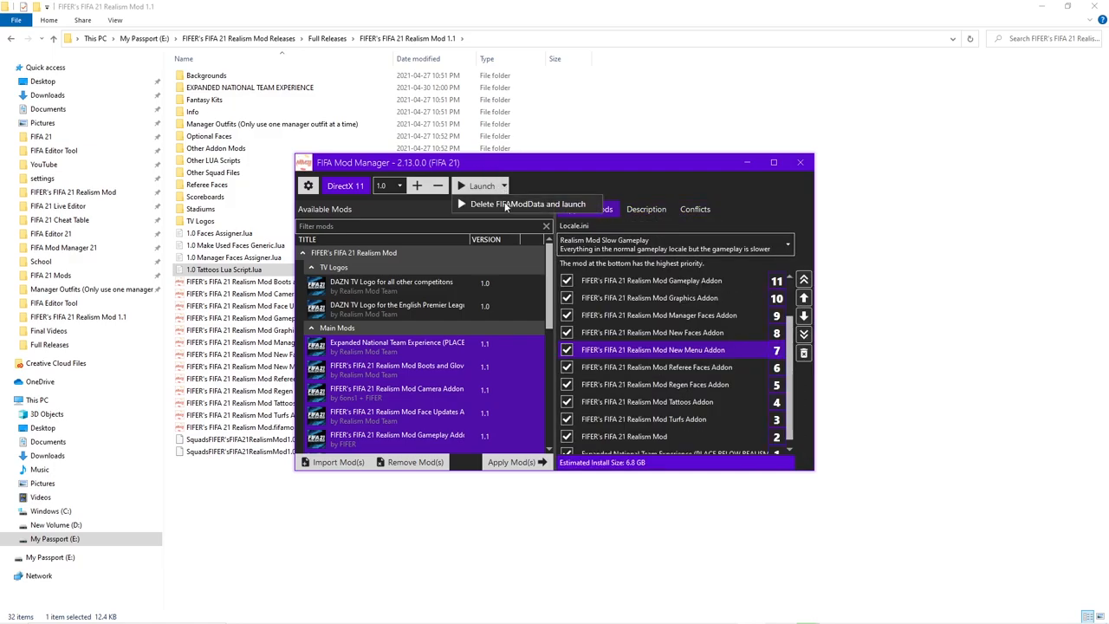
mouse_move(507, 204)
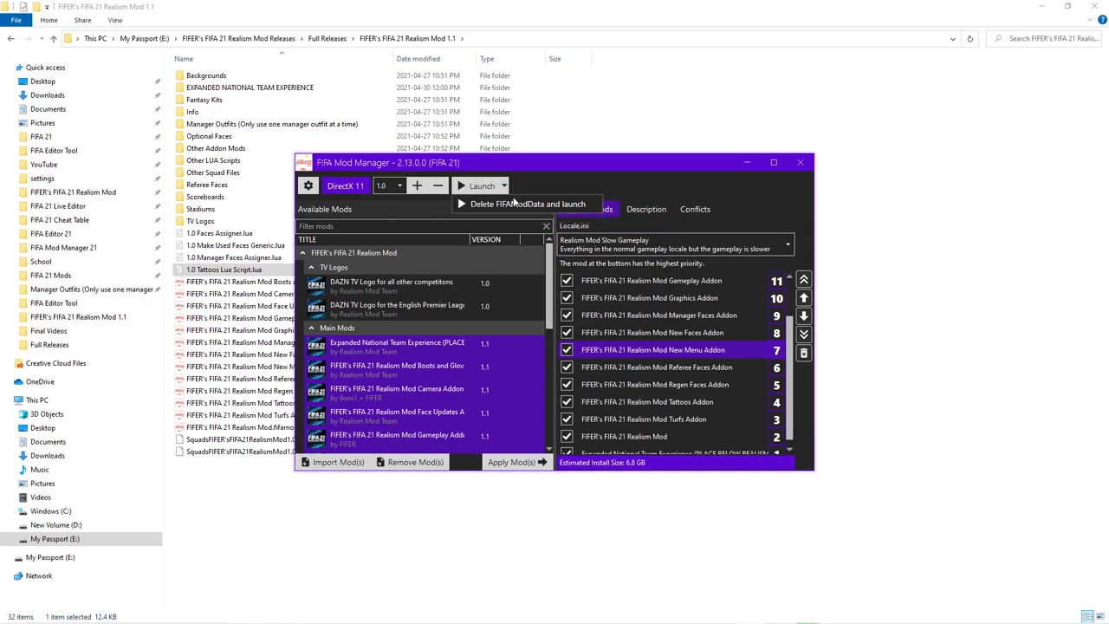
click(511, 461)
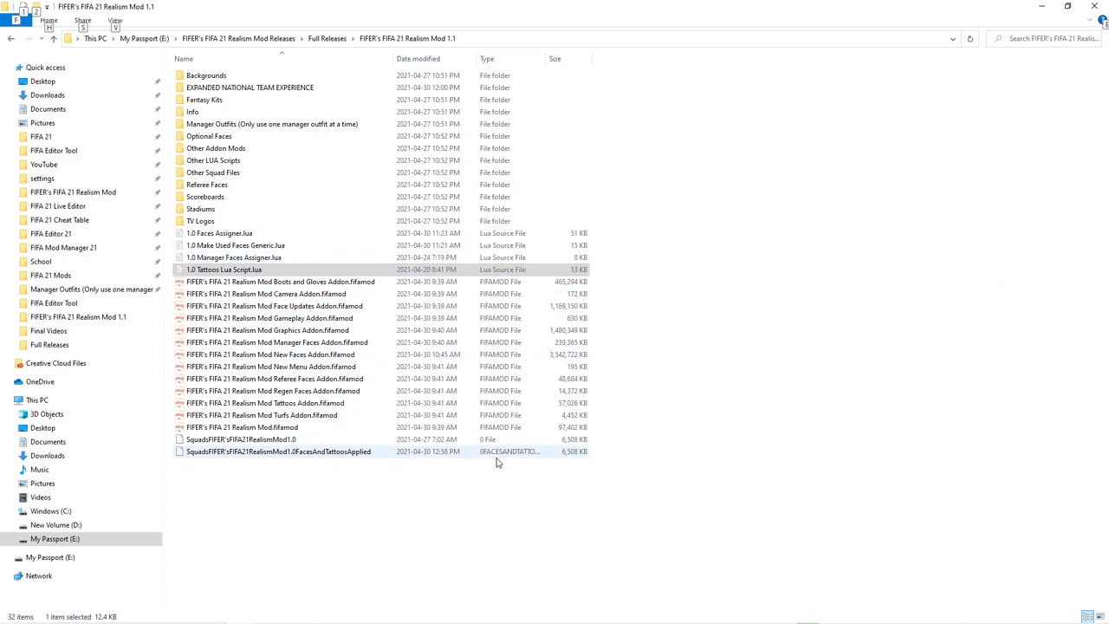
Copy the FacesAndTattoosApplied squad file into Documents > FIFA 21 > settings, replacing the existing one
click(277, 451)
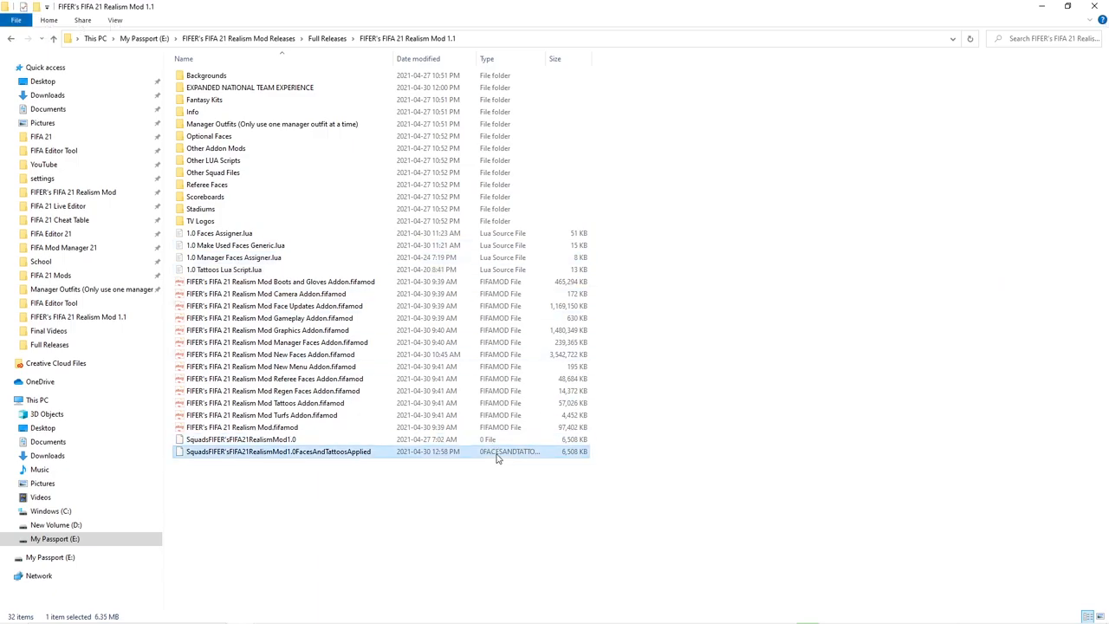
mouse_move(628, 228)
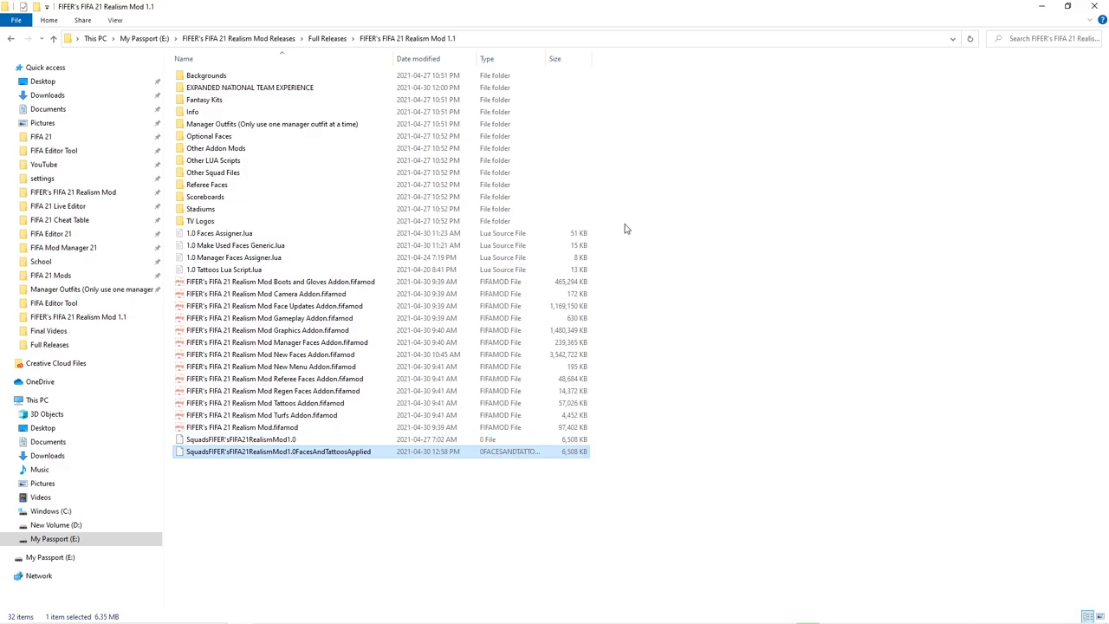
double_click(250, 87)
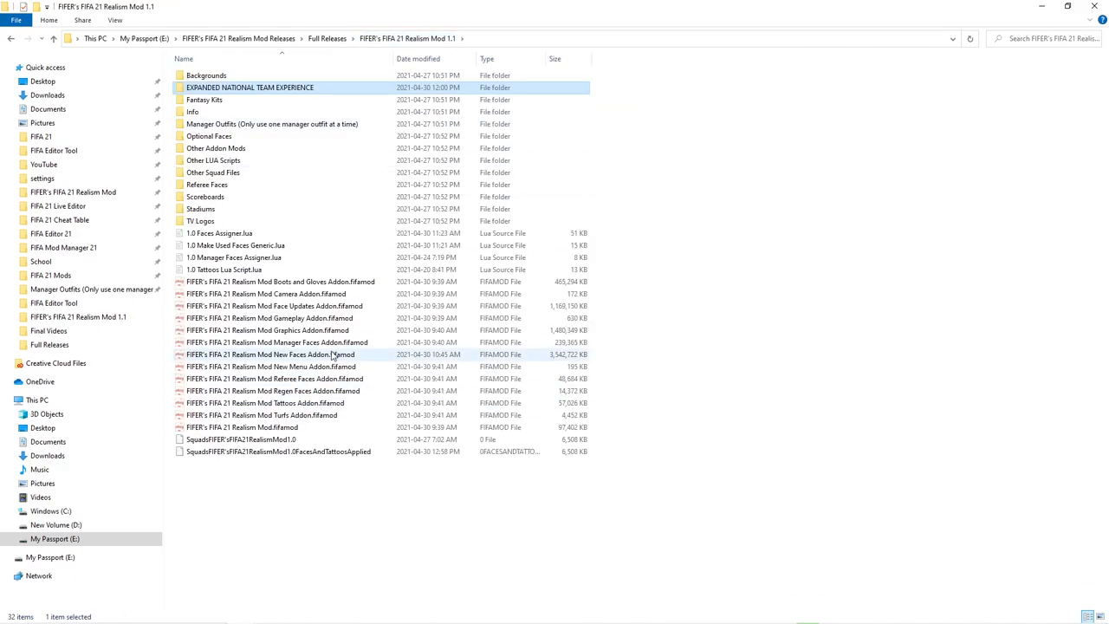
double_click(250, 86)
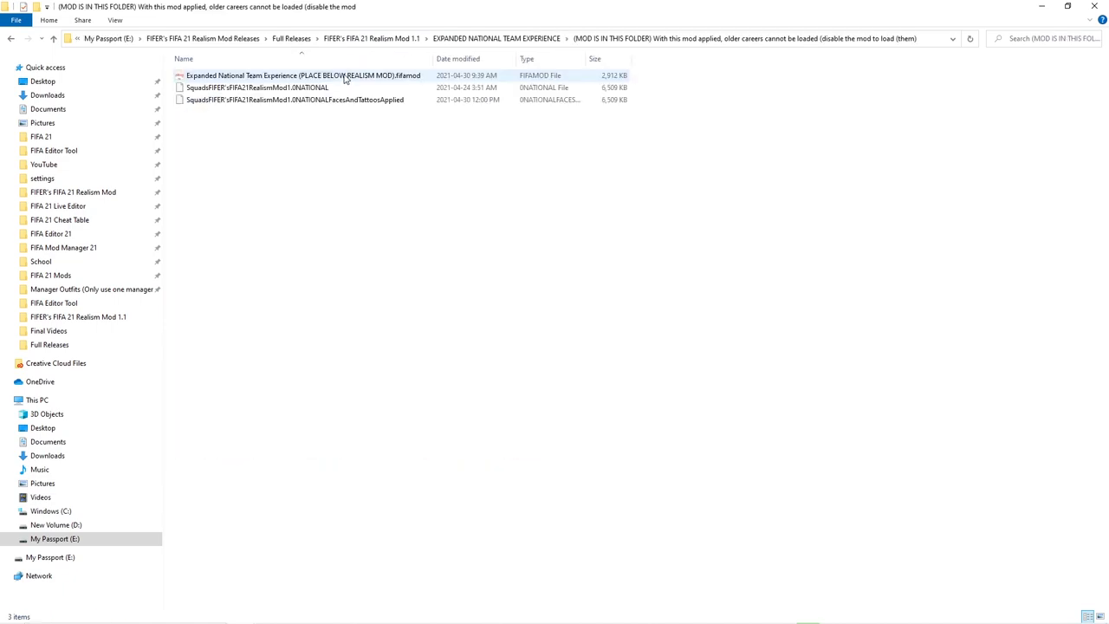
click(295, 99)
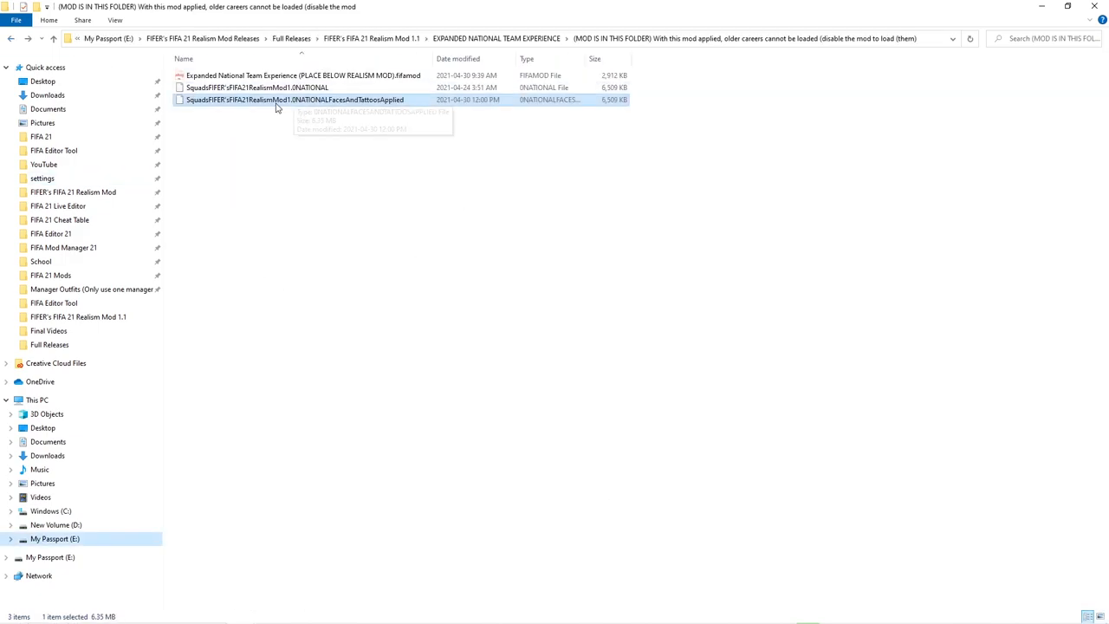
mouse_move(108, 179)
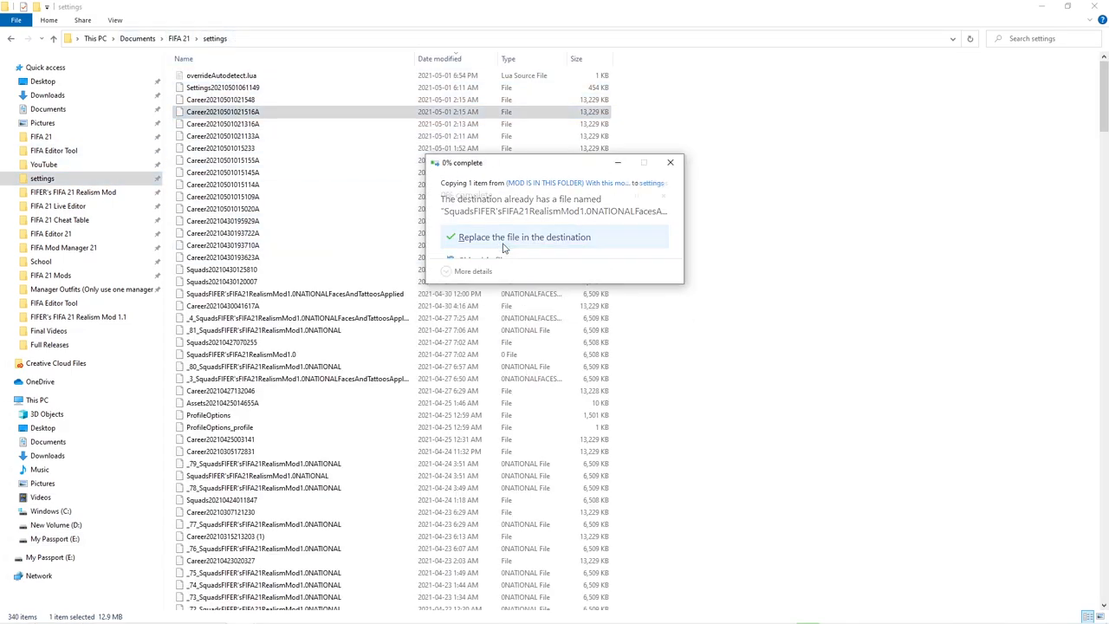
click(525, 236)
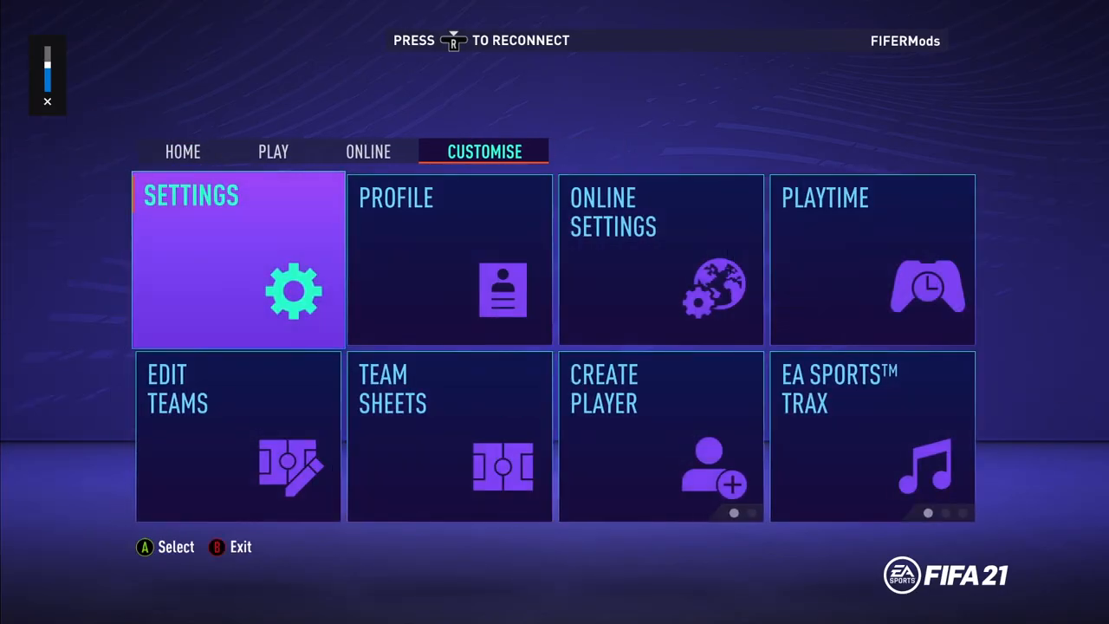
click(238, 260)
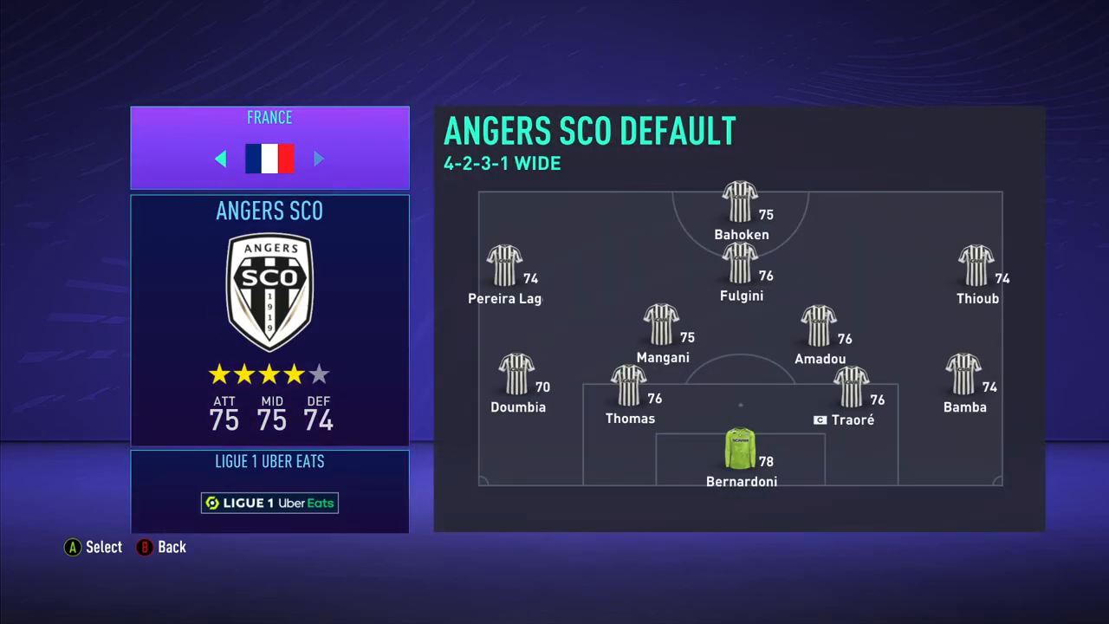
click(319, 159)
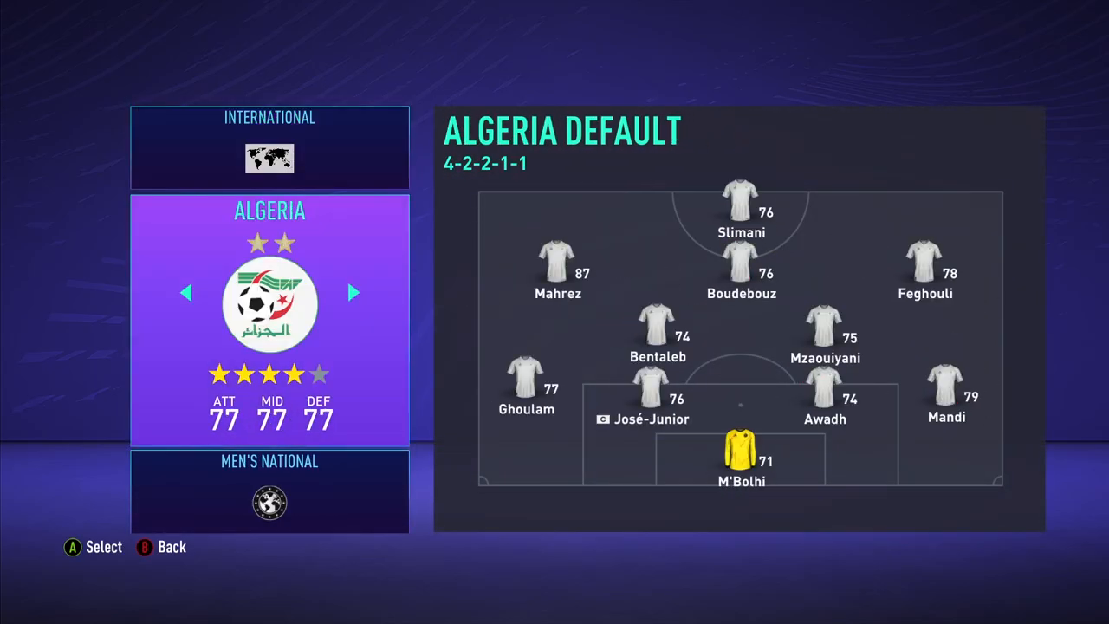
click(353, 291)
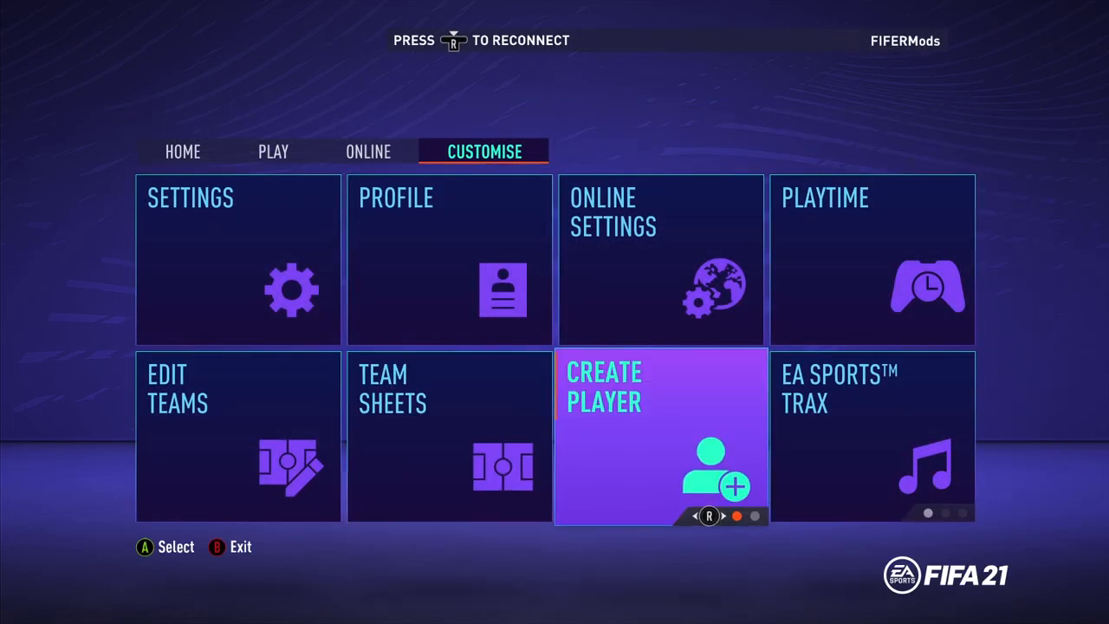
In Edit Player, scroll past FC Barcelona to Manchester Utd's Mason Greenwood and show his HEAD options
click(661, 437)
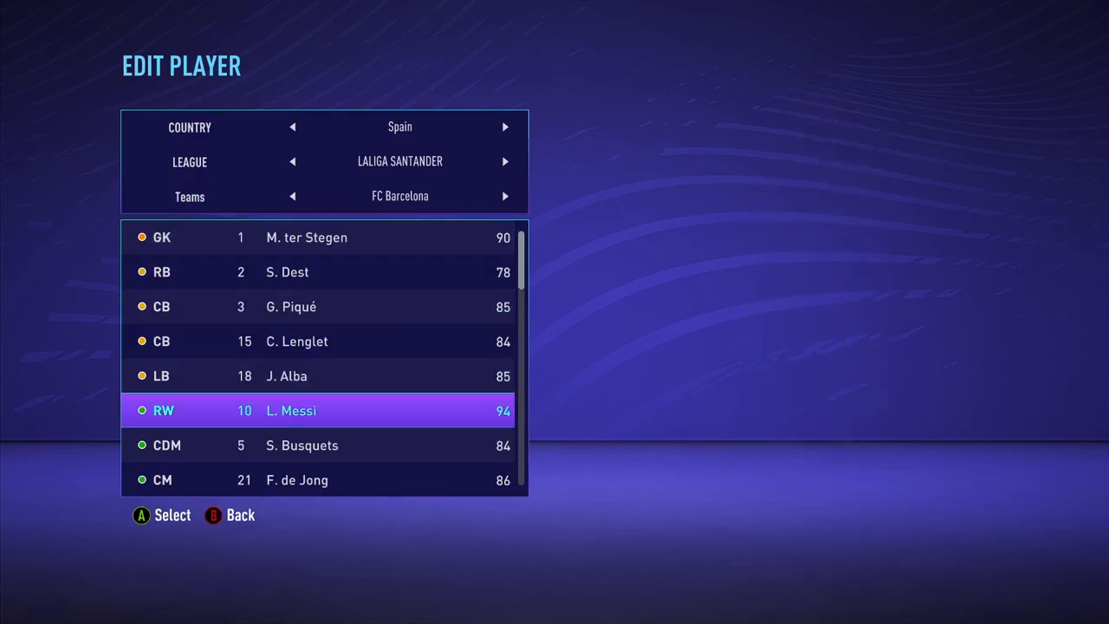
scroll(down, 3)
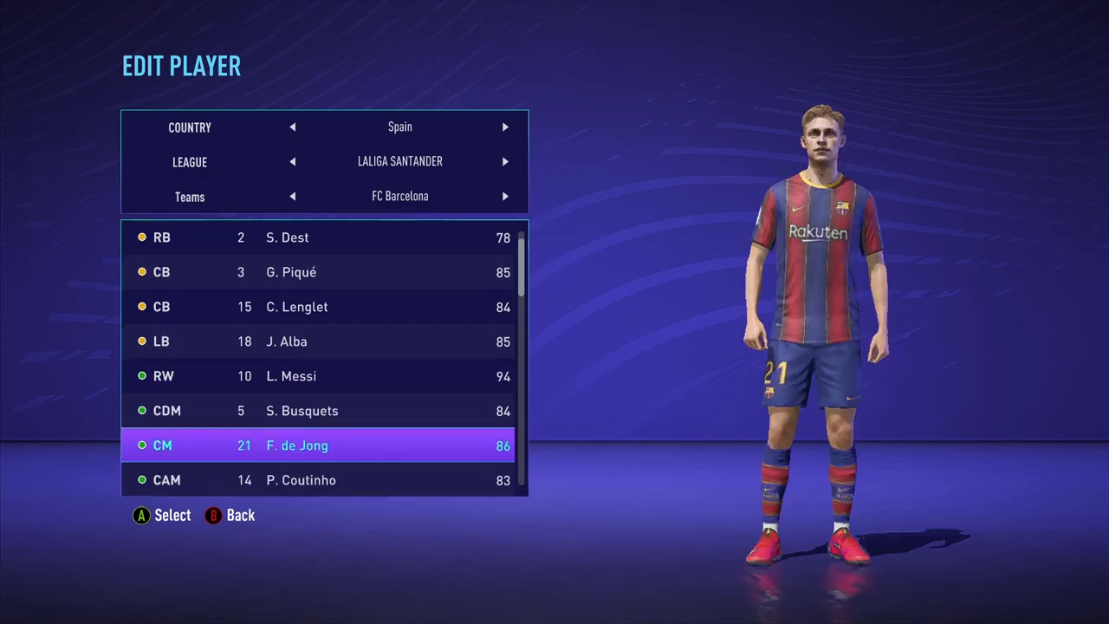
scroll(down, 3)
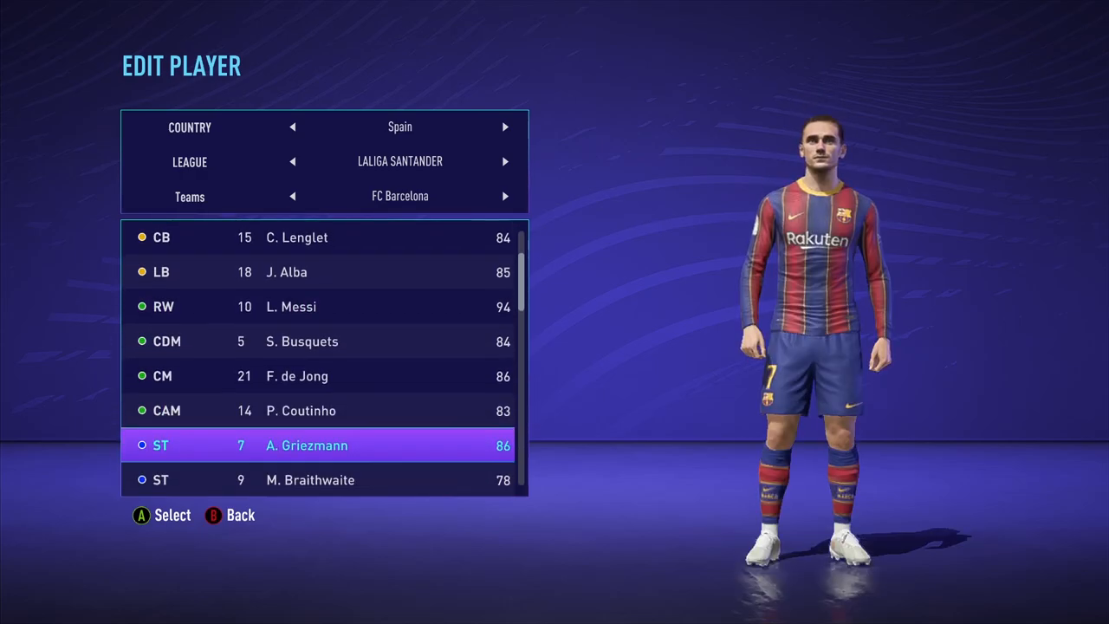
scroll(down, 3)
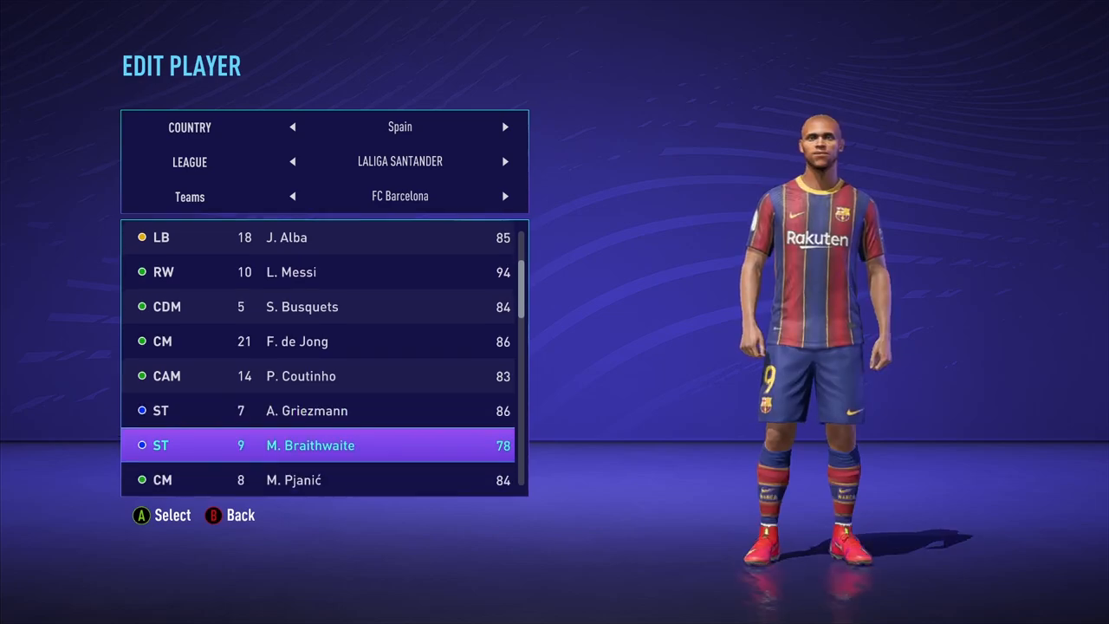
scroll(down, 3)
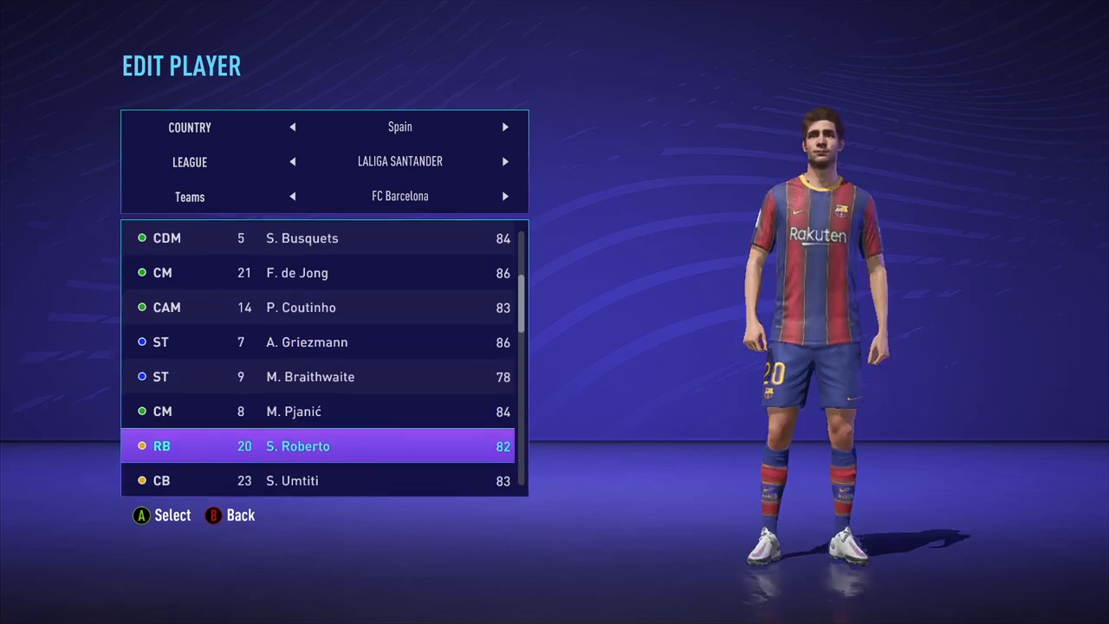
scroll(down, 3)
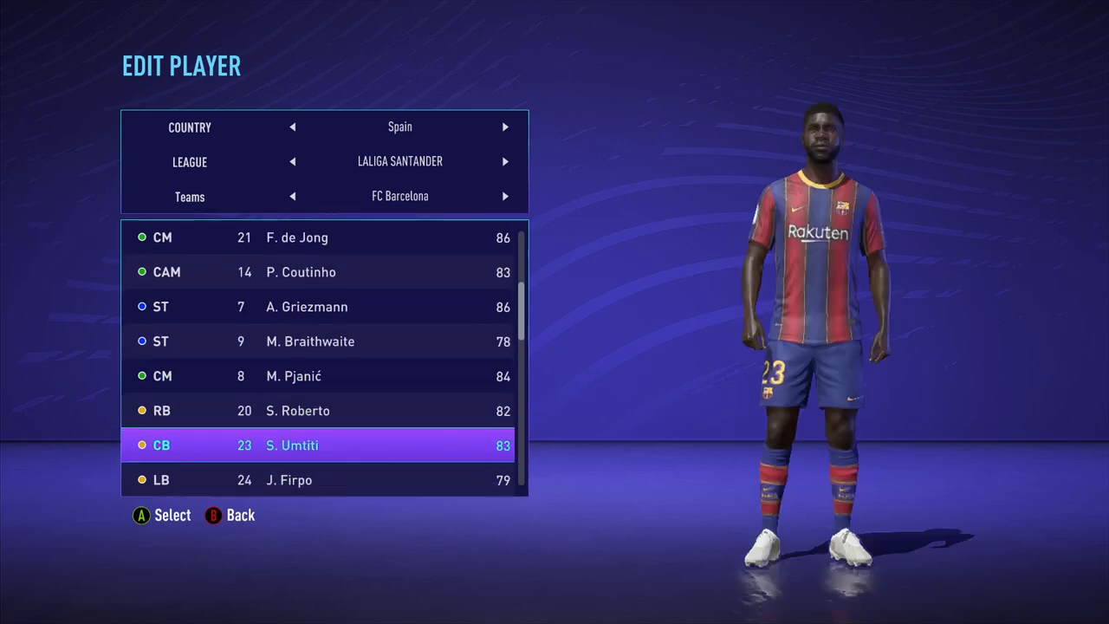
scroll(down, 3)
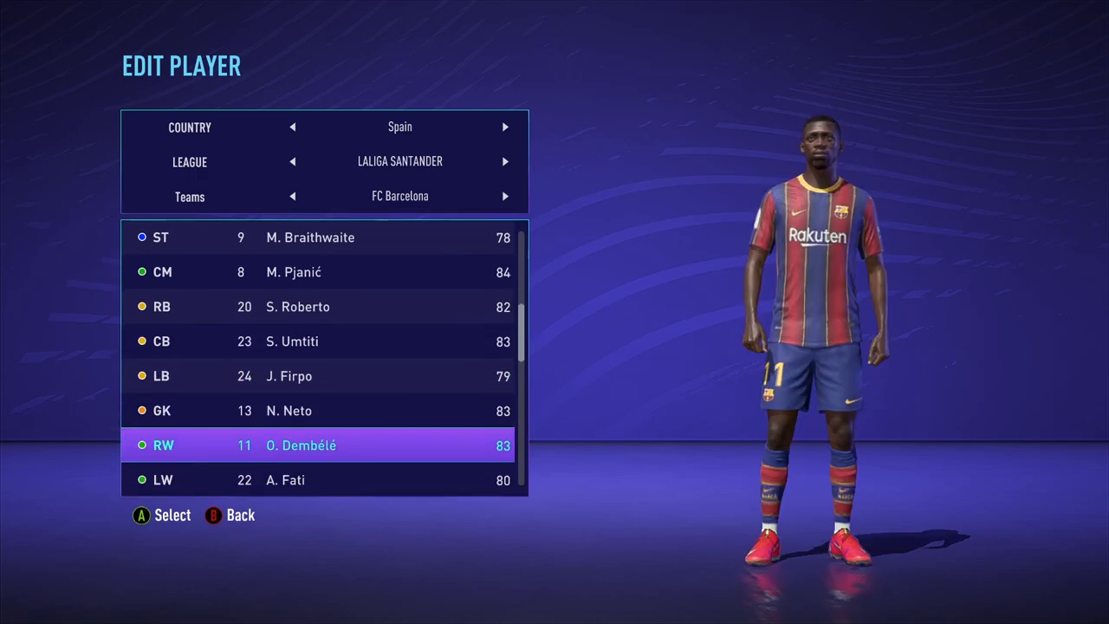
scroll(down, 3)
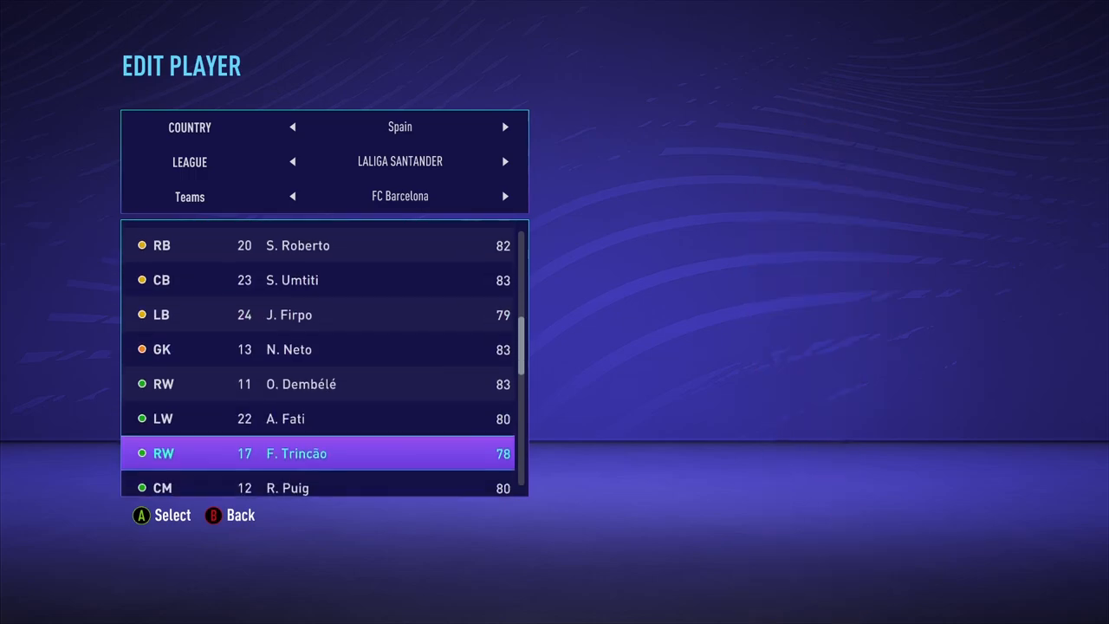
scroll(down, 3)
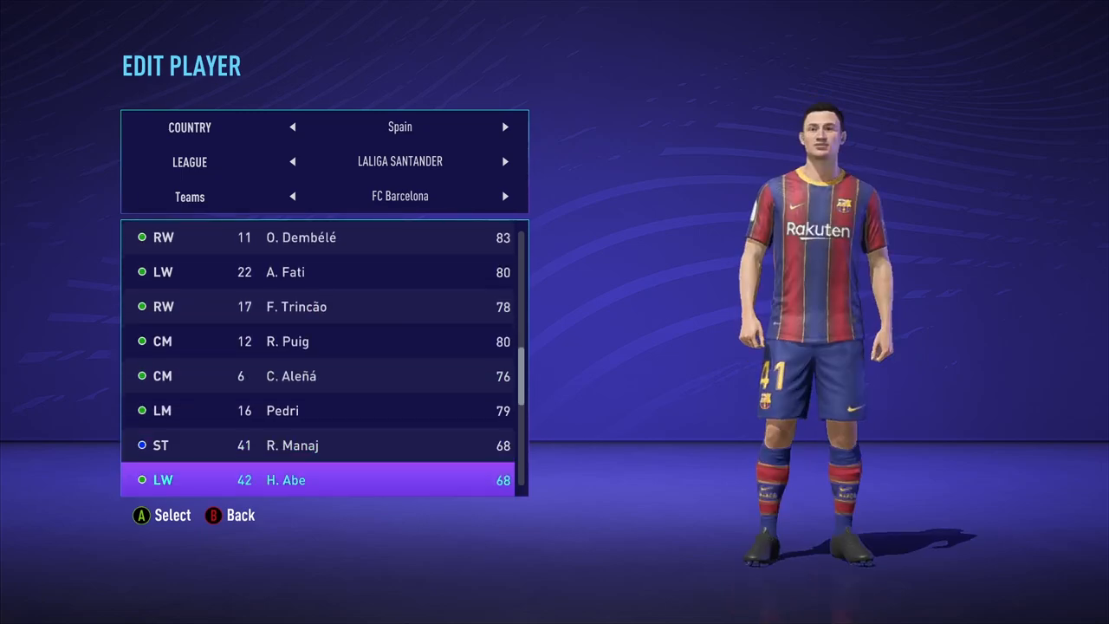
scroll(down, 3)
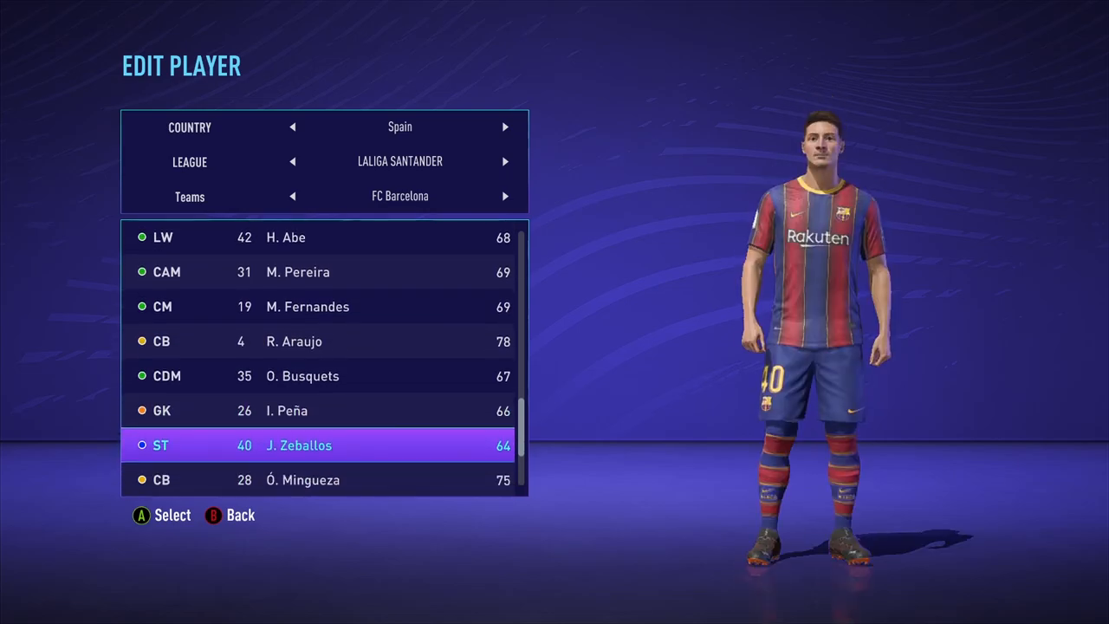
scroll(down, 3)
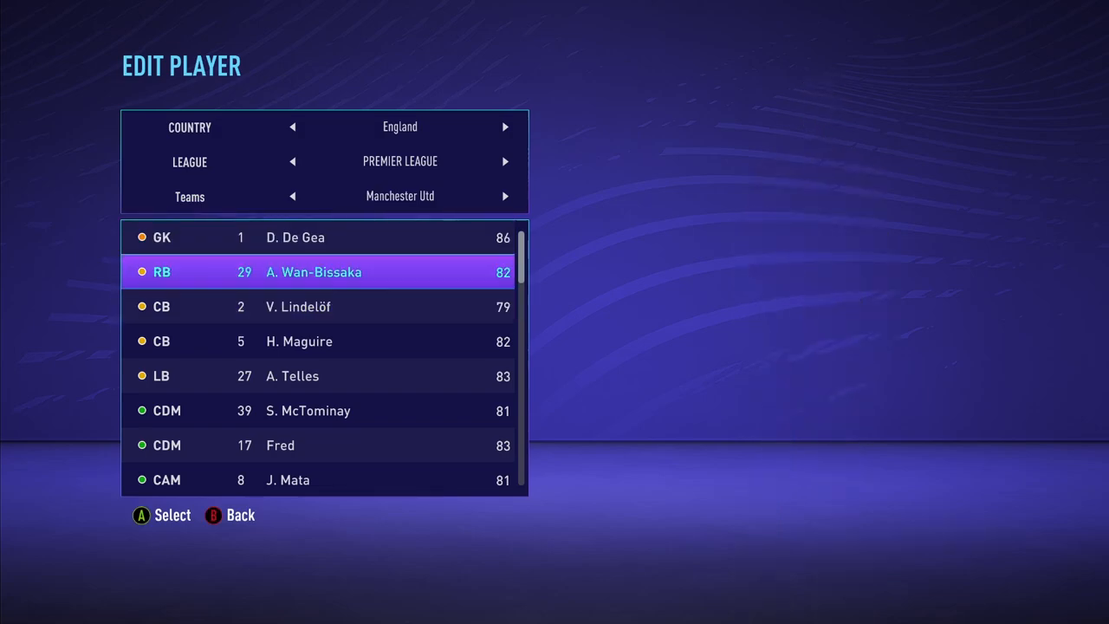
scroll(down, 3)
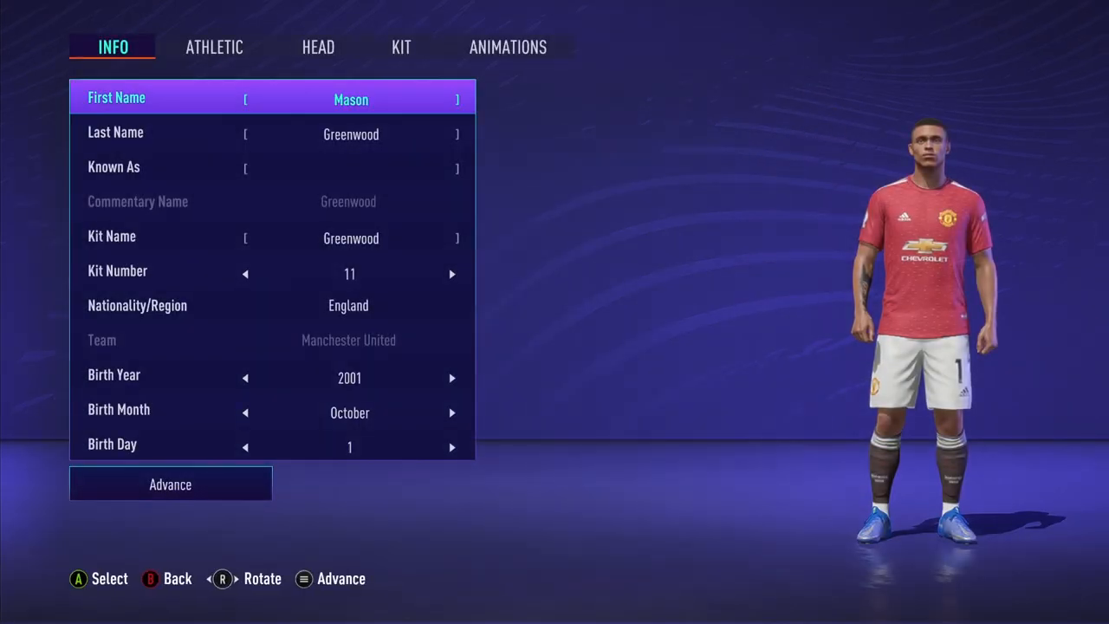
click(317, 47)
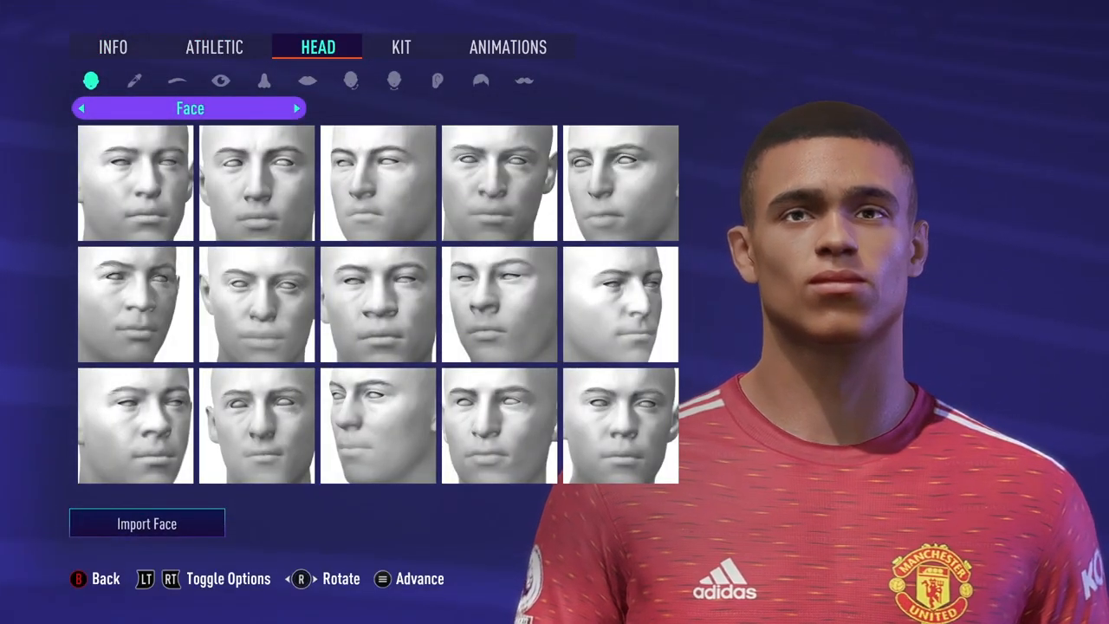